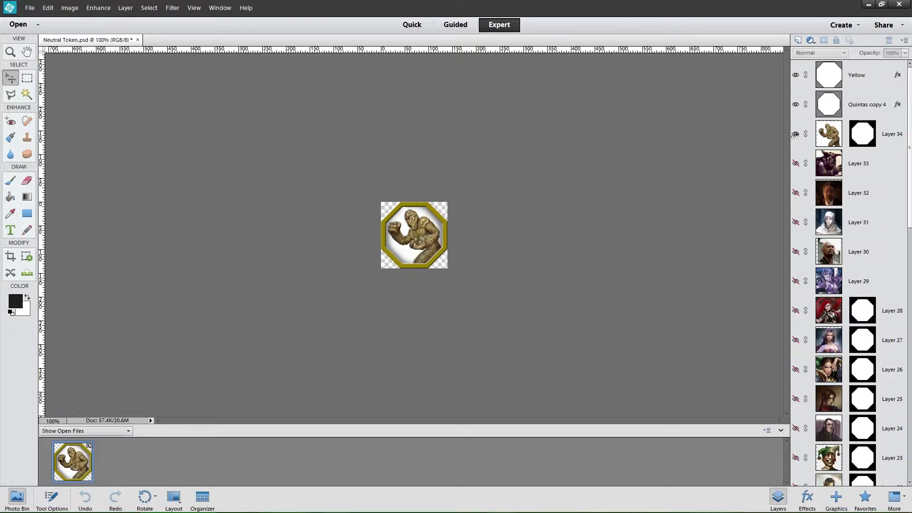
# Step: Preview the stone creature, dark-haired man and hooded woman portraits, then hide them all
pyautogui.click(797, 134)
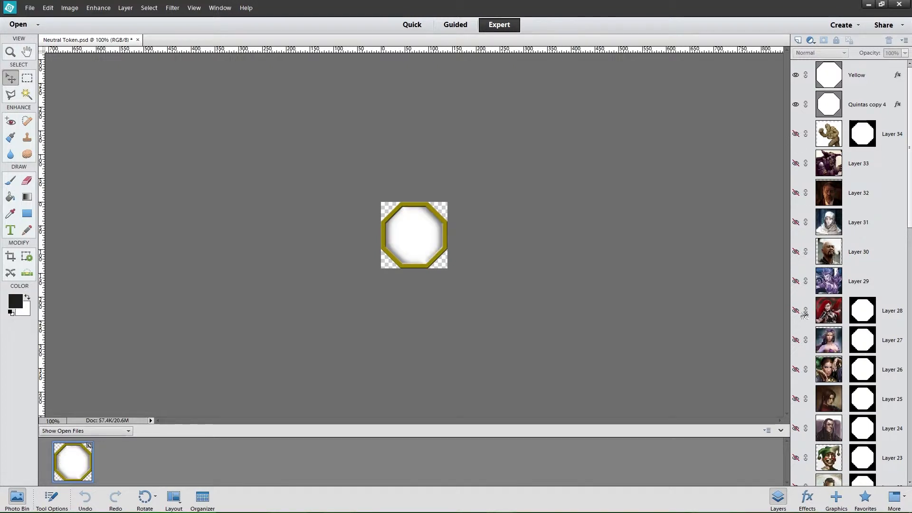
pyautogui.moveTo(797, 340)
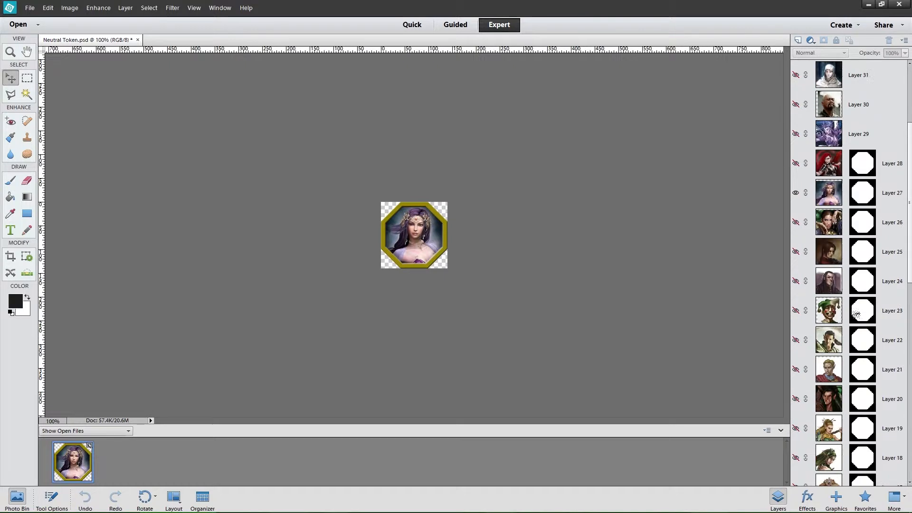
pyautogui.click(796, 192)
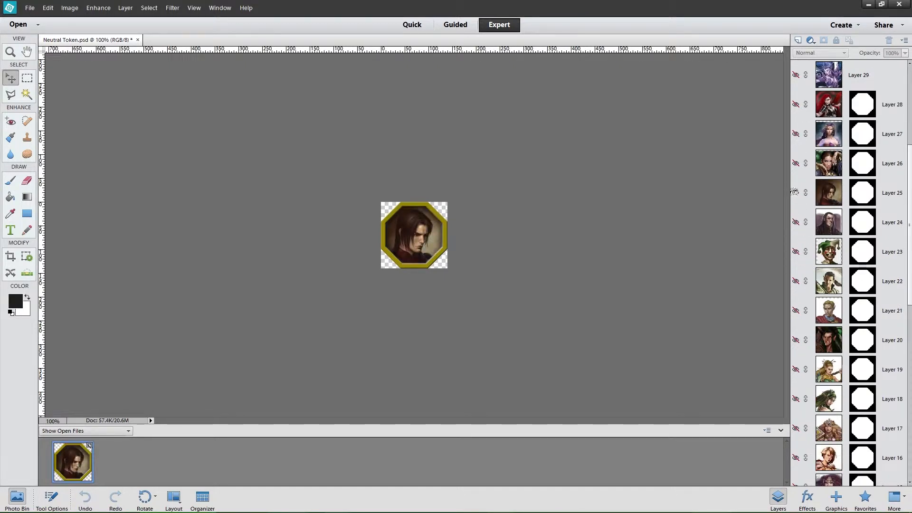
pyautogui.click(797, 192)
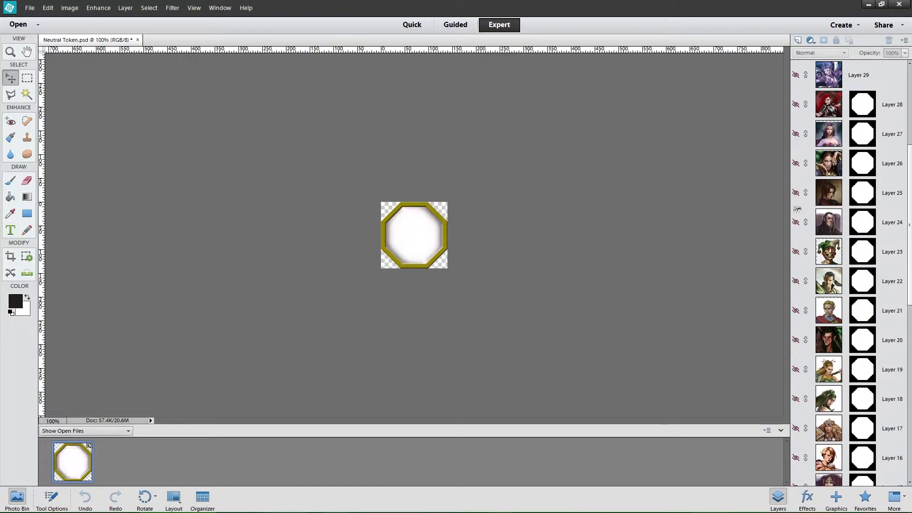
pyautogui.scroll(-3)
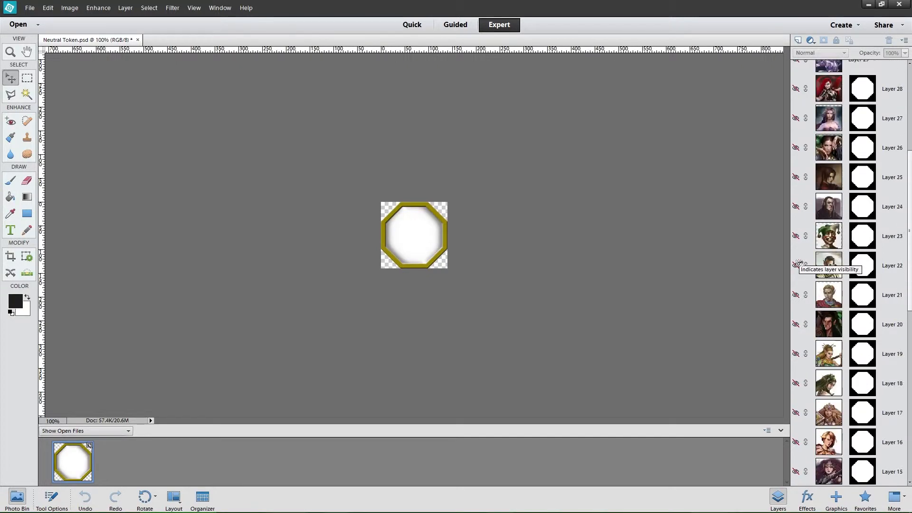
pyautogui.scroll(3)
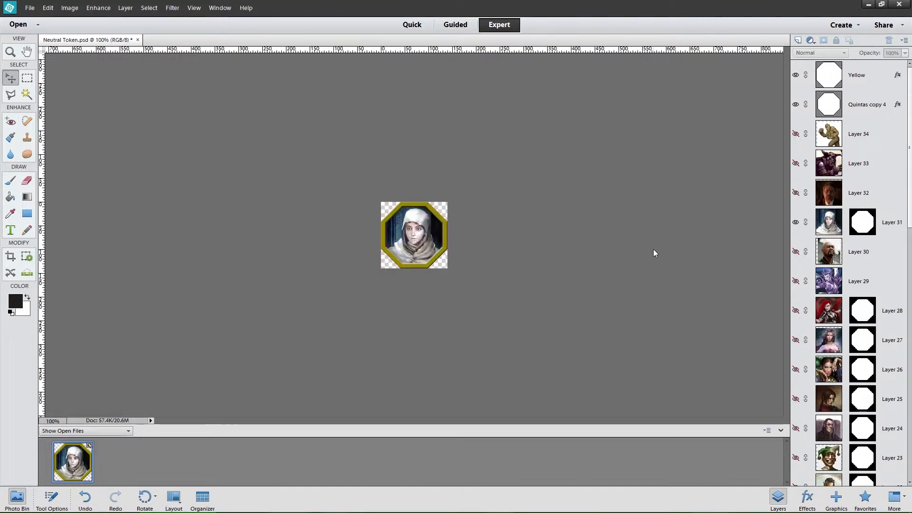
pyautogui.click(796, 222)
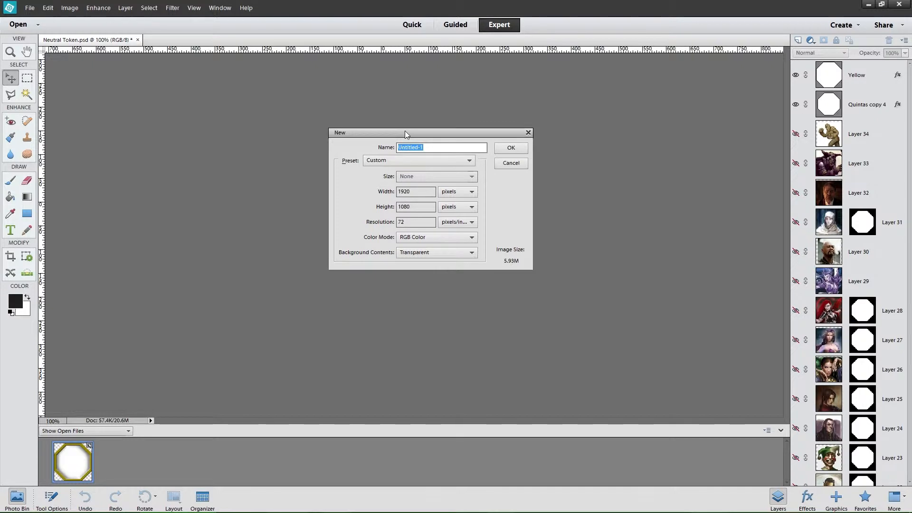
pyautogui.moveTo(418, 175)
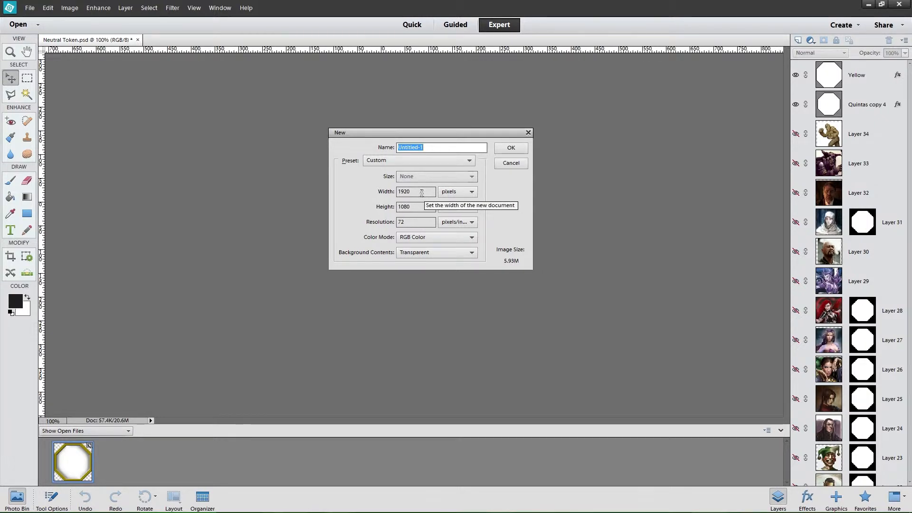
# Step: Create a new 140 × 140 pixel document with a transparent background
pyautogui.write('40')
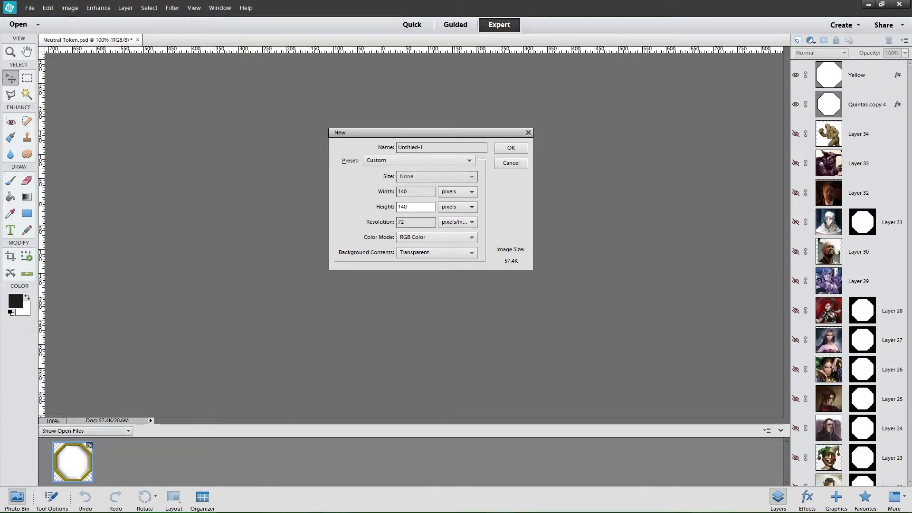
pyautogui.click(509, 147)
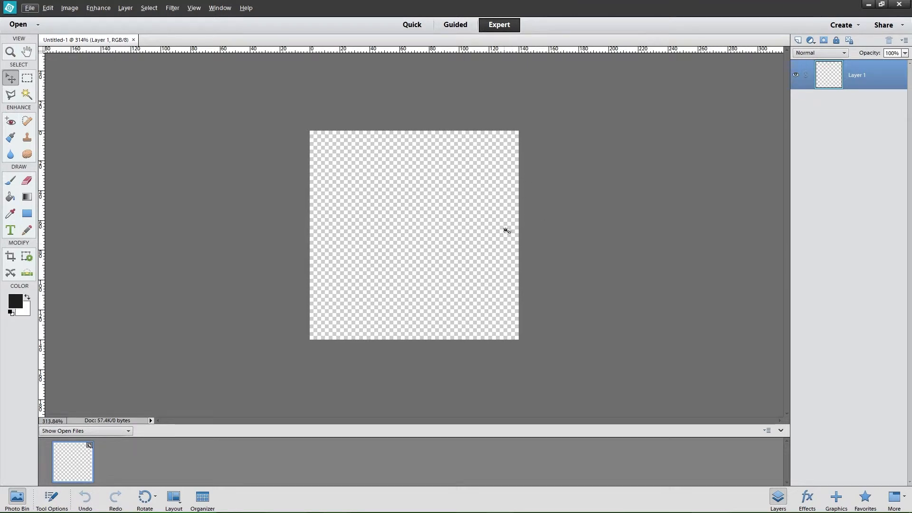
pyautogui.moveTo(72, 94)
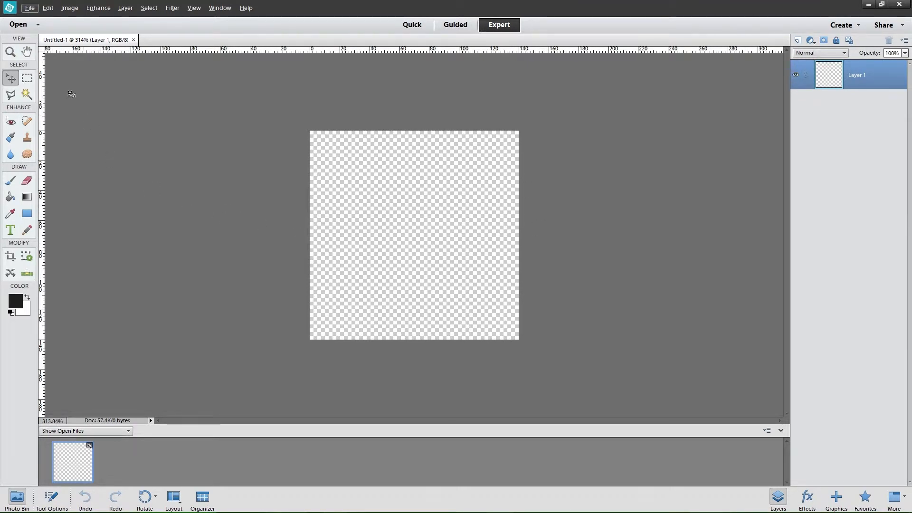
# Step: Set the gridline spacing in Guides & Grid preferences to quarter the canvas
pyautogui.click(48, 8)
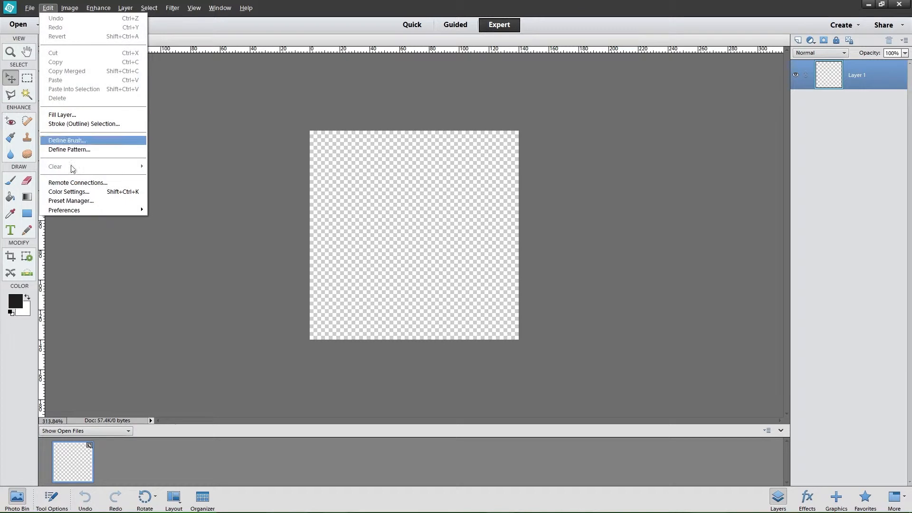
pyautogui.moveTo(70, 210)
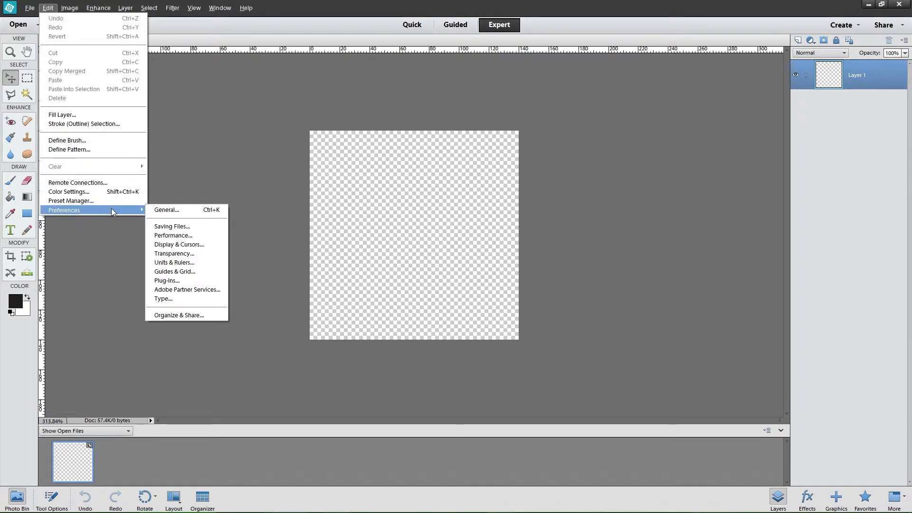
pyautogui.click(175, 271)
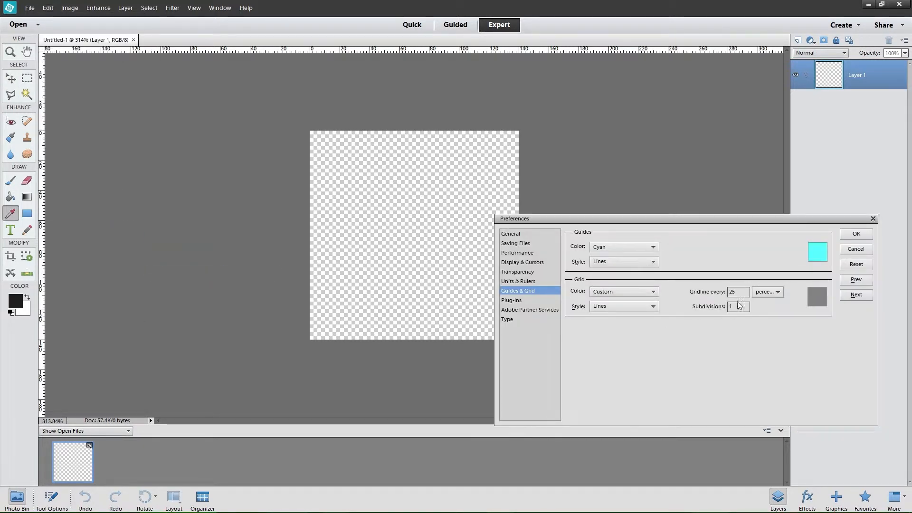
pyautogui.click(778, 292)
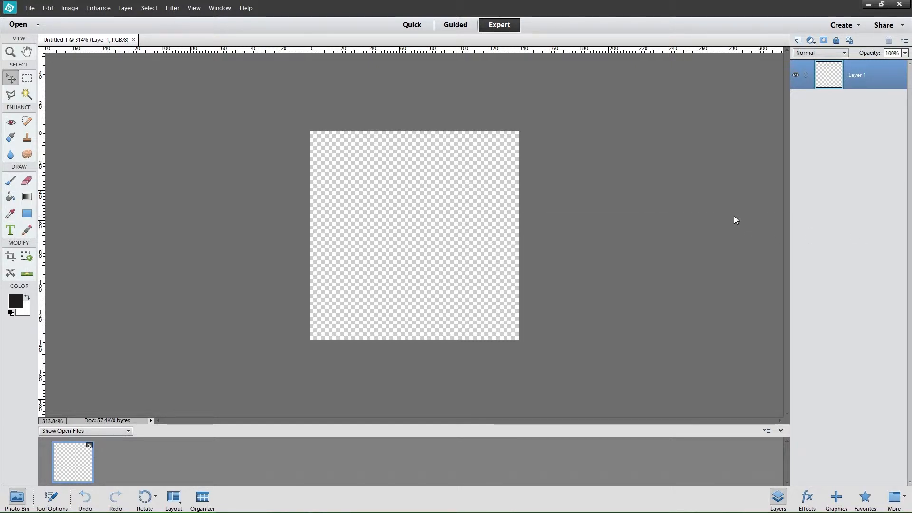
pyautogui.moveTo(724, 215)
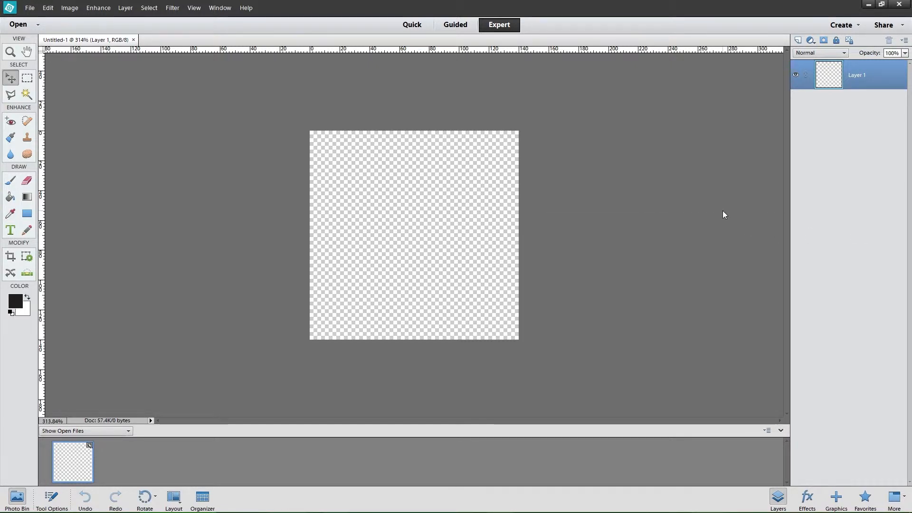
pyautogui.moveTo(709, 241)
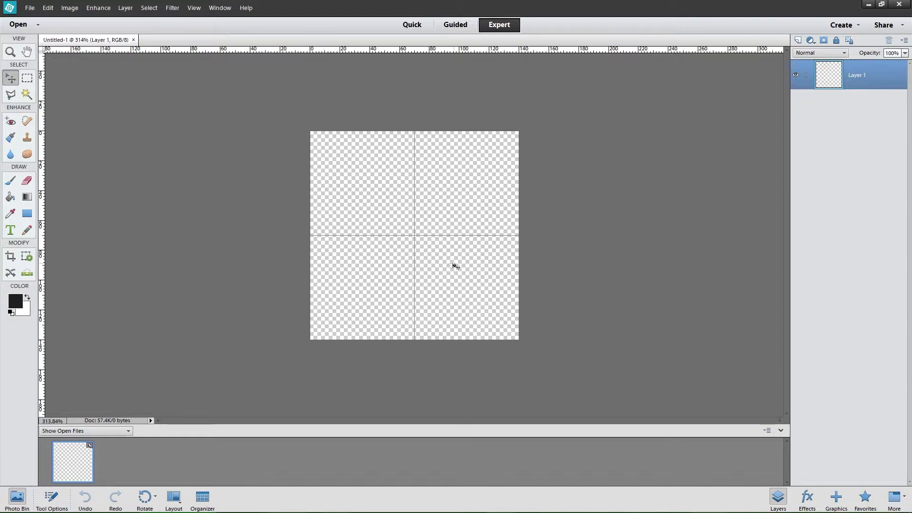
# Step: Keep View > Grid checked so the quarter grid shows on the canvas
pyautogui.click(194, 7)
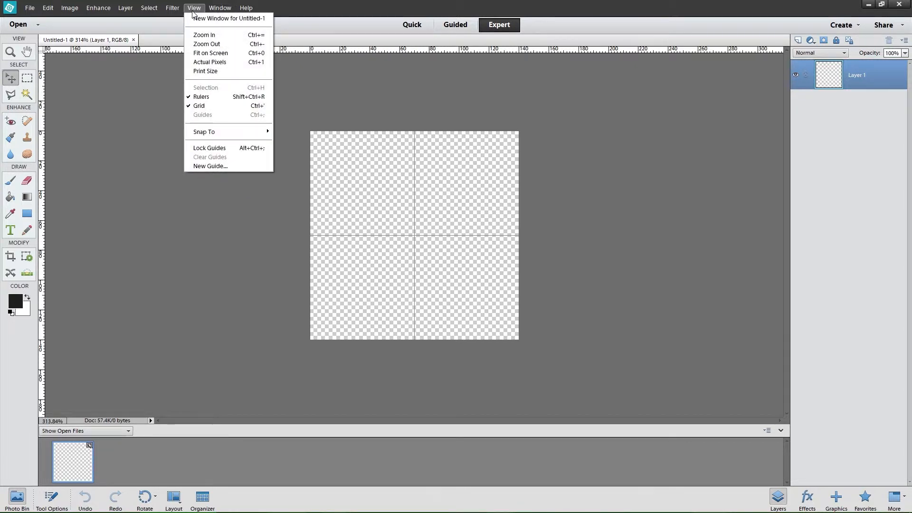
pyautogui.moveTo(220, 105)
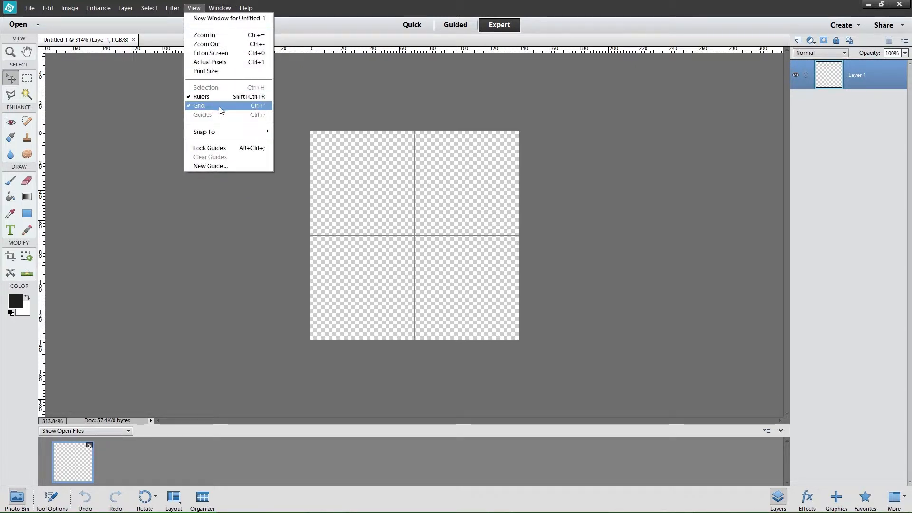
pyautogui.click(199, 106)
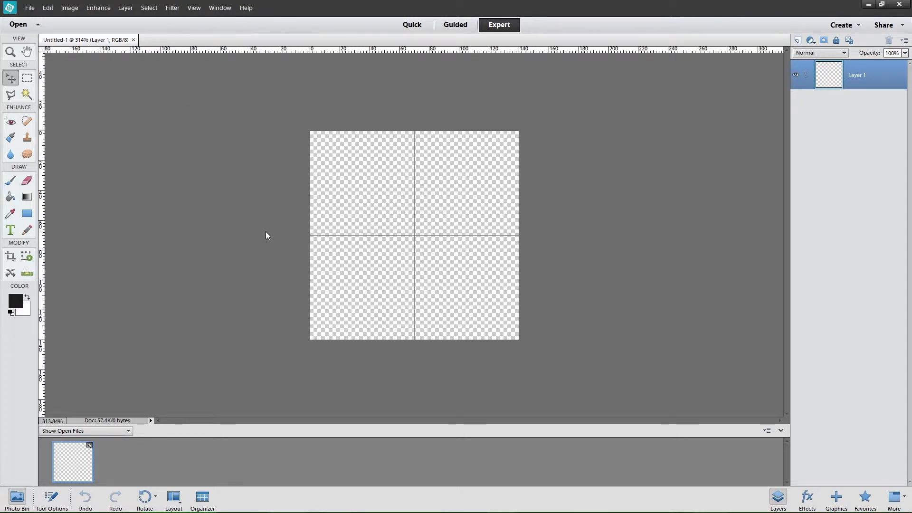
pyautogui.moveTo(534, 286)
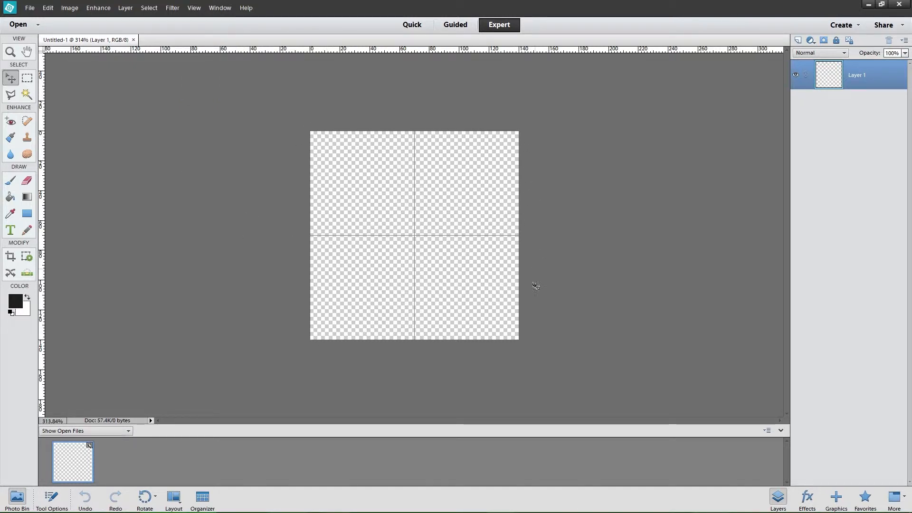
pyautogui.moveTo(408, 221)
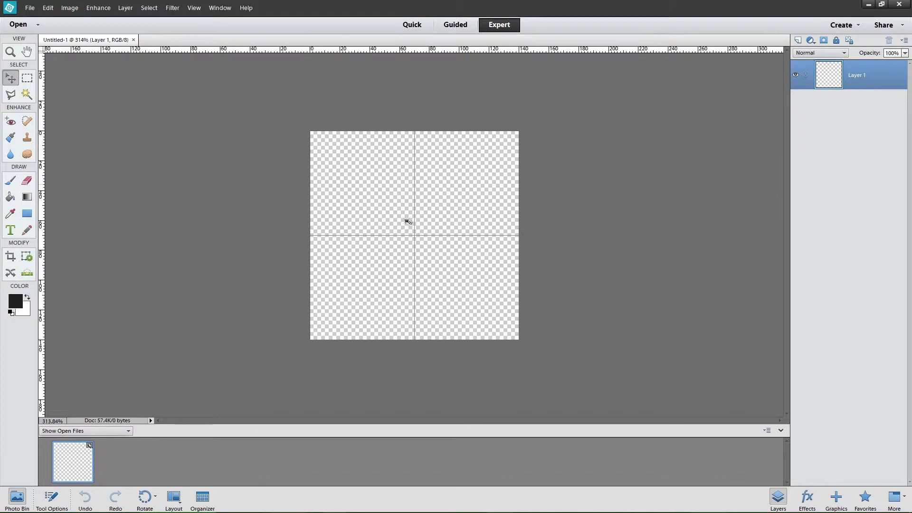
pyautogui.moveTo(54, 223)
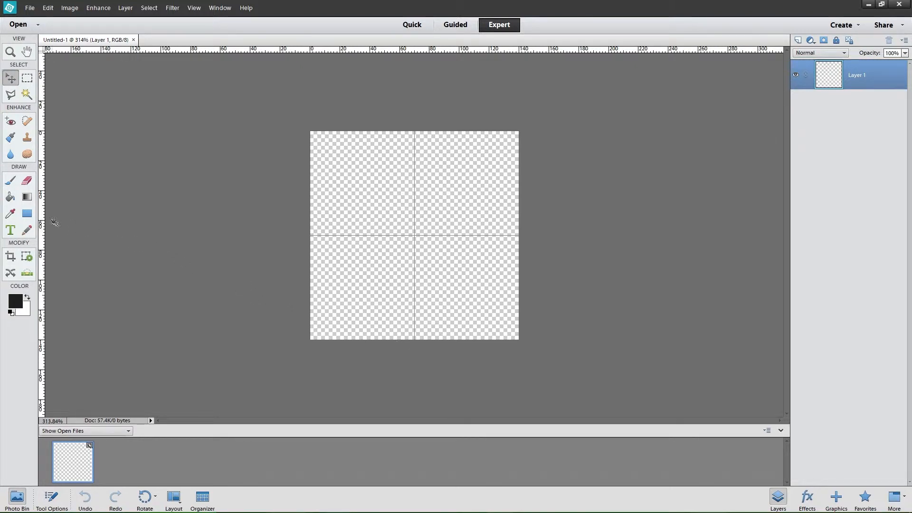
pyautogui.click(27, 214)
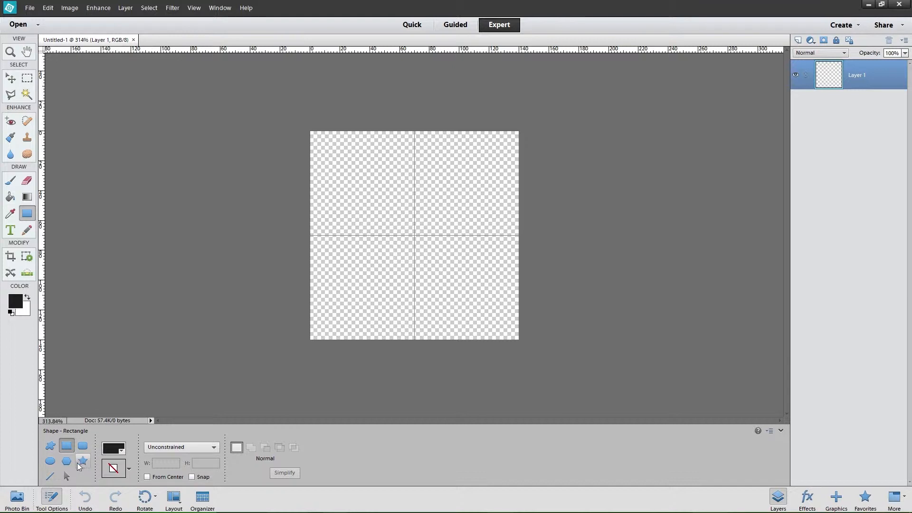
# Step: Draw an ellipse filling the canvas and recolour it from black to red-orange f15b22
pyautogui.click(51, 461)
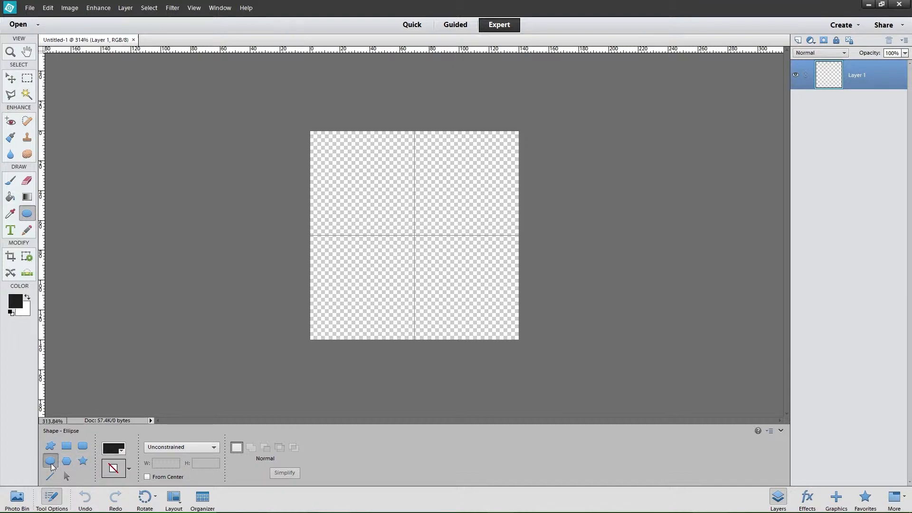
pyautogui.moveTo(50, 461)
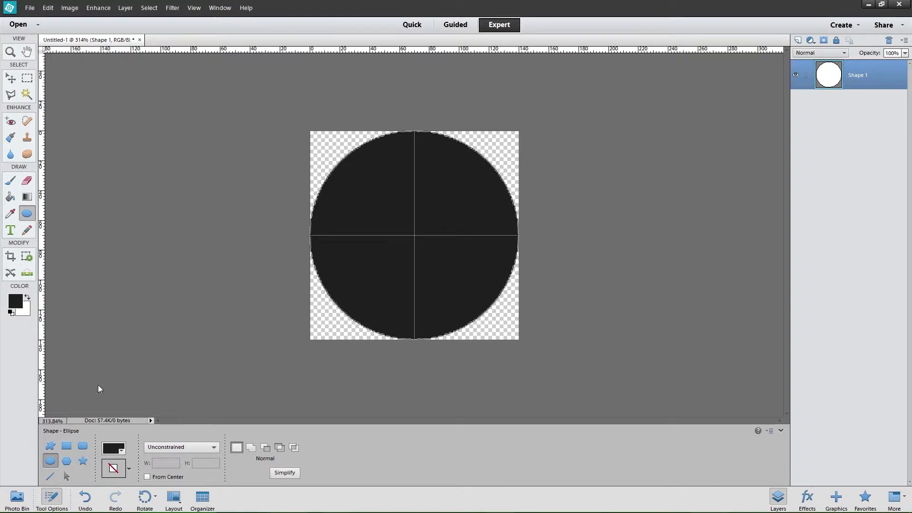
pyautogui.moveTo(843, 107)
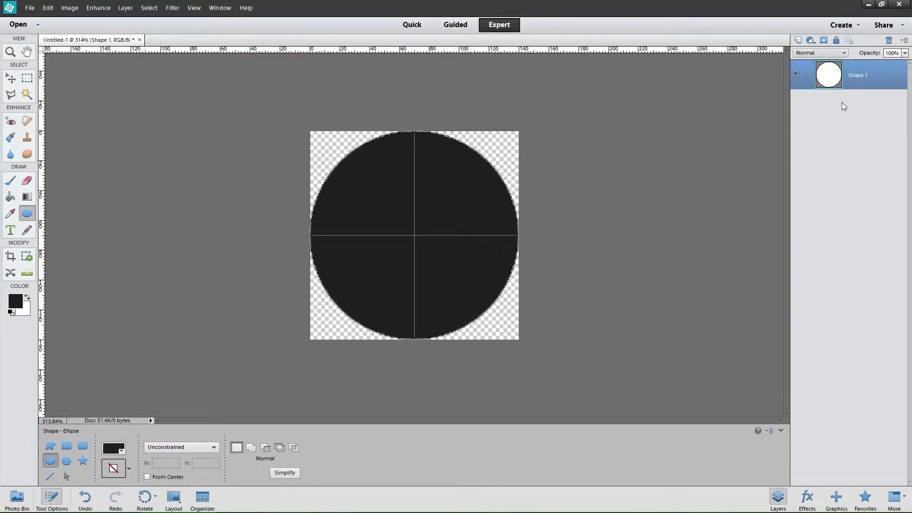
pyautogui.moveTo(842, 113)
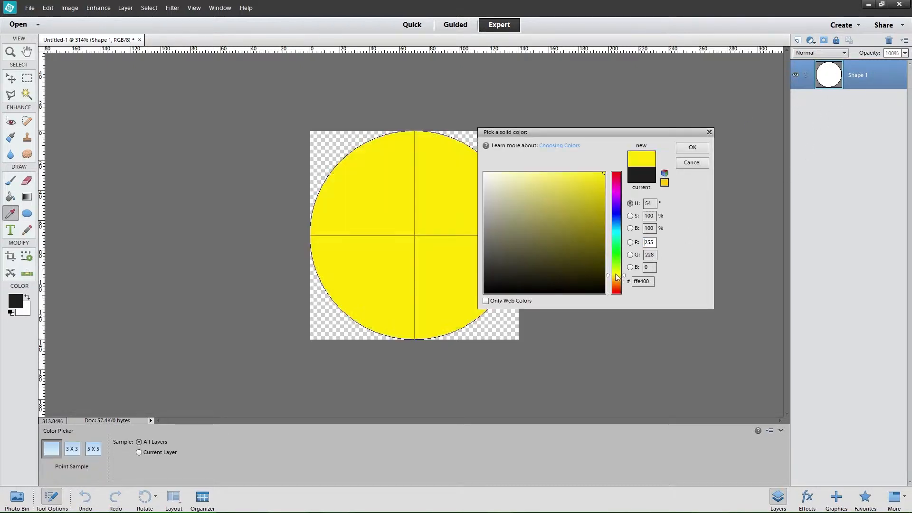
pyautogui.click(603, 281)
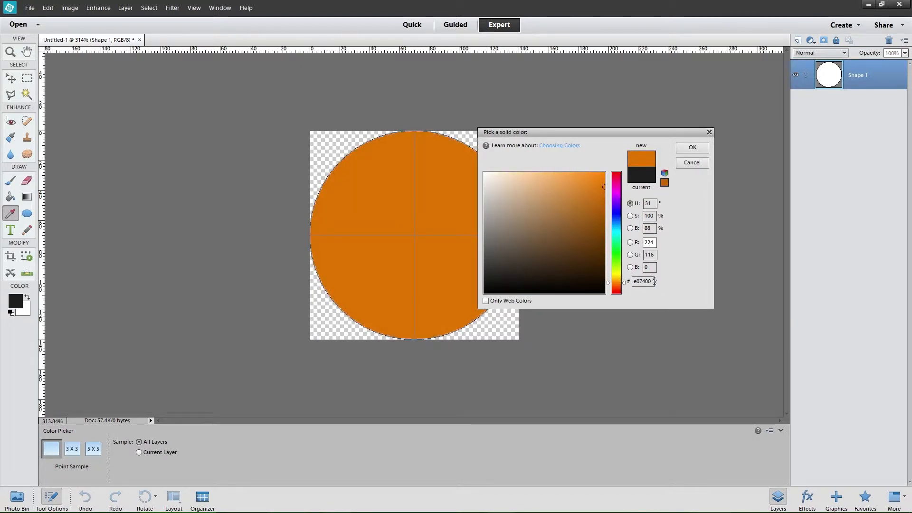
pyautogui.tripleClick(641, 281)
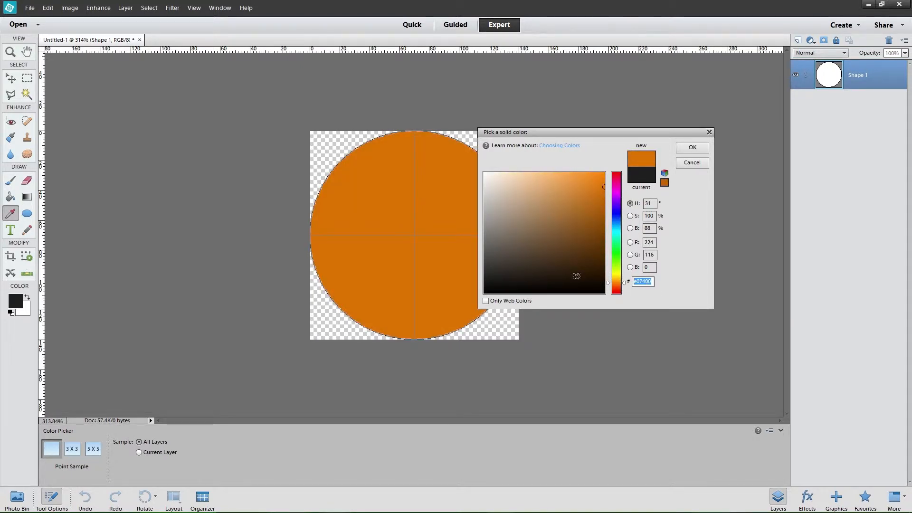
pyautogui.click(588, 178)
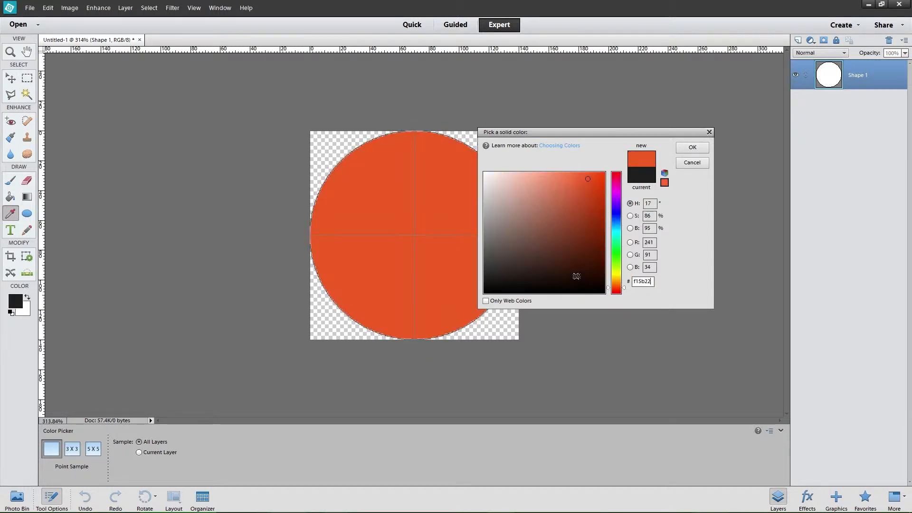
pyautogui.click(691, 147)
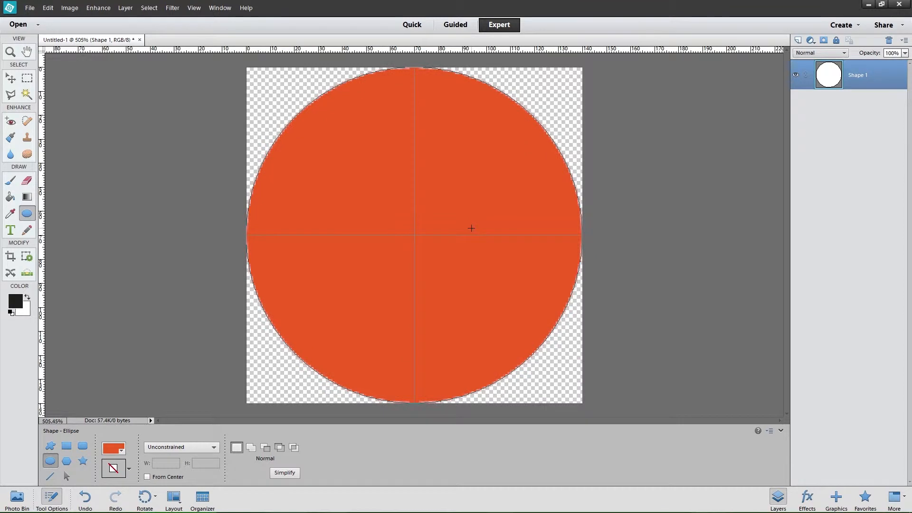
pyautogui.moveTo(404, 89)
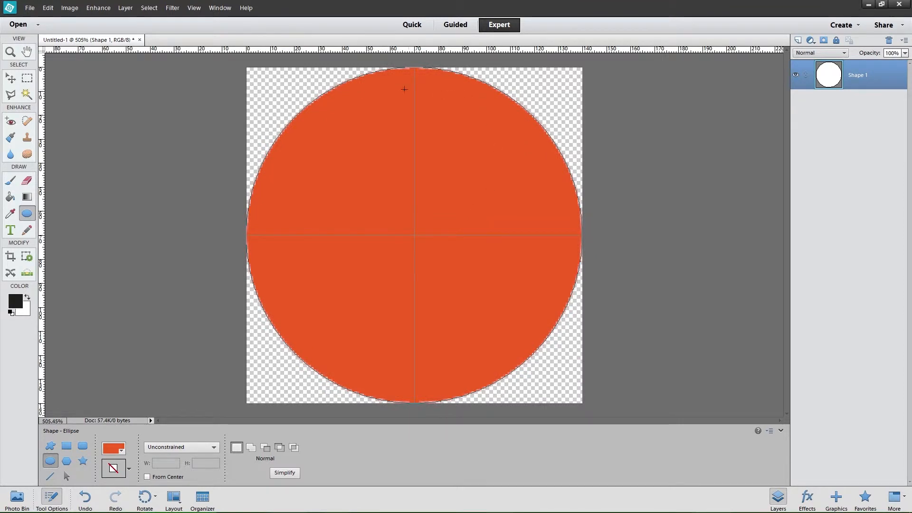
pyautogui.moveTo(448, 138)
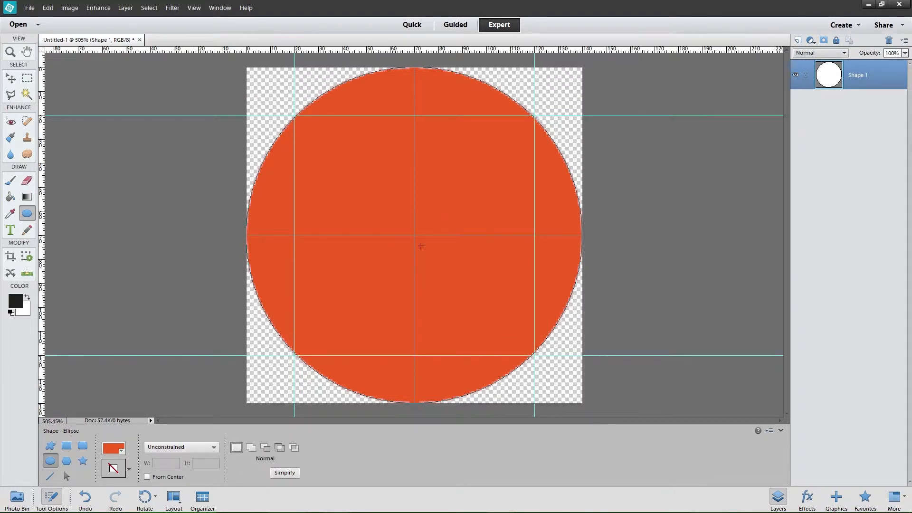
pyautogui.moveTo(169, 110)
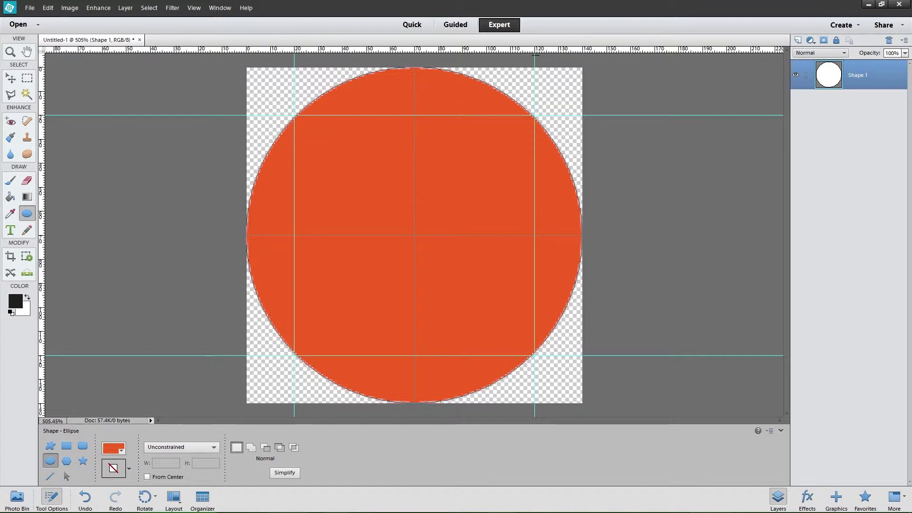
pyautogui.moveTo(343, 125)
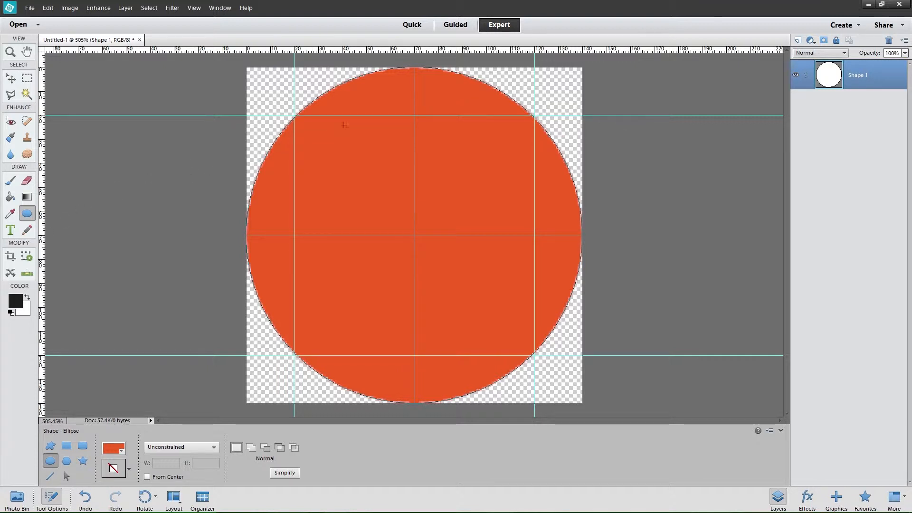
# Step: Draw a white inner ellipse within the guides to turn the red-orange circle into a ring
pyautogui.click(113, 447)
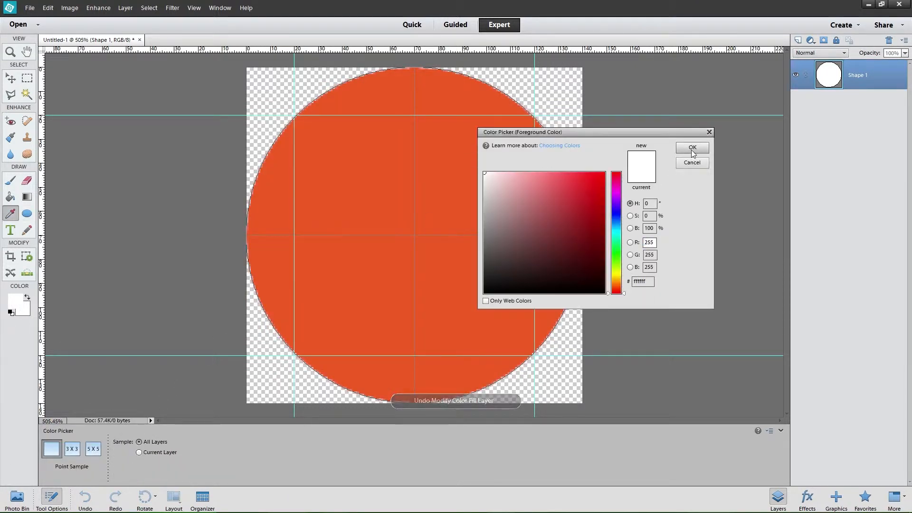
pyautogui.click(692, 147)
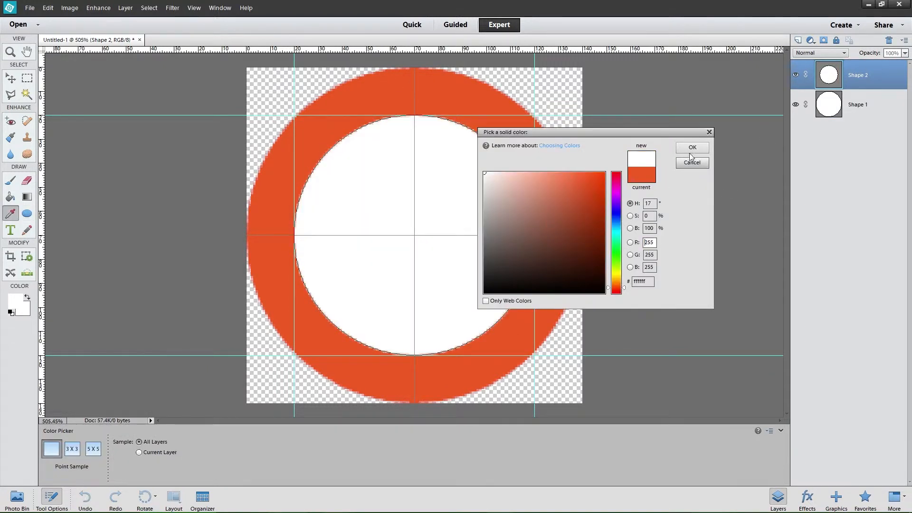
pyautogui.click(692, 147)
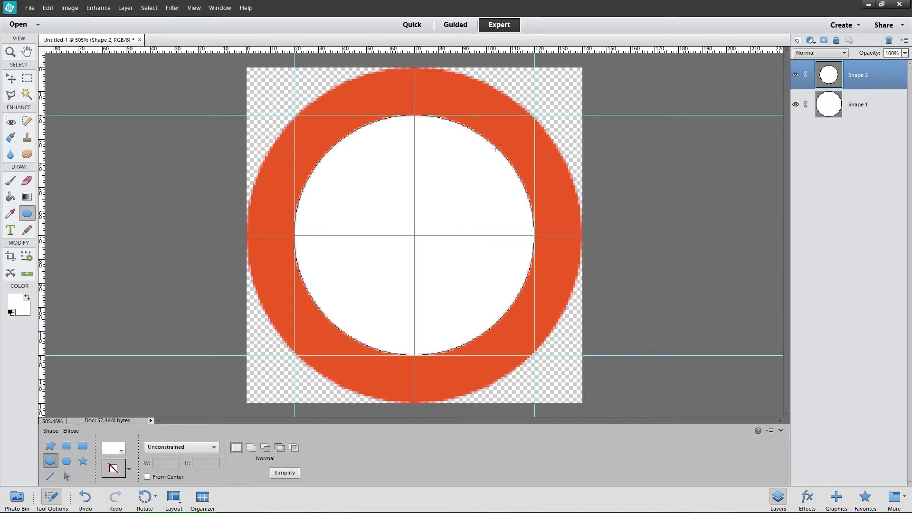
pyautogui.moveTo(122, 430)
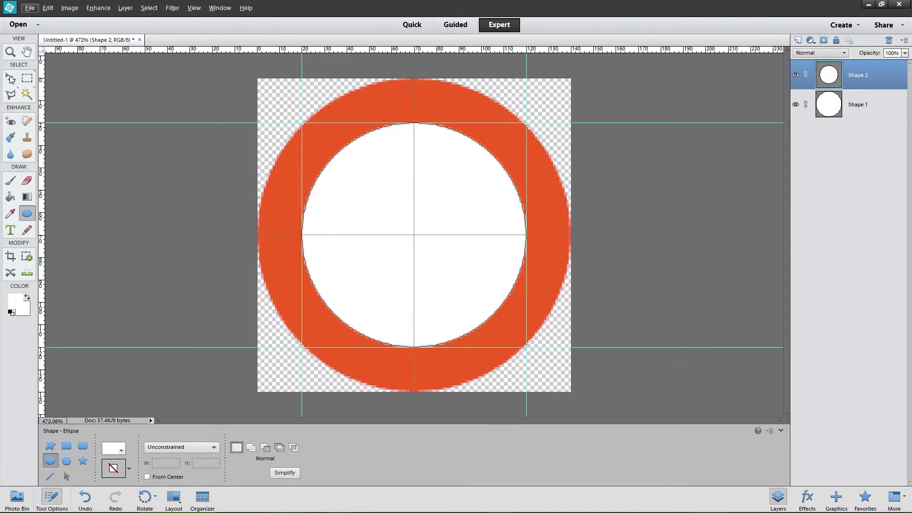
pyautogui.click(9, 77)
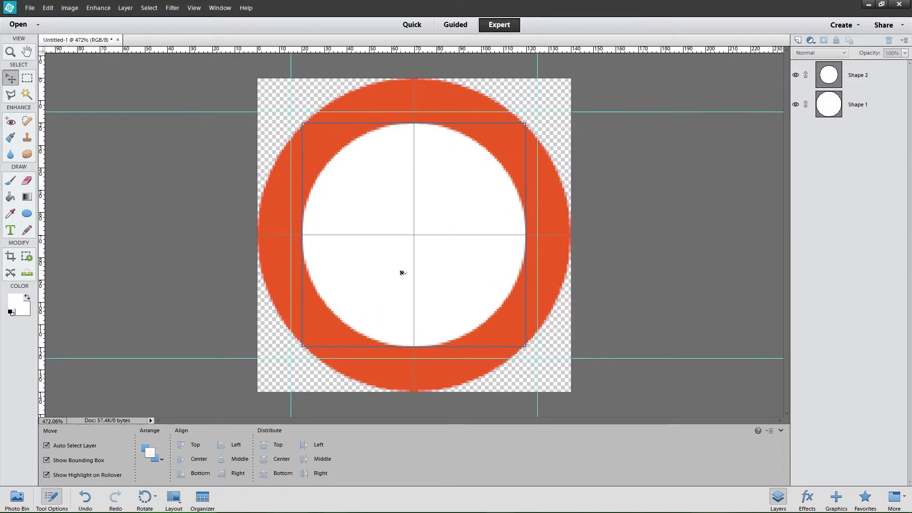
# Step: Free Transform the white circle back to full guided size and commit it
pyautogui.click(857, 74)
pyautogui.write('110')
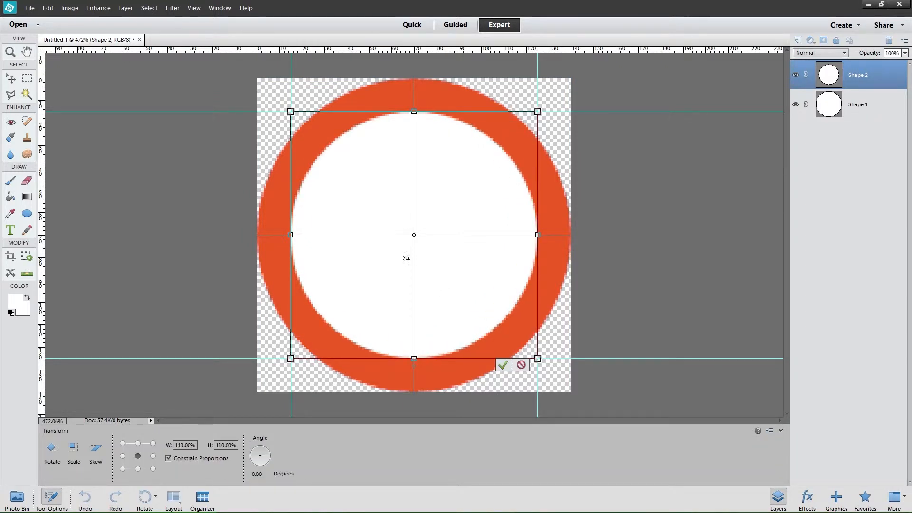
pyautogui.click(503, 364)
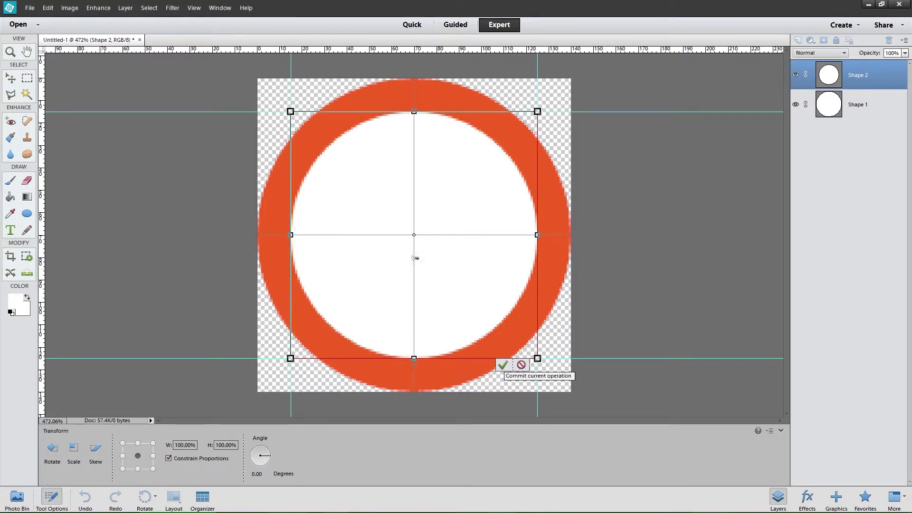
pyautogui.click(503, 365)
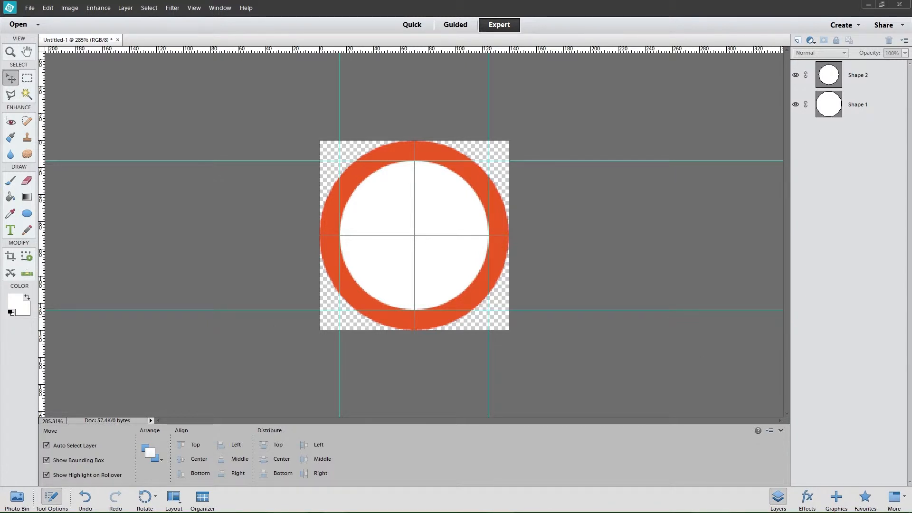
pyautogui.moveTo(563, 133)
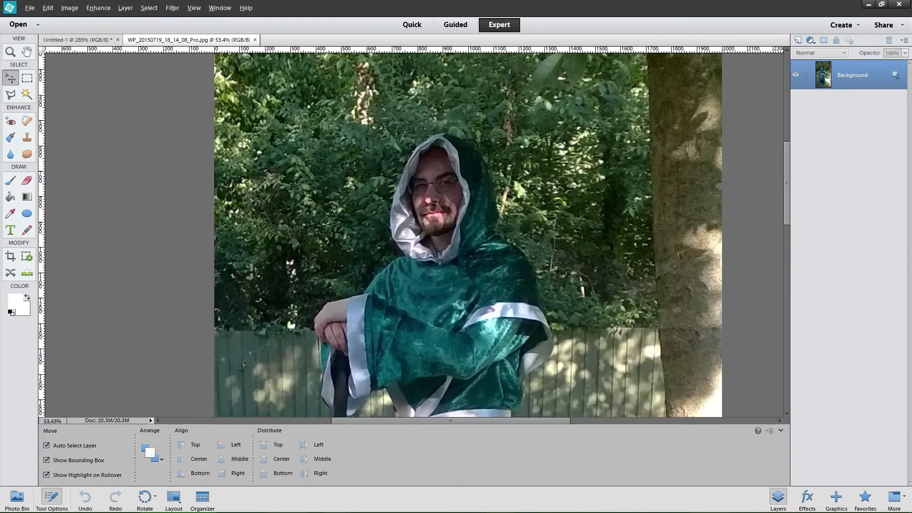
# Step: Paste the hooded figure photo as a new layer scaled to about 14% between the guides
pyautogui.click(27, 77)
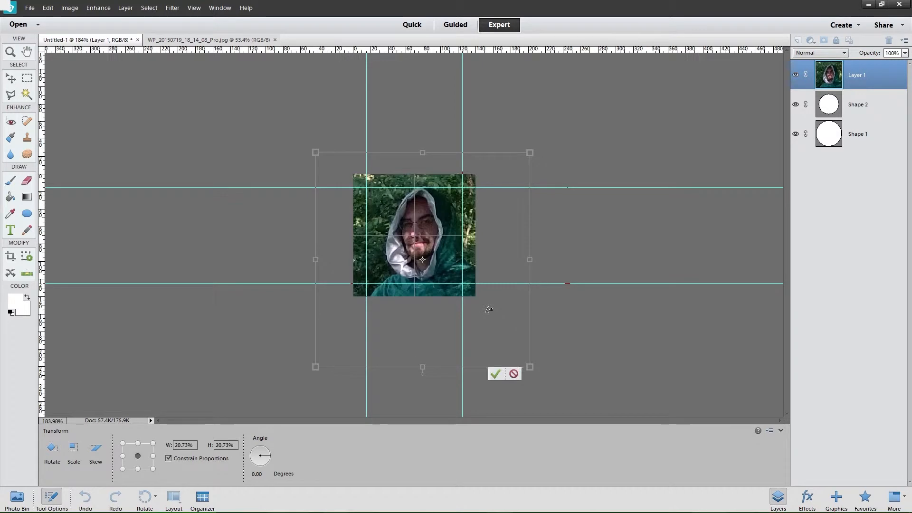
pyautogui.moveTo(364, 323)
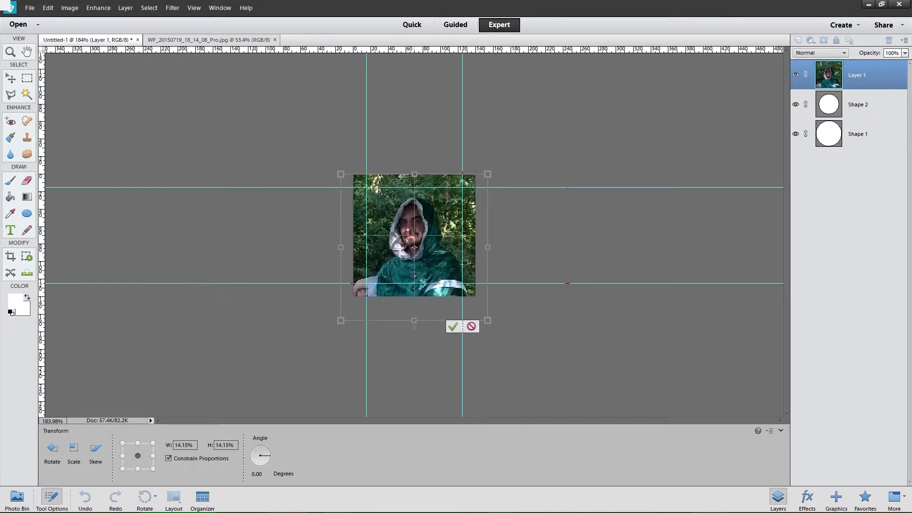
pyautogui.moveTo(464, 333)
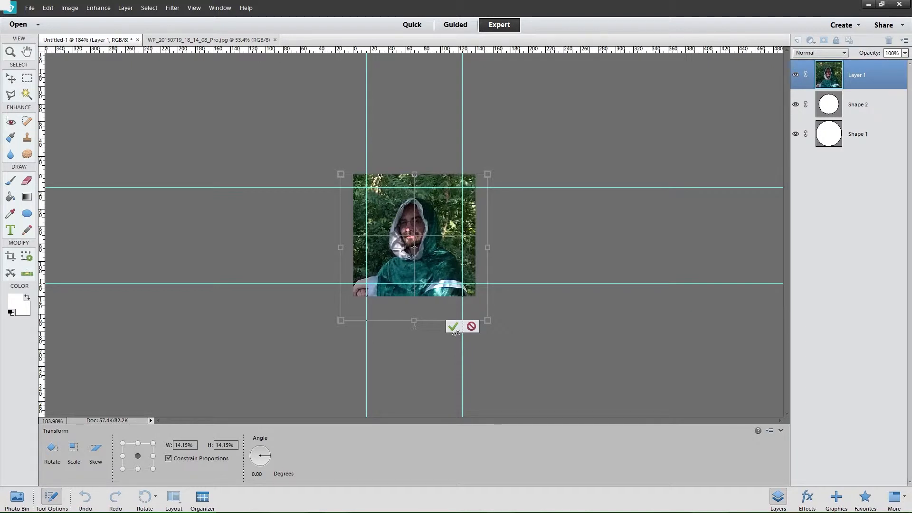
pyautogui.click(453, 326)
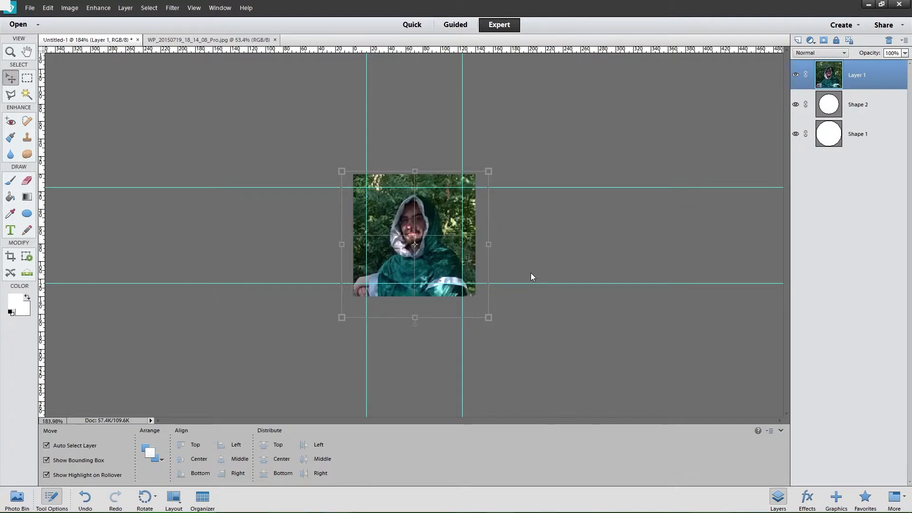
pyautogui.moveTo(483, 269)
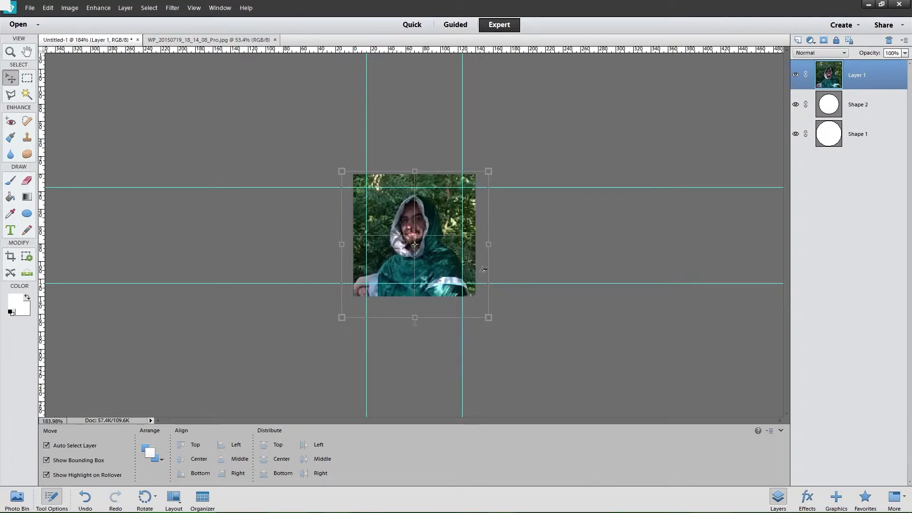
pyautogui.moveTo(496, 260)
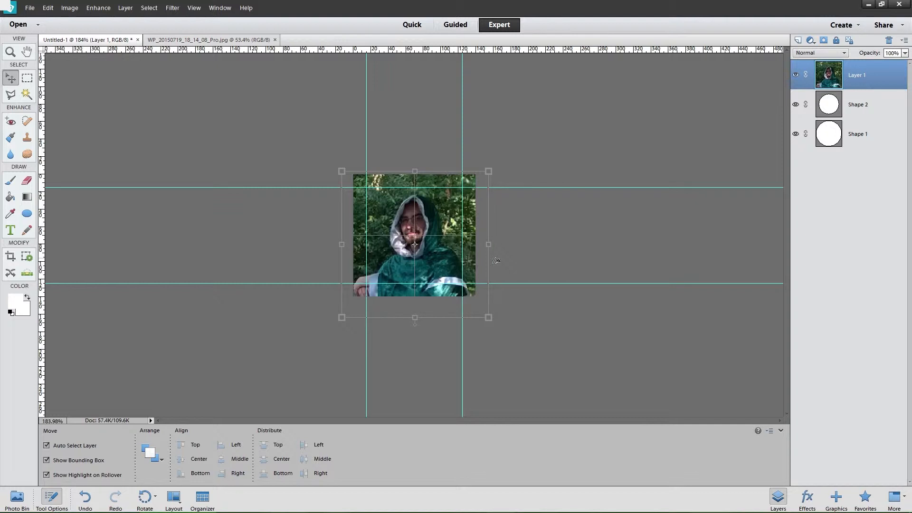
pyautogui.moveTo(490, 263)
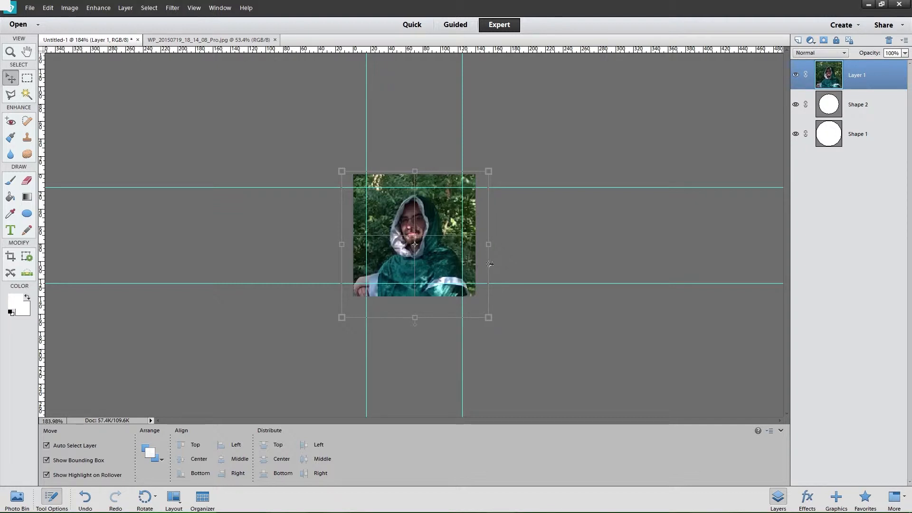
pyautogui.moveTo(761, 114)
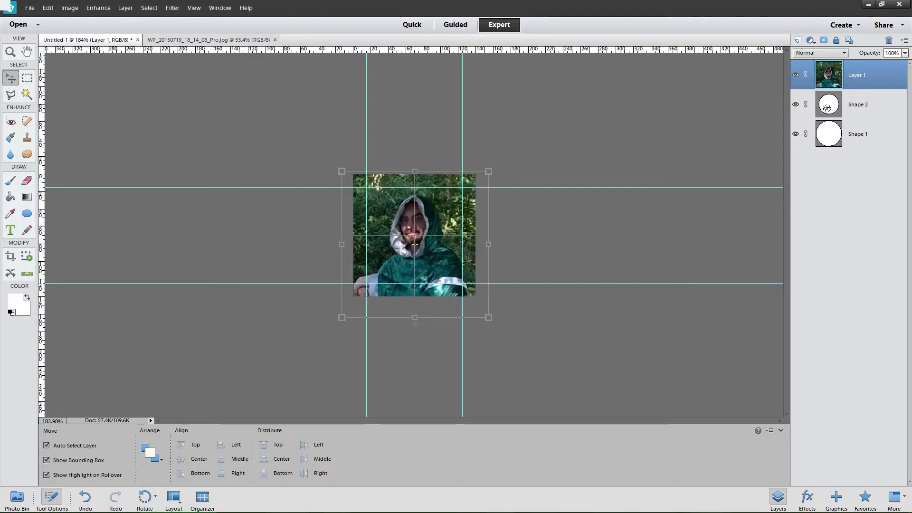
# Step: Stack the photo above the white circle, clip it to the circle, then revert the clip
pyautogui.click(857, 104)
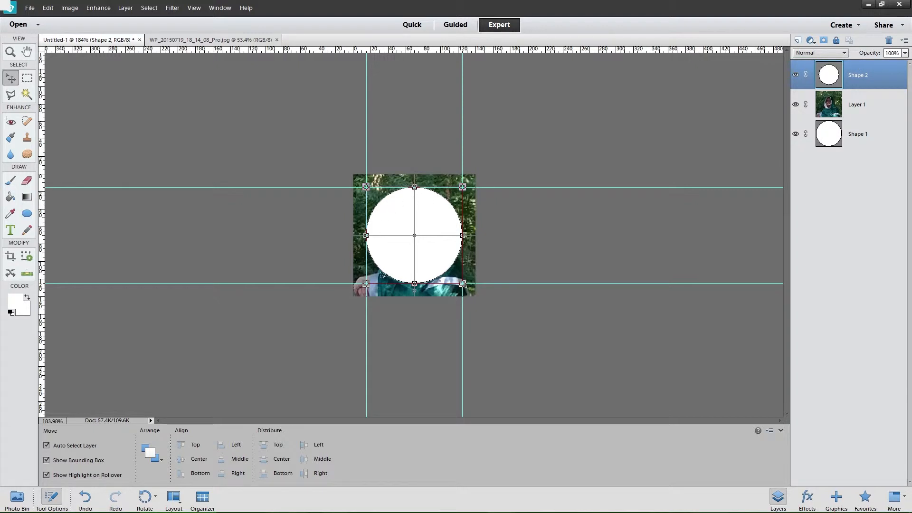
pyautogui.moveTo(386, 222)
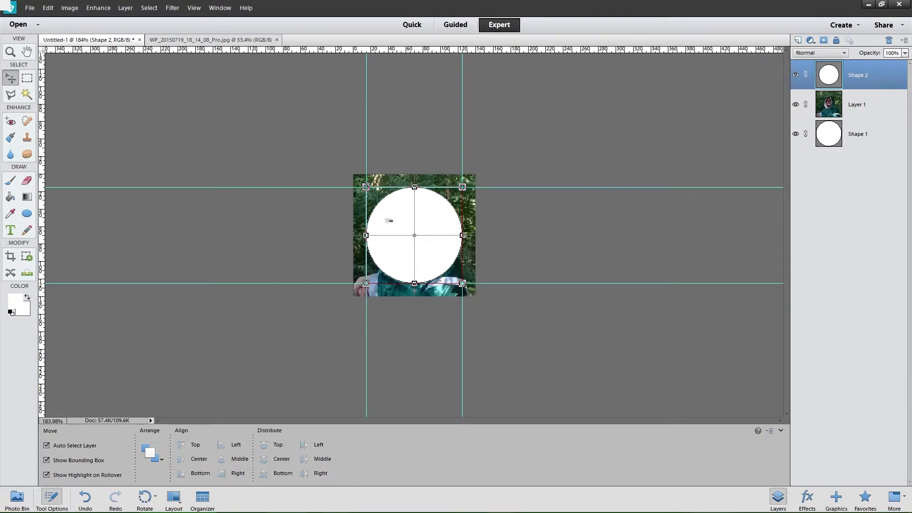
pyautogui.click(856, 104)
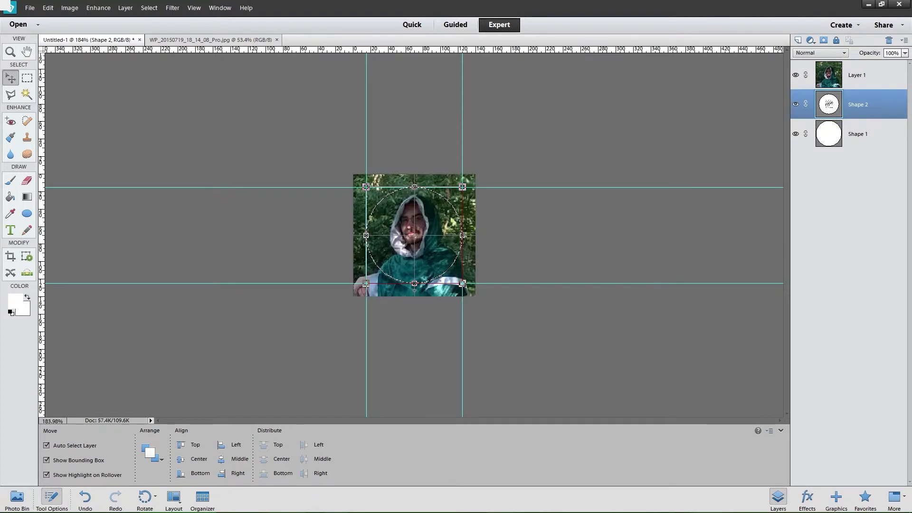
pyautogui.click(856, 75)
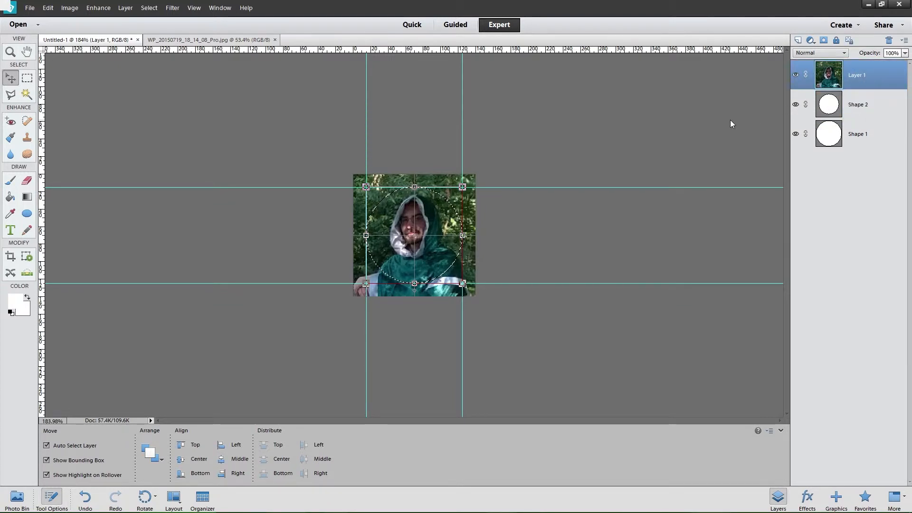
pyautogui.click(857, 104)
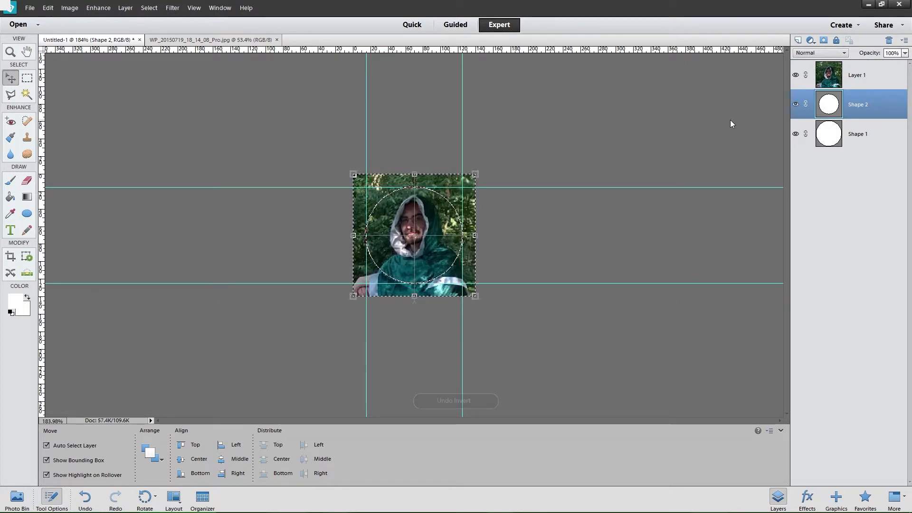
pyautogui.click(856, 75)
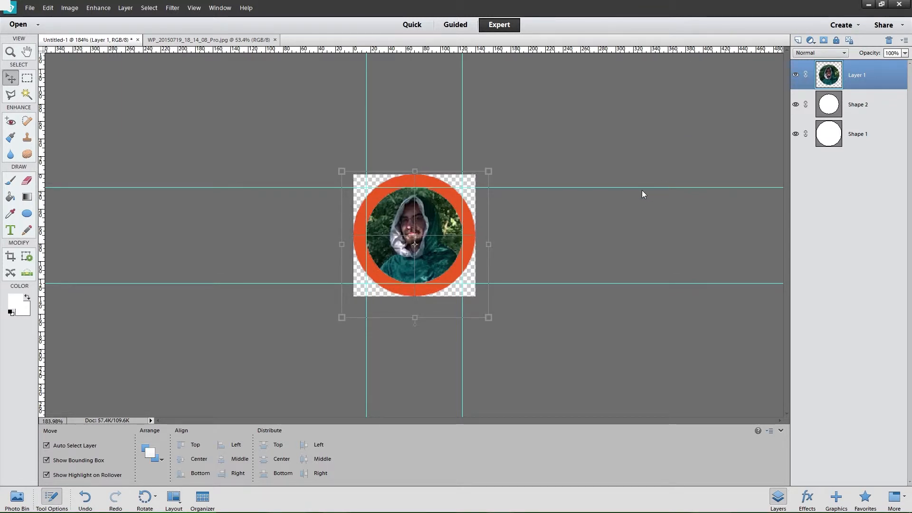
pyautogui.moveTo(445, 249)
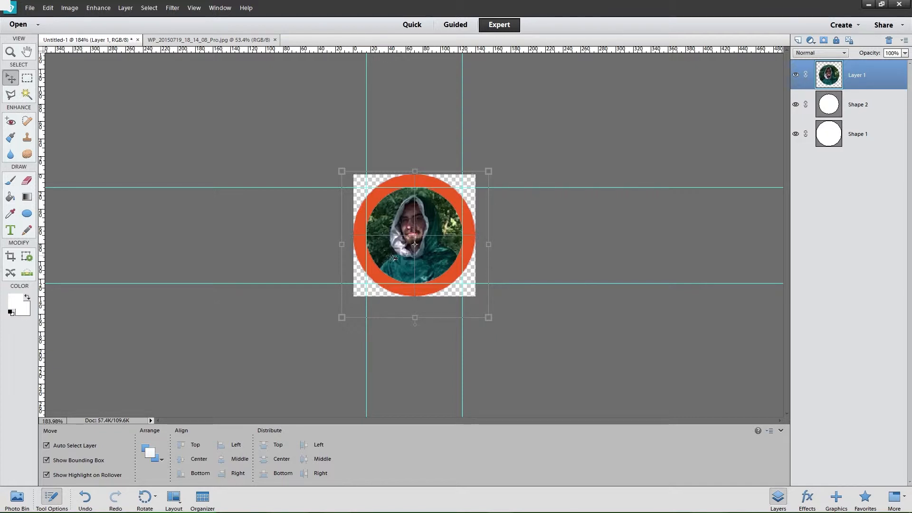
pyautogui.click(857, 104)
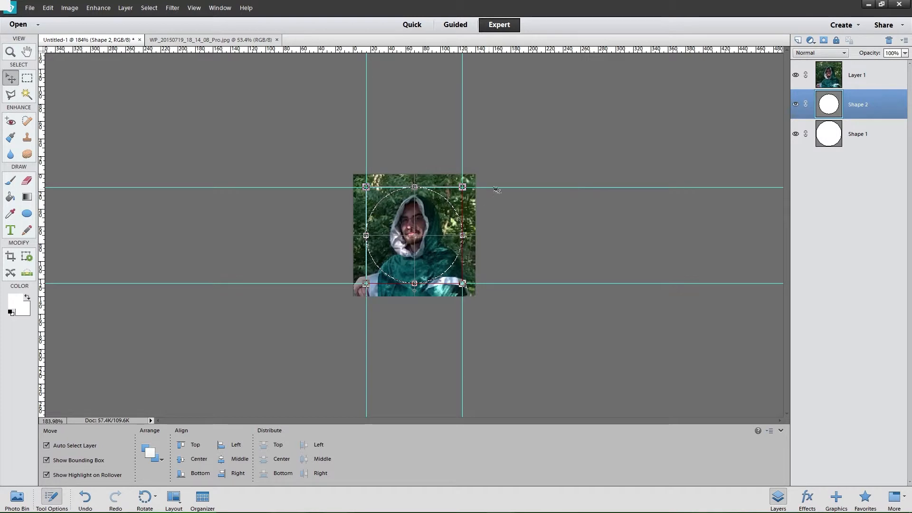
# Step: Mask the photo with the circle selection and enlarge it so the face centres in the ring
pyautogui.click(856, 75)
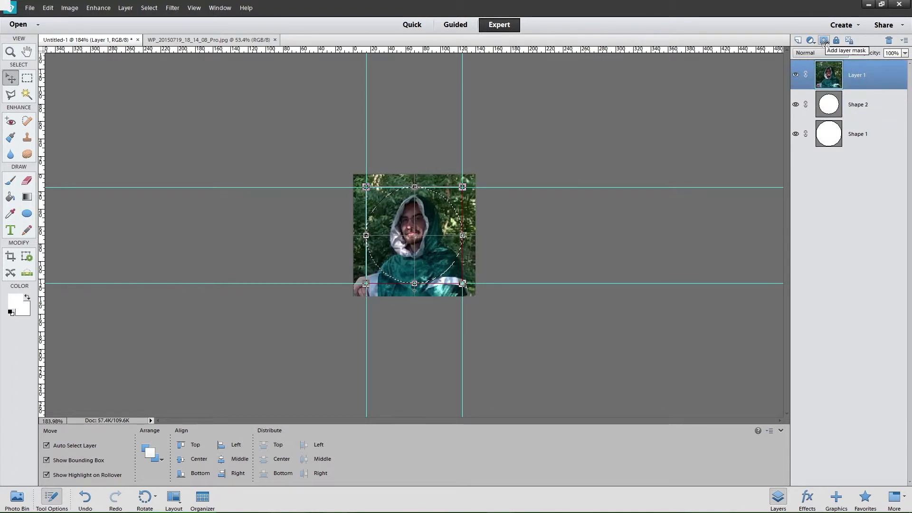
pyautogui.click(822, 40)
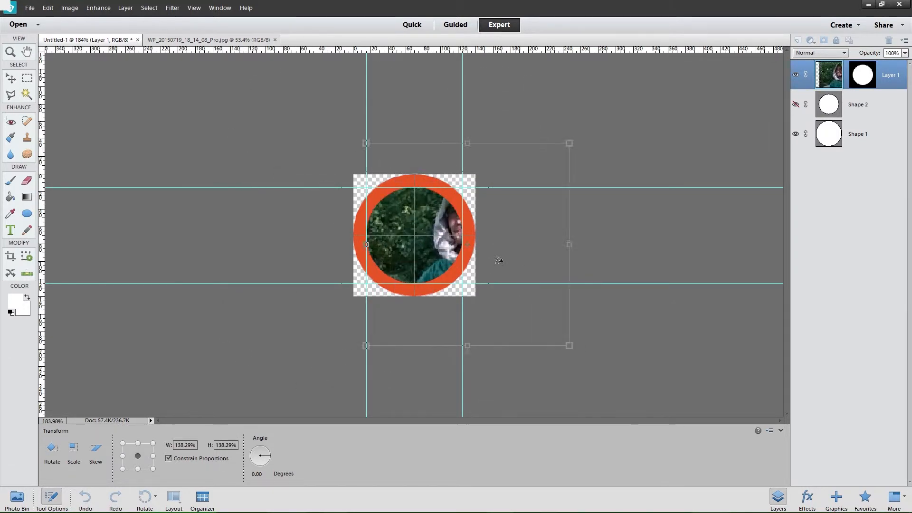
pyautogui.click(10, 77)
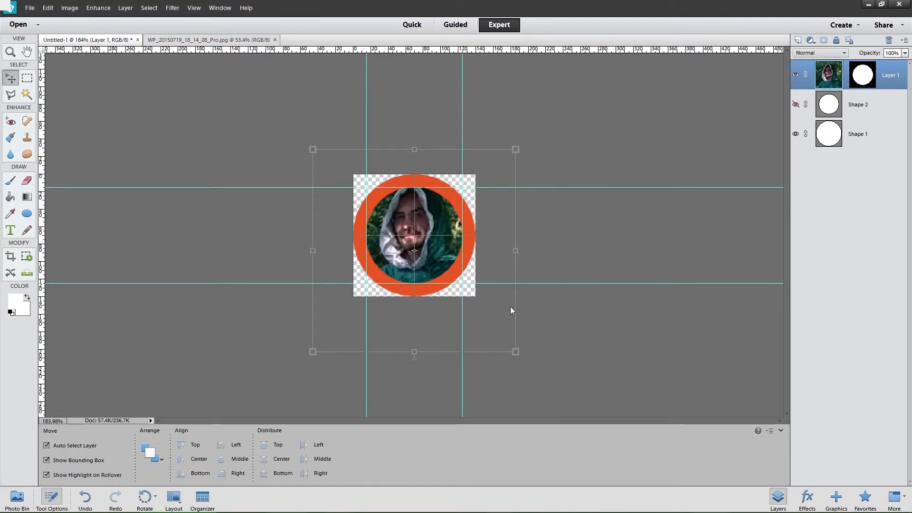
pyautogui.moveTo(579, 290)
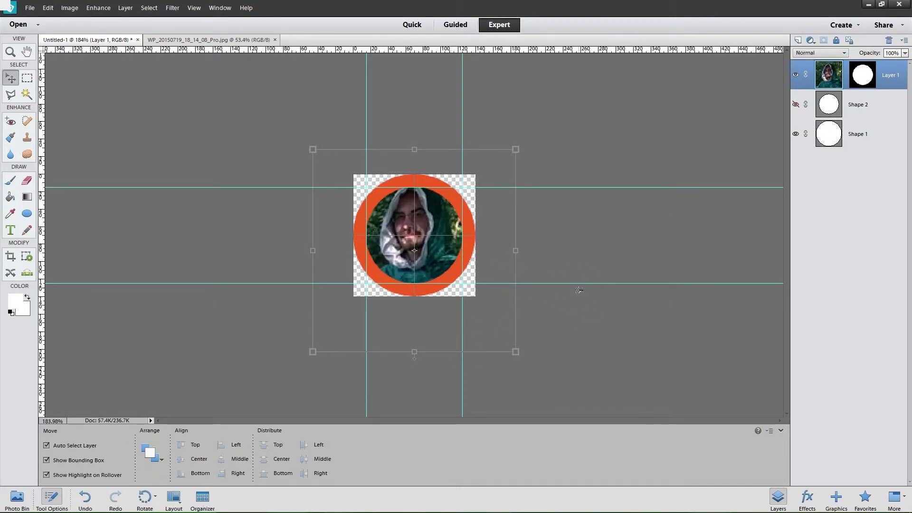
pyautogui.moveTo(784, 137)
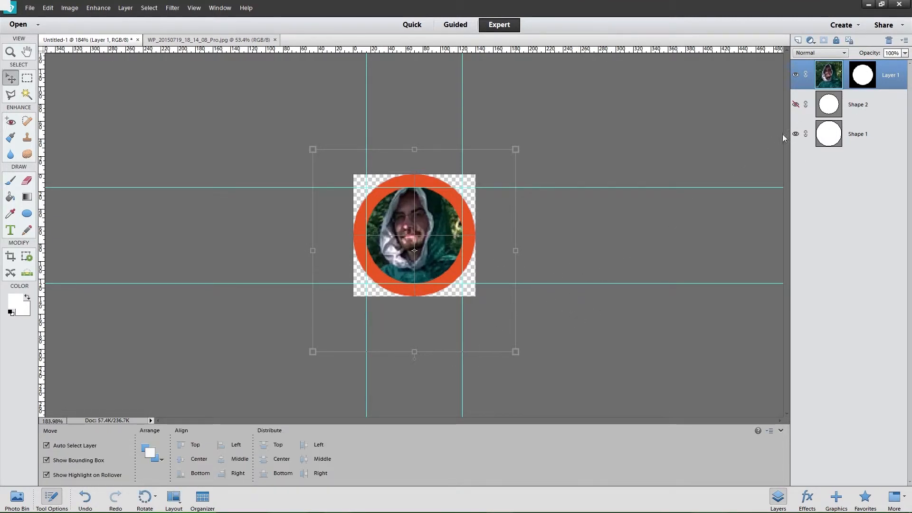
pyautogui.moveTo(828, 104)
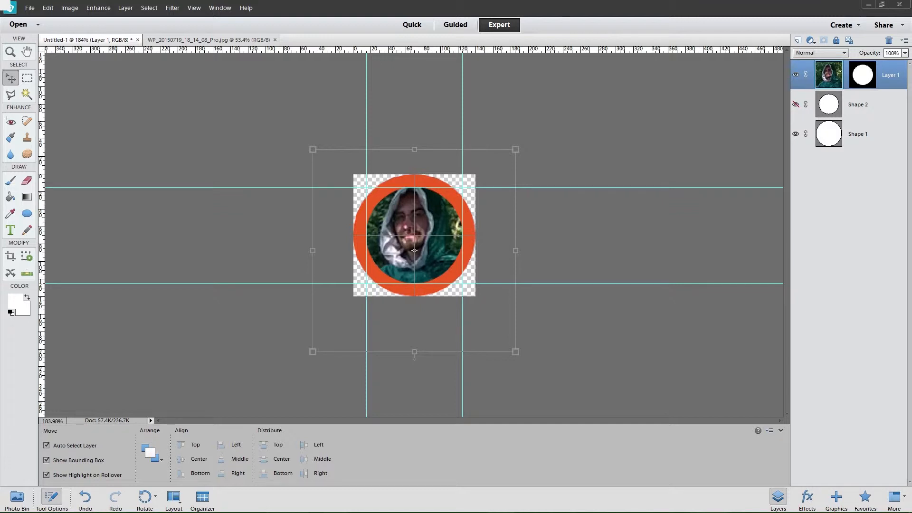
pyautogui.click(347, 40)
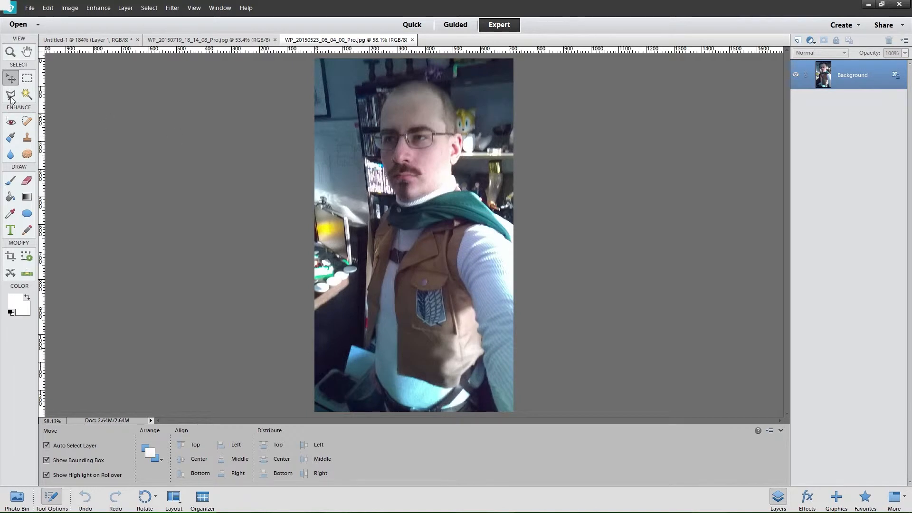
# Step: Paste the glasses-wearing portrait, shrink it, mask it to the circle, then hide Layer 2
pyautogui.click(27, 77)
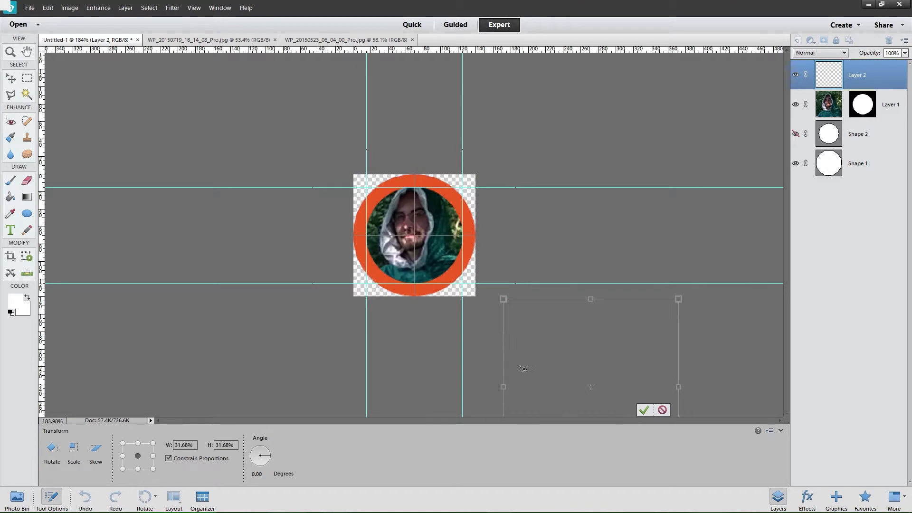
pyautogui.click(645, 410)
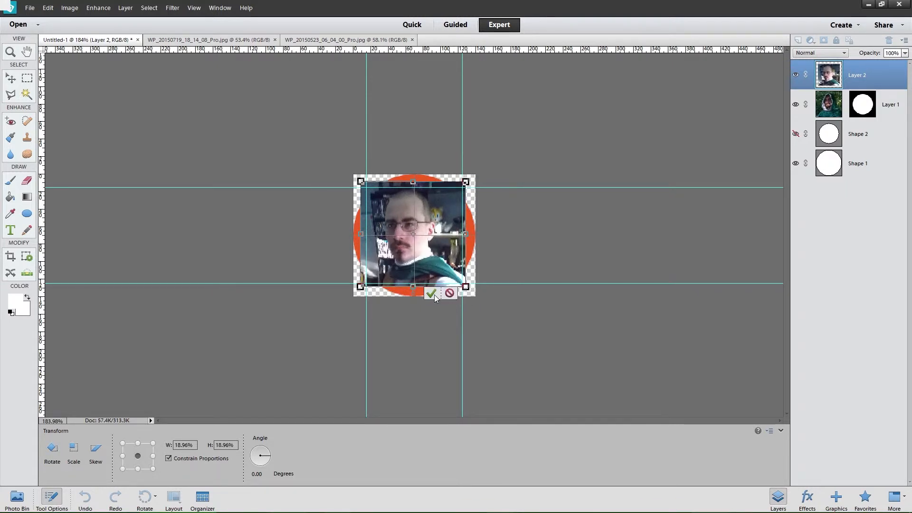
pyautogui.click(431, 294)
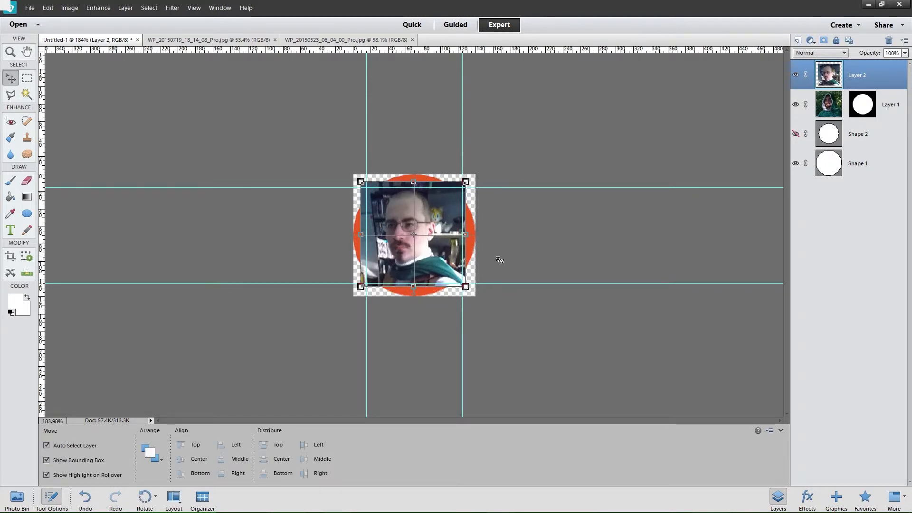
pyautogui.moveTo(617, 167)
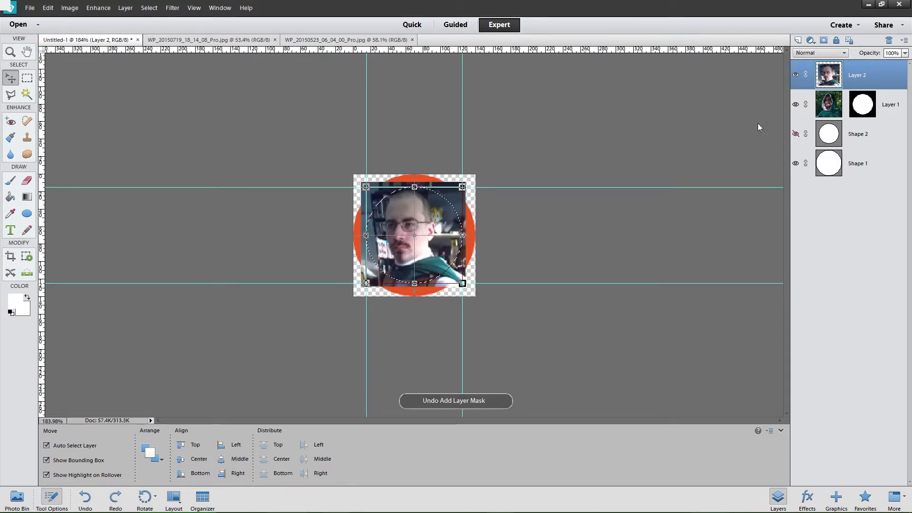
pyautogui.click(795, 104)
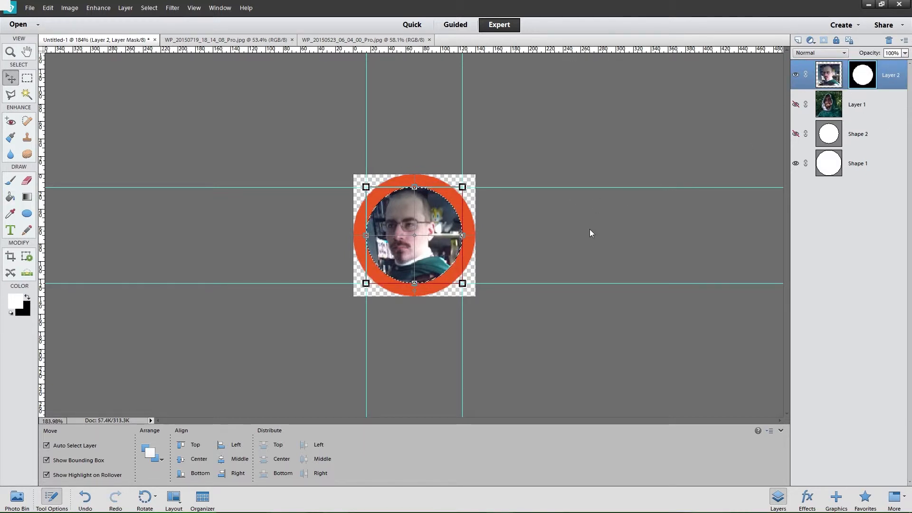
pyautogui.click(857, 163)
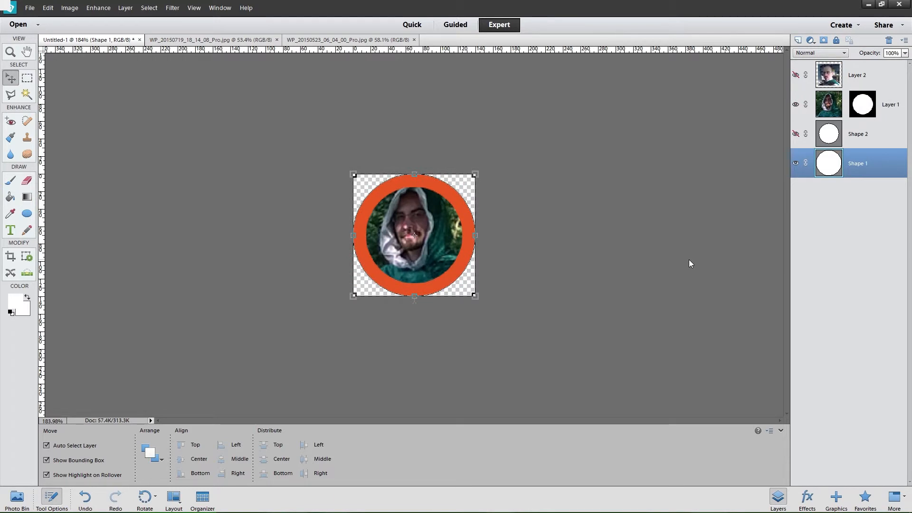
pyautogui.moveTo(526, 237)
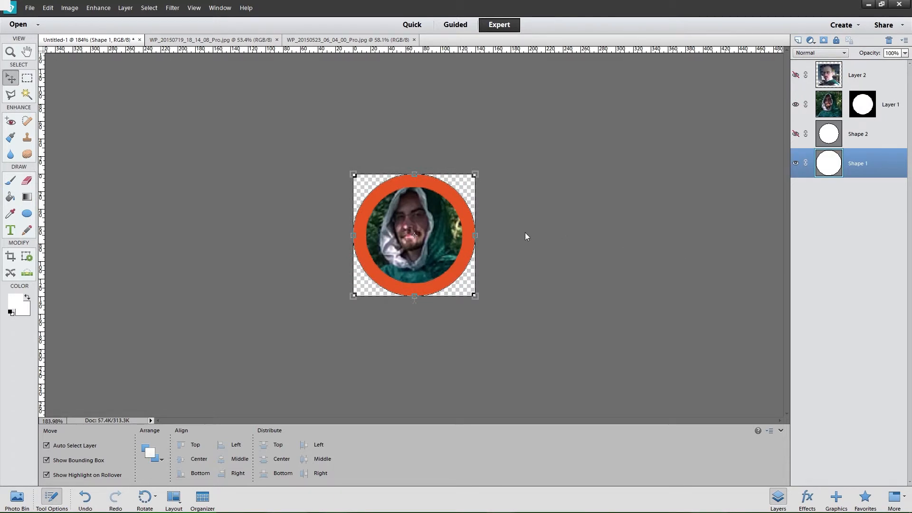
pyautogui.moveTo(470, 252)
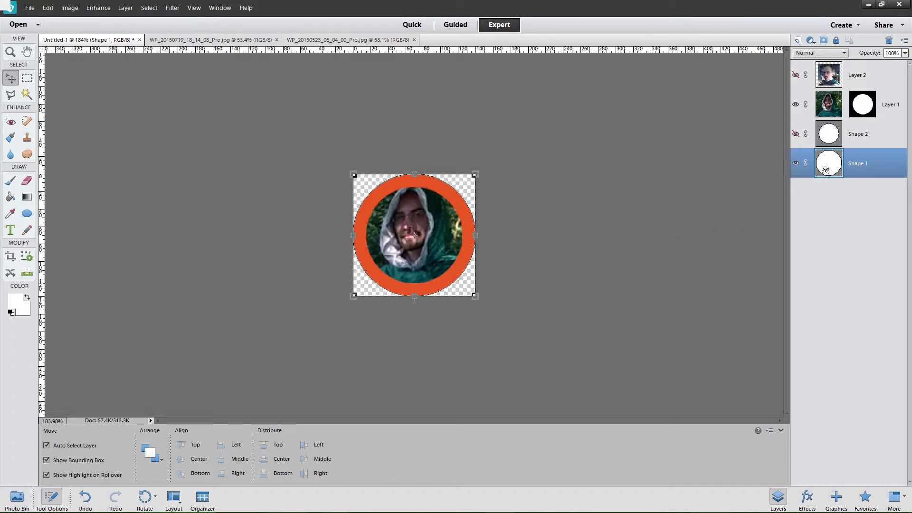
# Step: Try a bevel on the orange ring in Style Settings and discard it
pyautogui.click(126, 8)
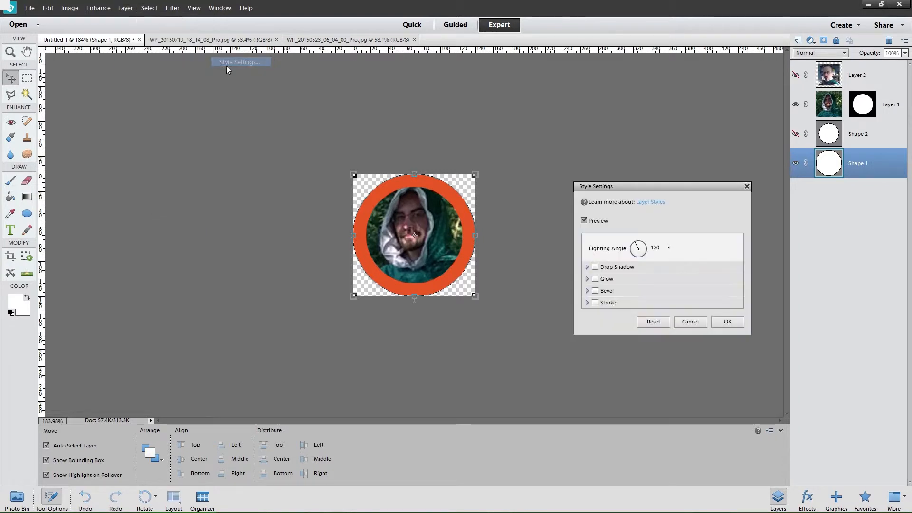
pyautogui.click(594, 291)
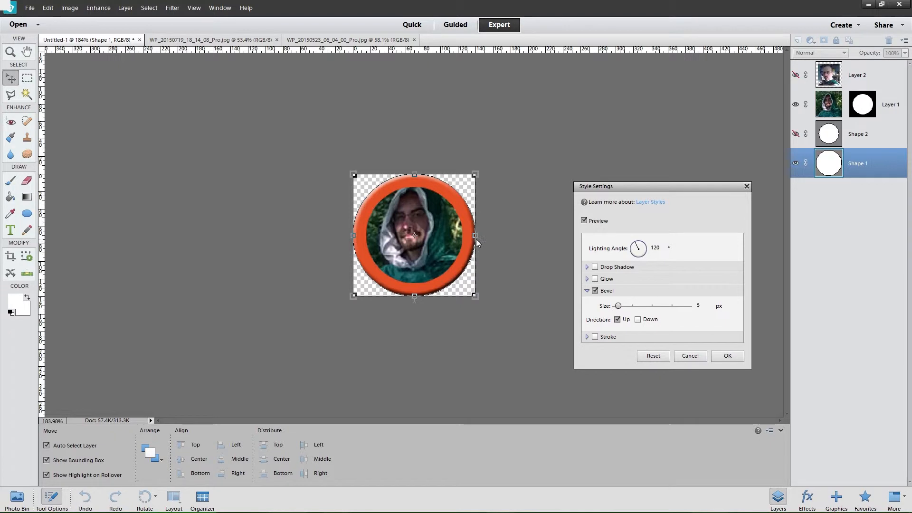
pyautogui.moveTo(458, 213)
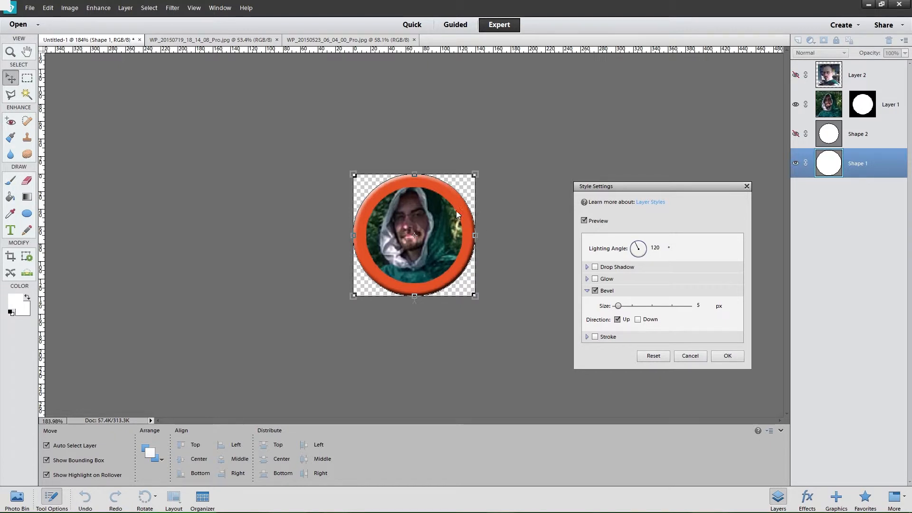
pyautogui.moveTo(389, 200)
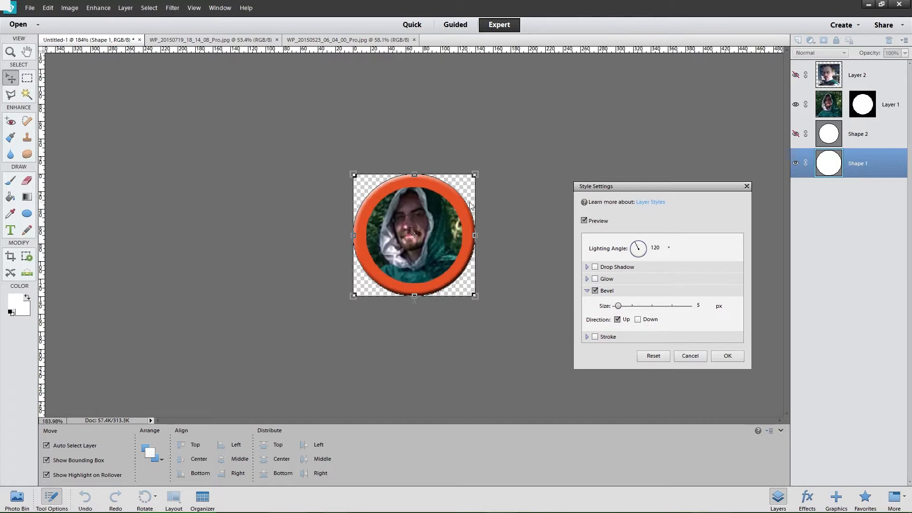
pyautogui.moveTo(439, 279)
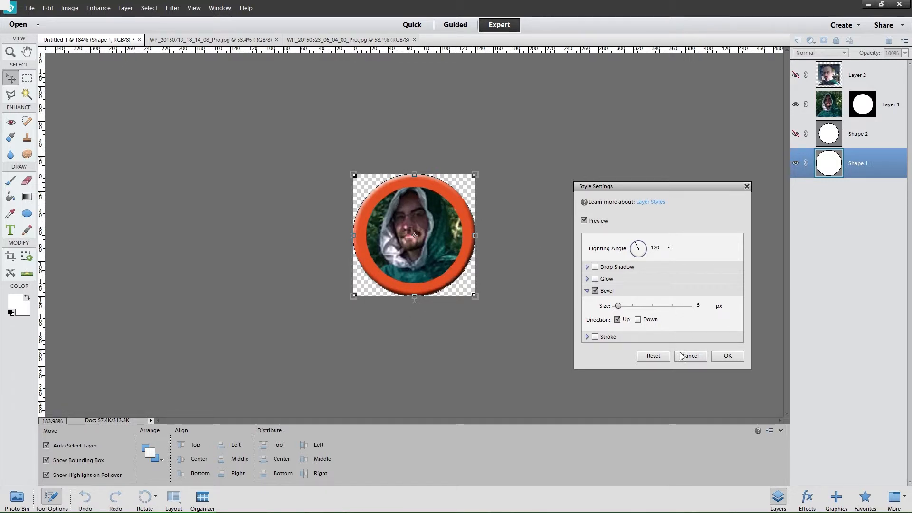
pyautogui.click(689, 356)
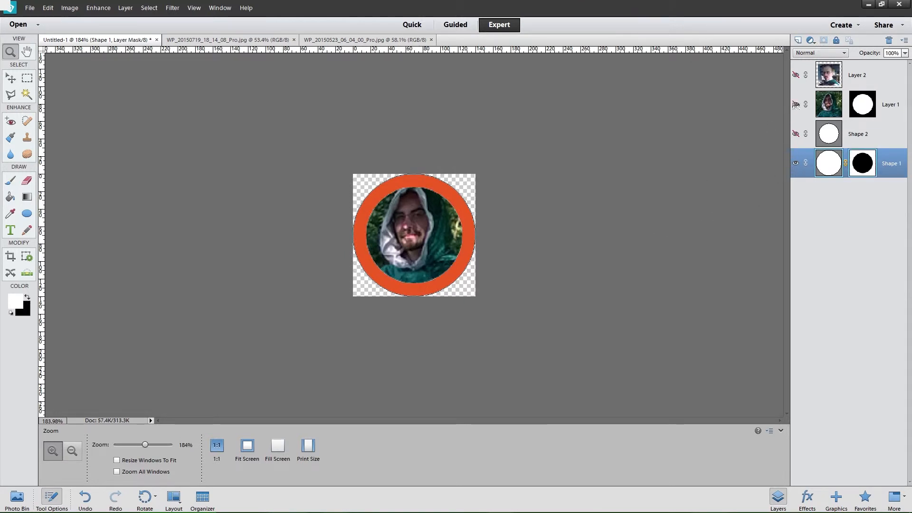
# Step: Hide the photo and apply a size 3 bevel to the ring via Layer Style Settings
pyautogui.click(796, 104)
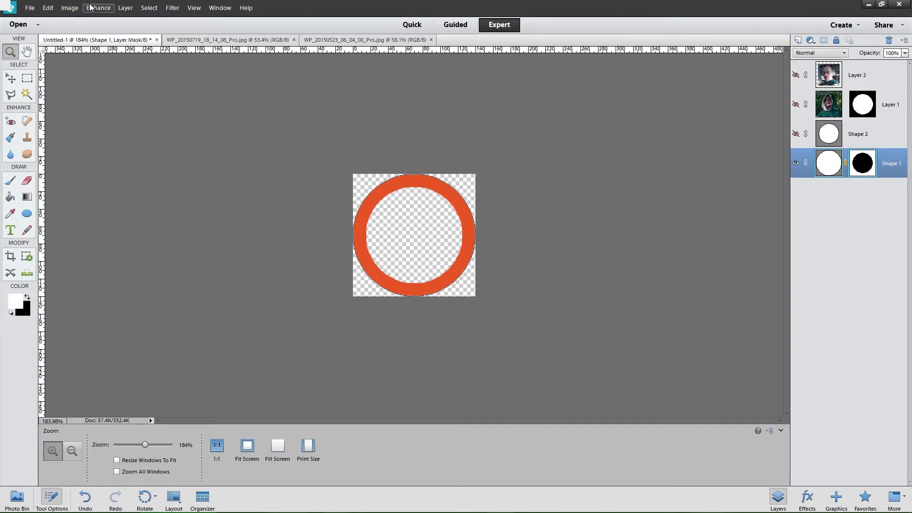
pyautogui.click(125, 8)
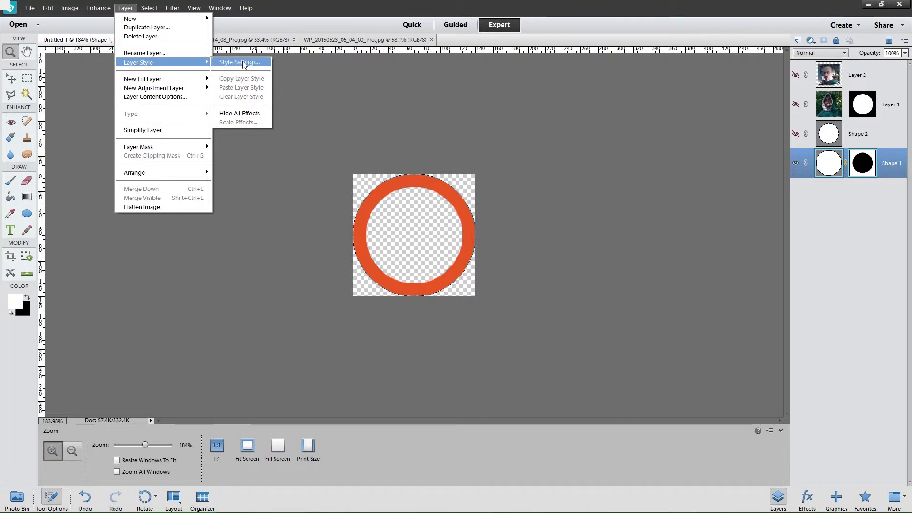
pyautogui.click(240, 63)
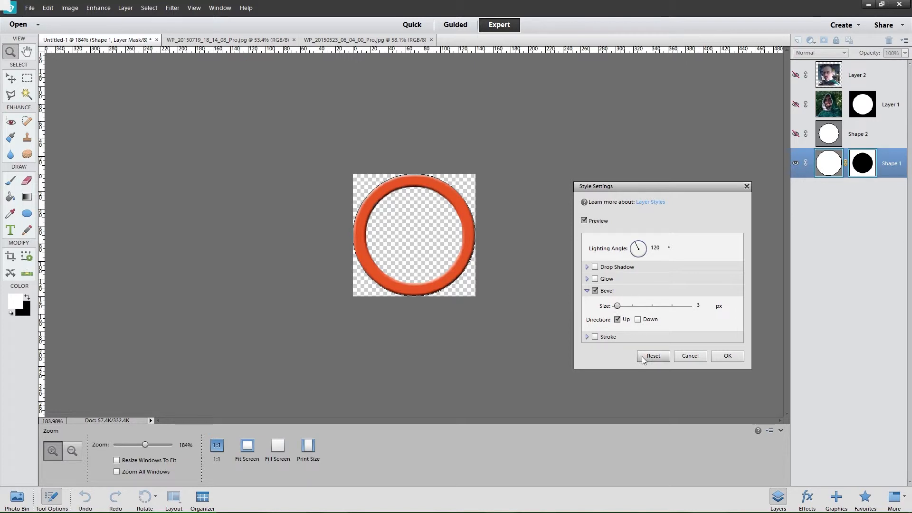
pyautogui.click(727, 355)
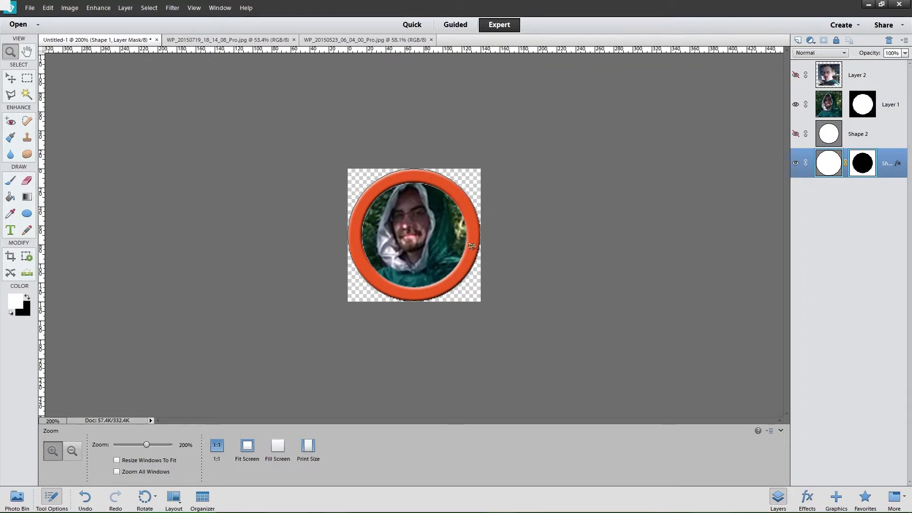
# Step: Expand the photo layer's circular mask selection outward by 2 pixels
pyautogui.click(71, 451)
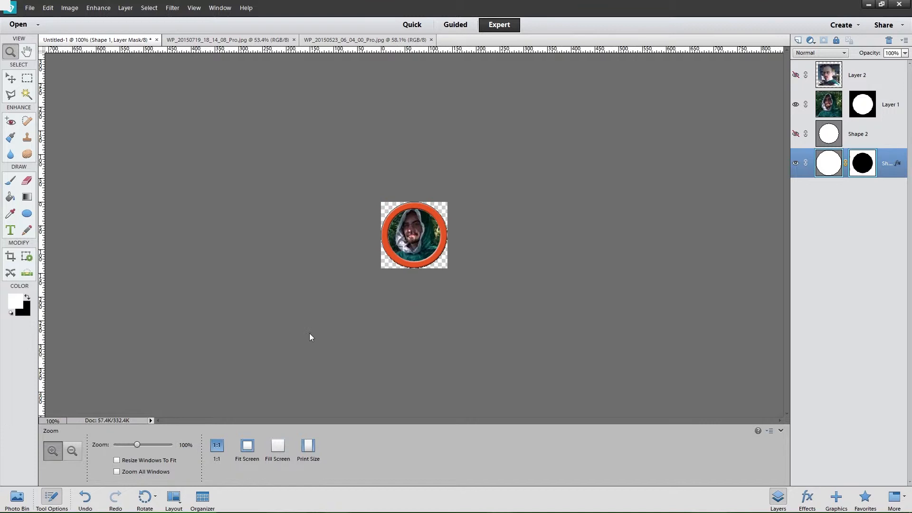
pyautogui.click(52, 451)
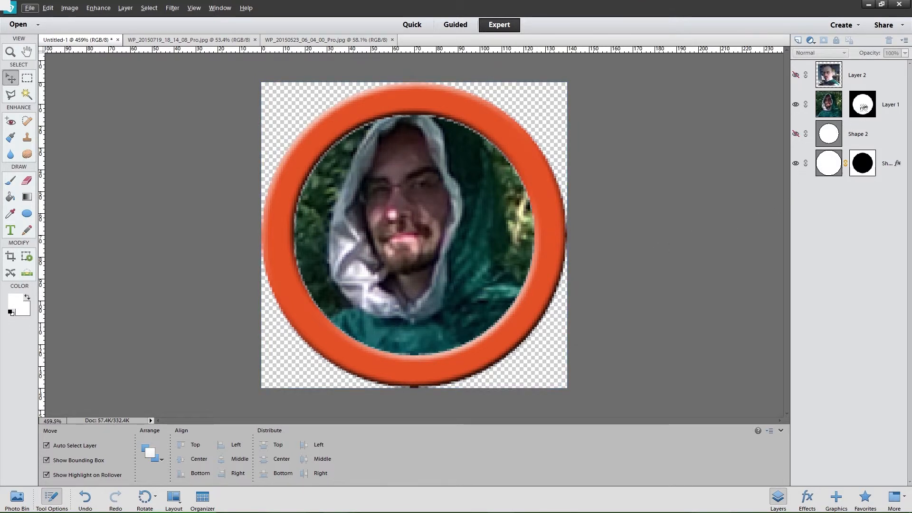
pyautogui.click(864, 104)
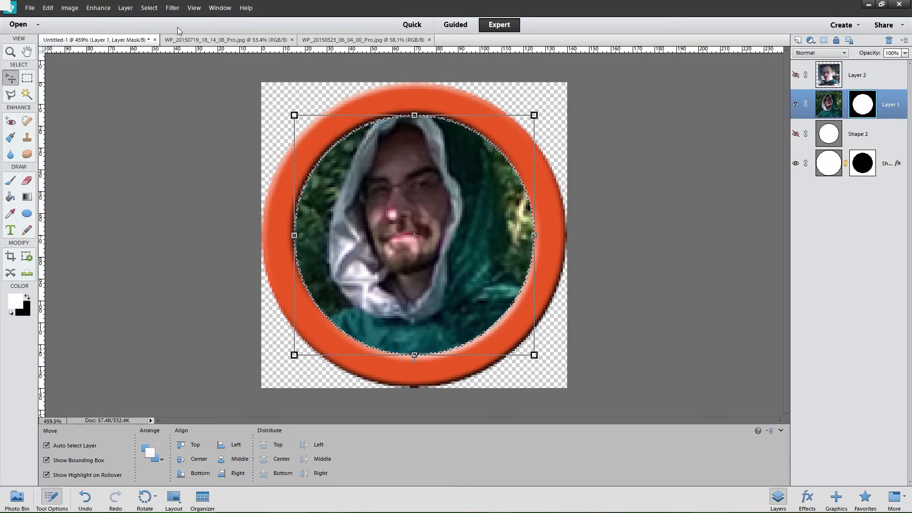
pyautogui.click(148, 8)
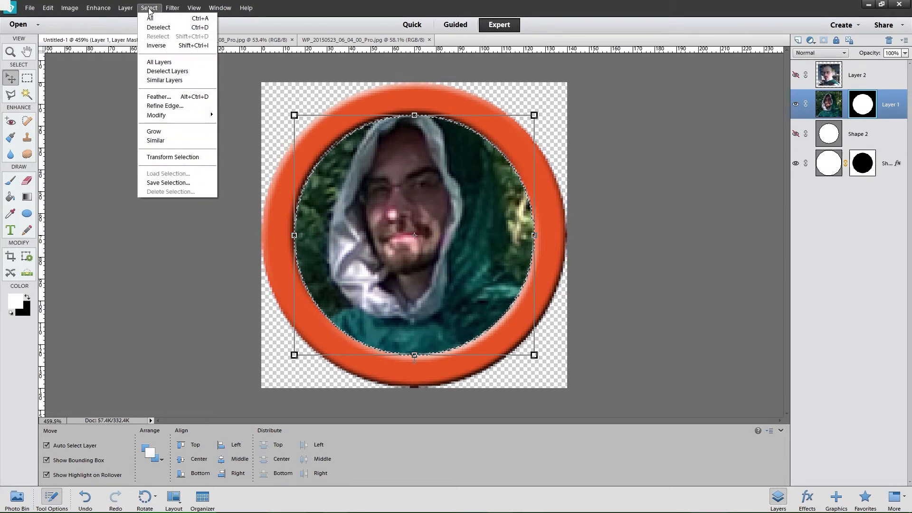
pyautogui.moveTo(156, 115)
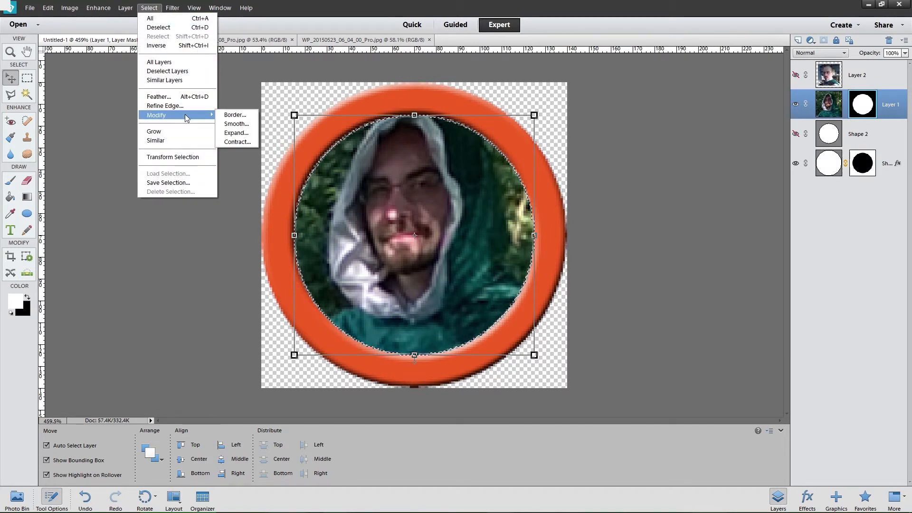
pyautogui.click(237, 133)
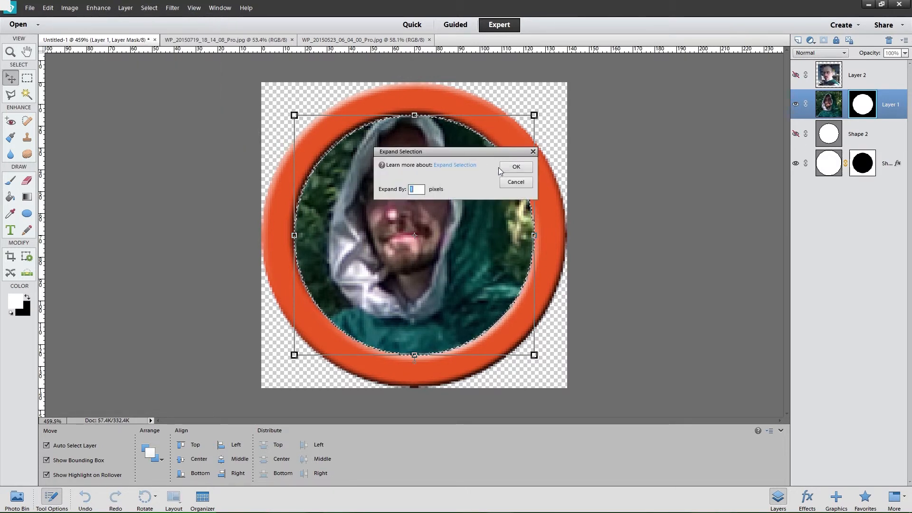
pyautogui.write('2')
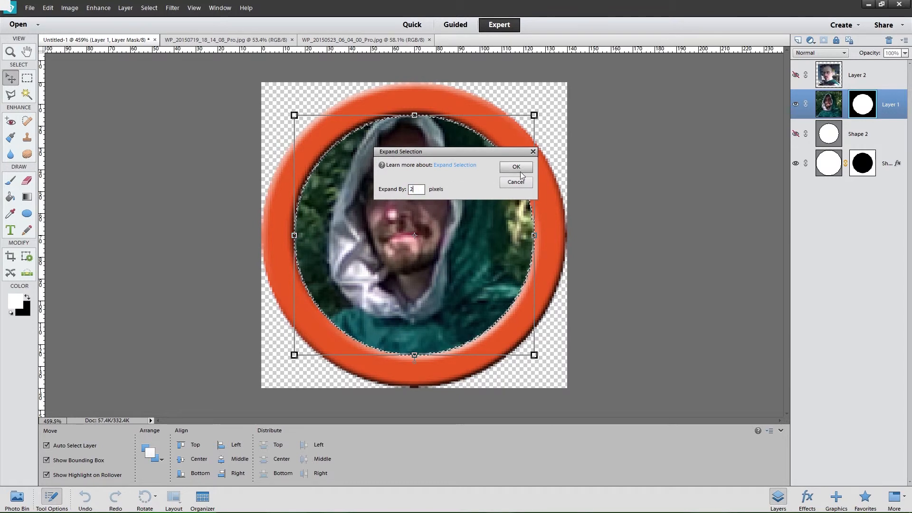
pyautogui.click(515, 167)
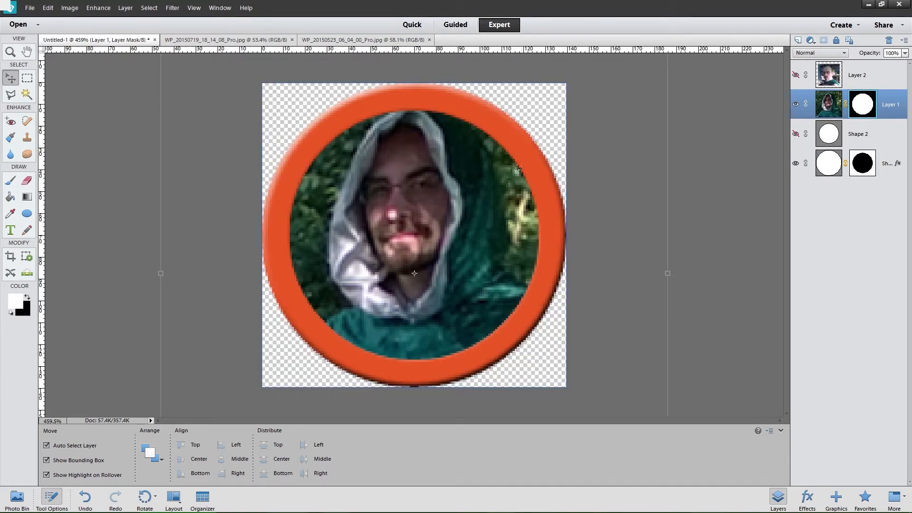
# Step: Move the photo layer beneath the bevelled ring layer
pyautogui.click(863, 162)
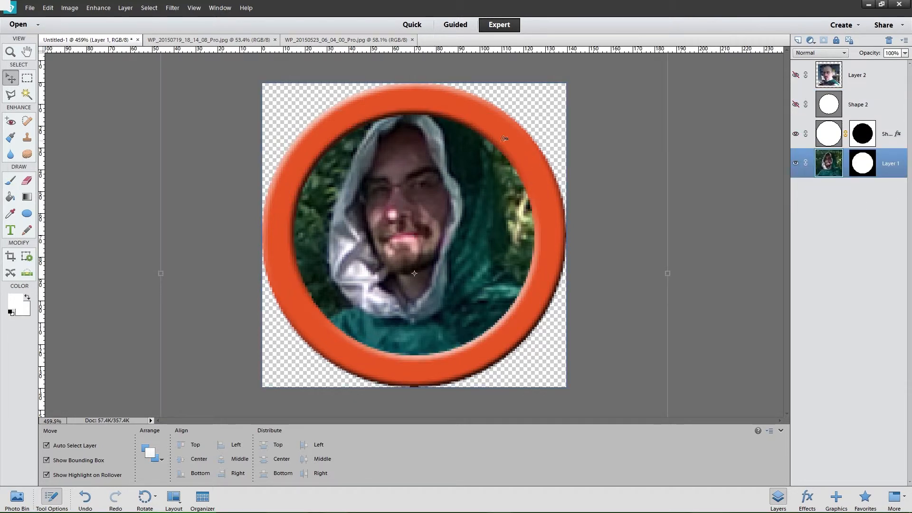
pyautogui.moveTo(544, 172)
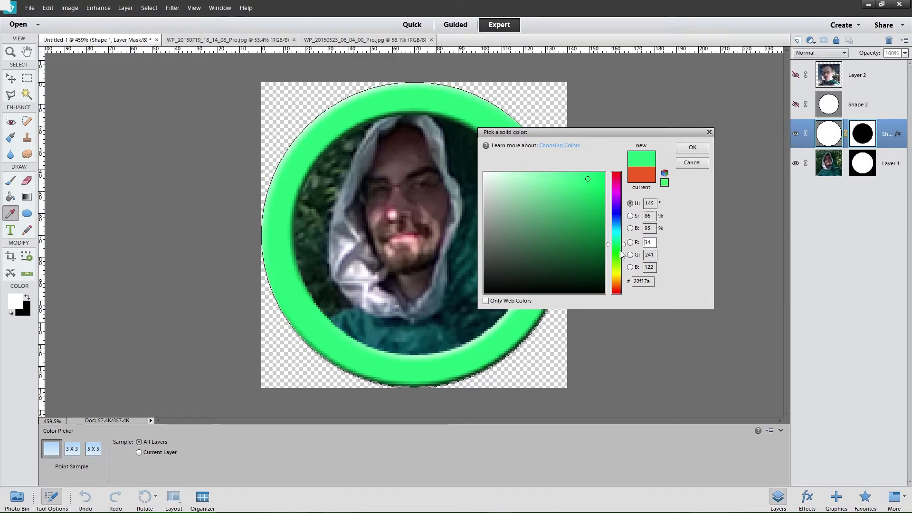
# Step: Recolour the bevelled ring from orange to a dark green in the Color Picker
pyautogui.click(603, 256)
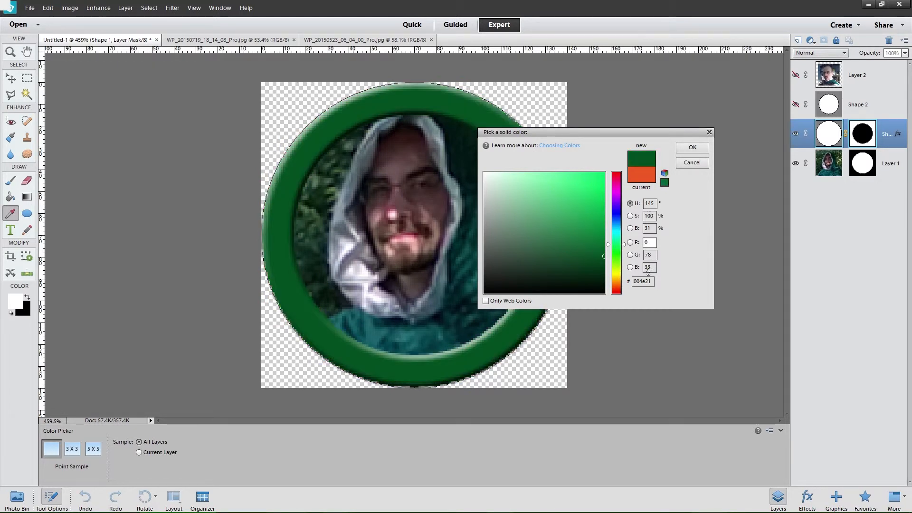
pyautogui.tripleClick(642, 281)
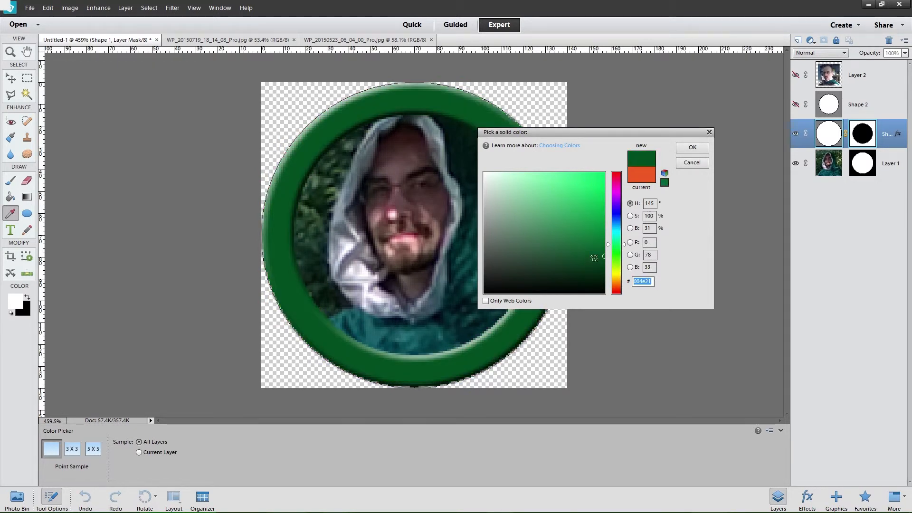
pyautogui.click(541, 238)
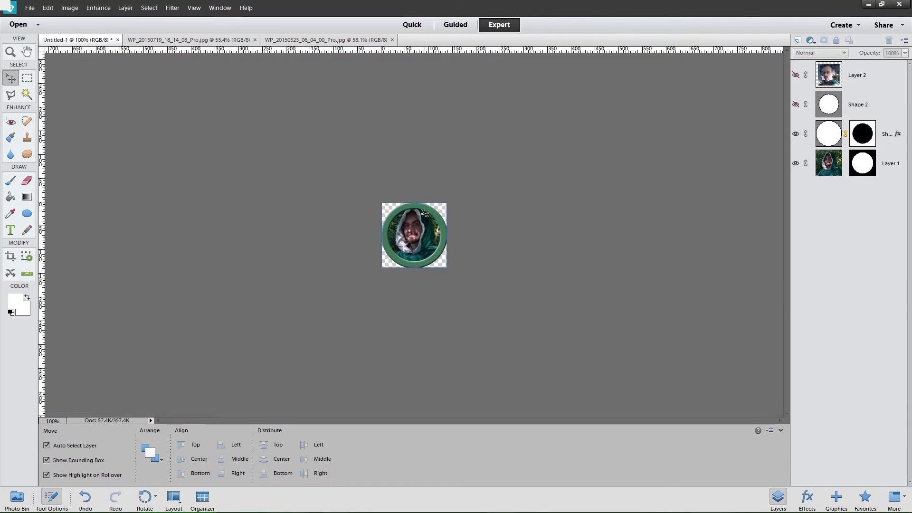
pyautogui.moveTo(436, 193)
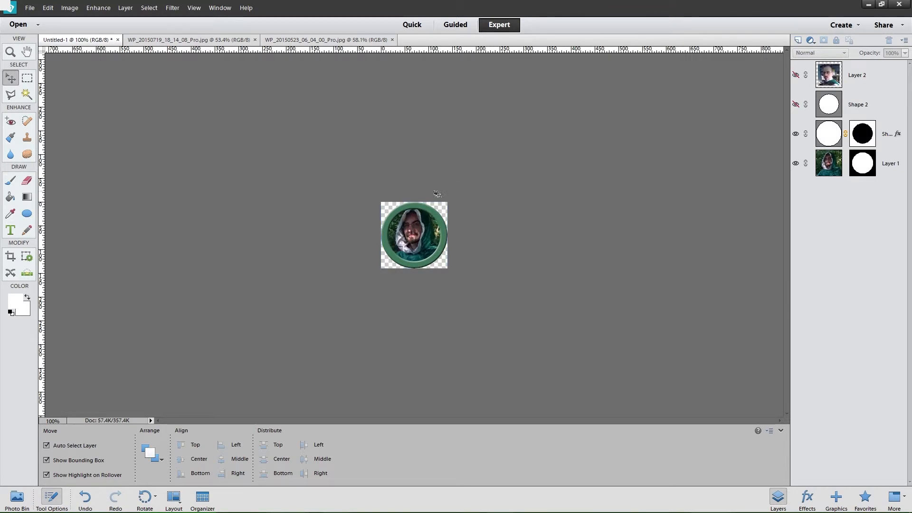
pyautogui.moveTo(396, 227)
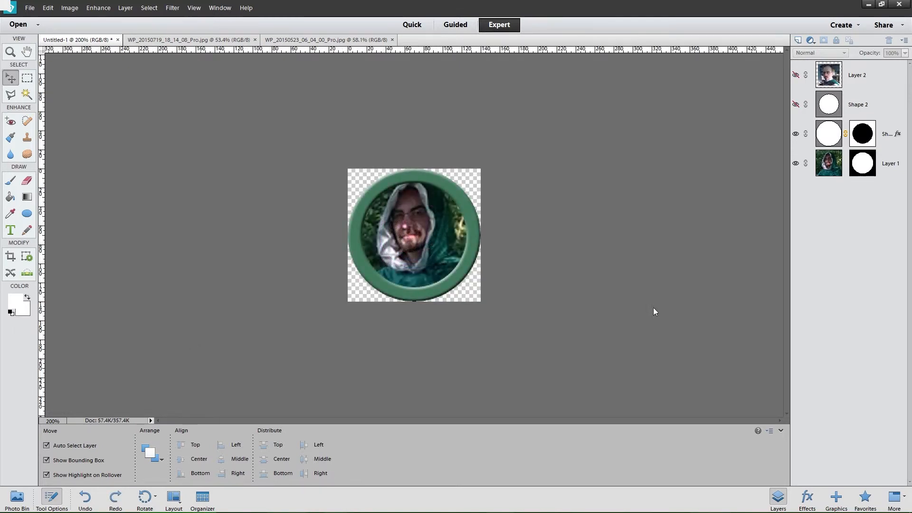
# Step: Duplicate the ring layer and strip the bevel from the copy, making it black
pyautogui.rightClick(862, 133)
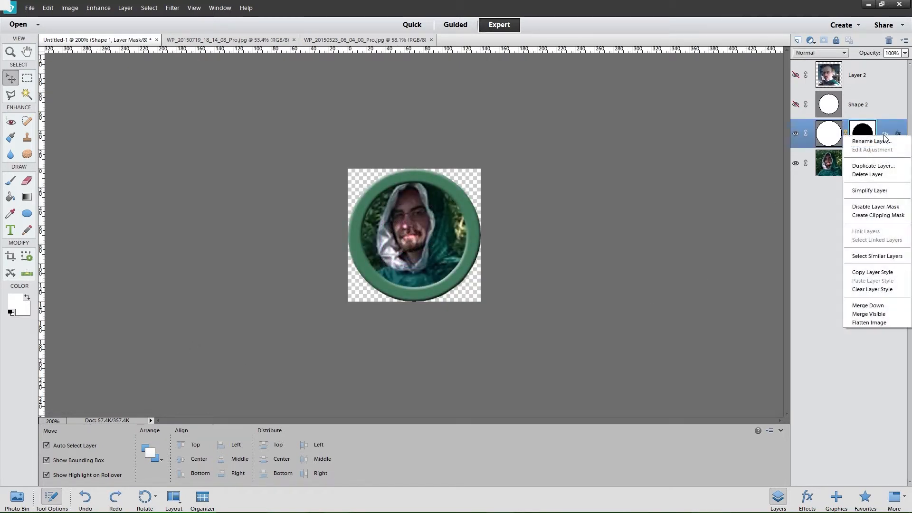
pyautogui.moveTo(872, 165)
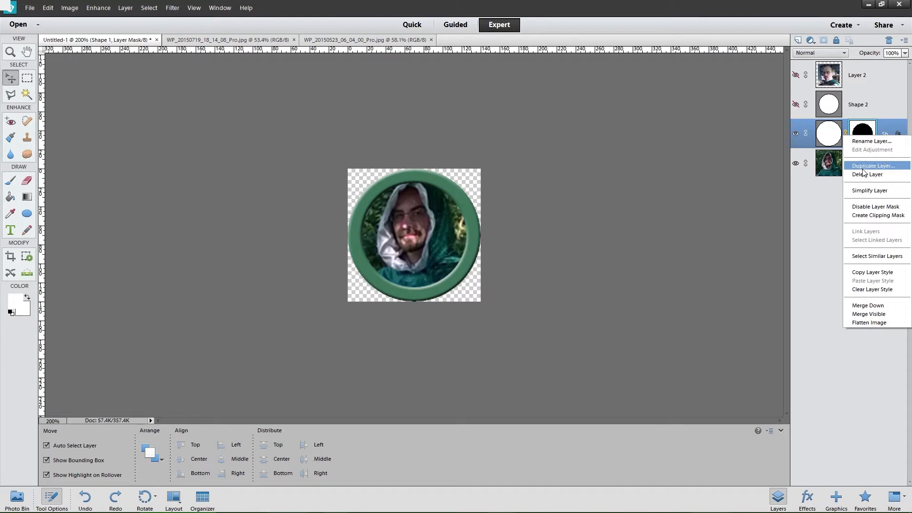
pyautogui.click(876, 165)
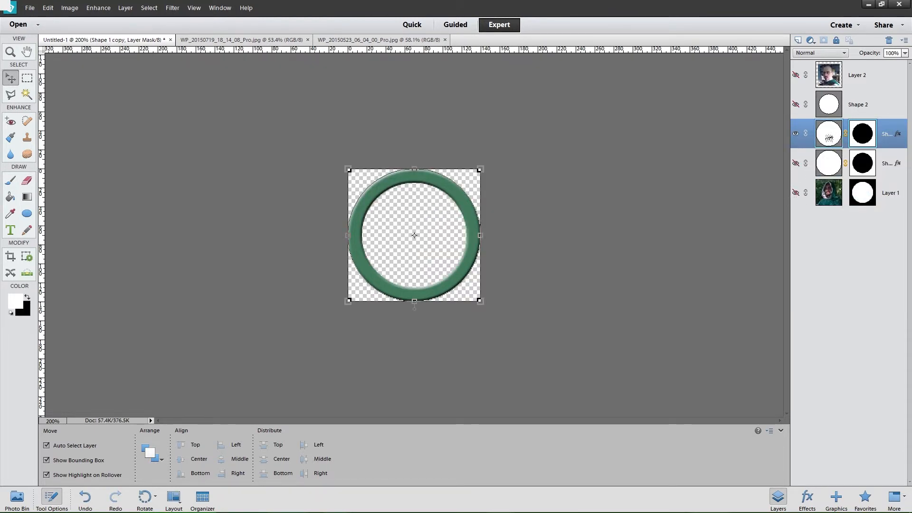
pyautogui.moveTo(828, 133)
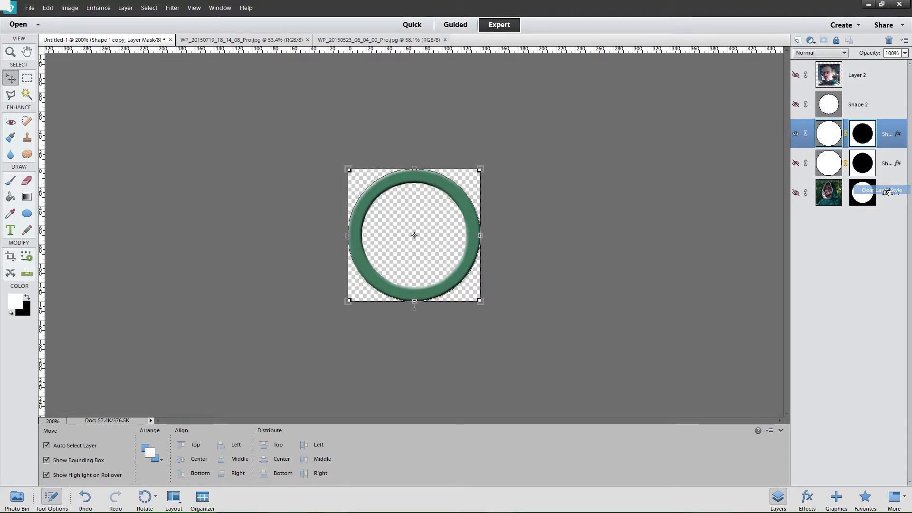
pyautogui.click(881, 190)
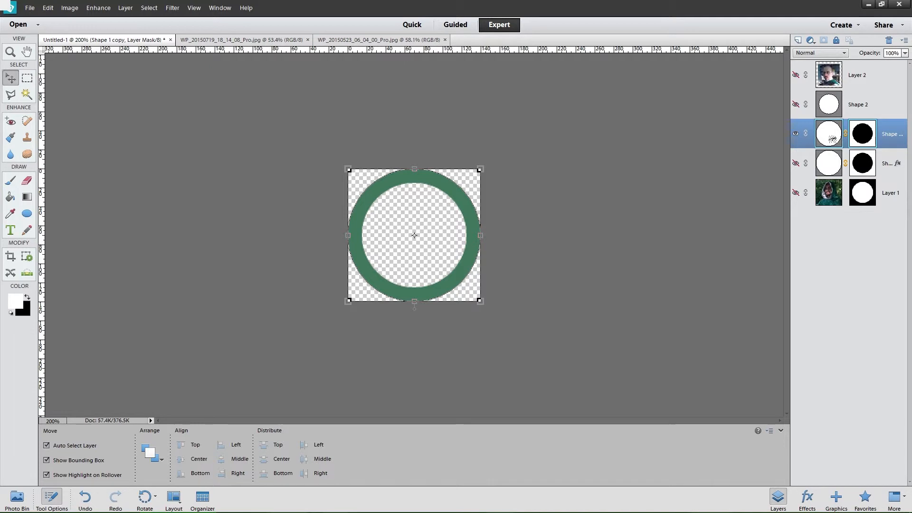
pyautogui.click(10, 213)
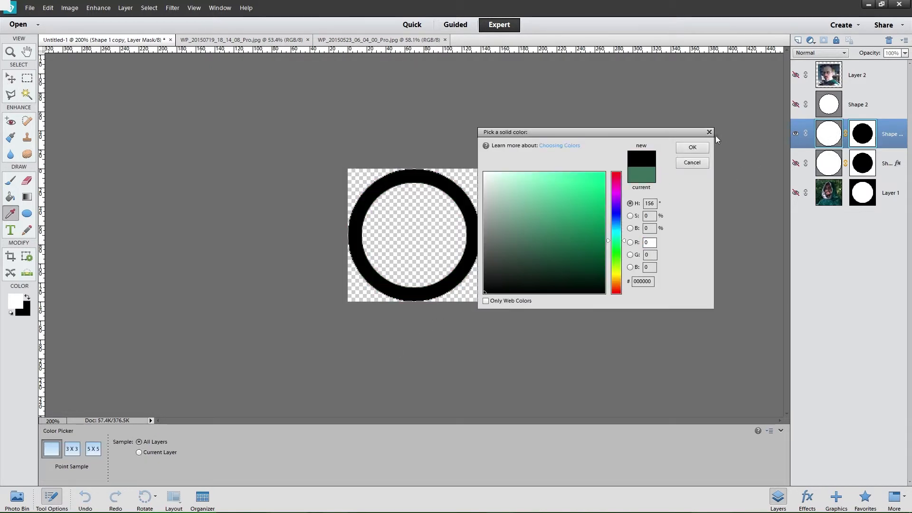
# Step: Simplify the ring copy into a plain pixel layer
pyautogui.rightClick(829, 134)
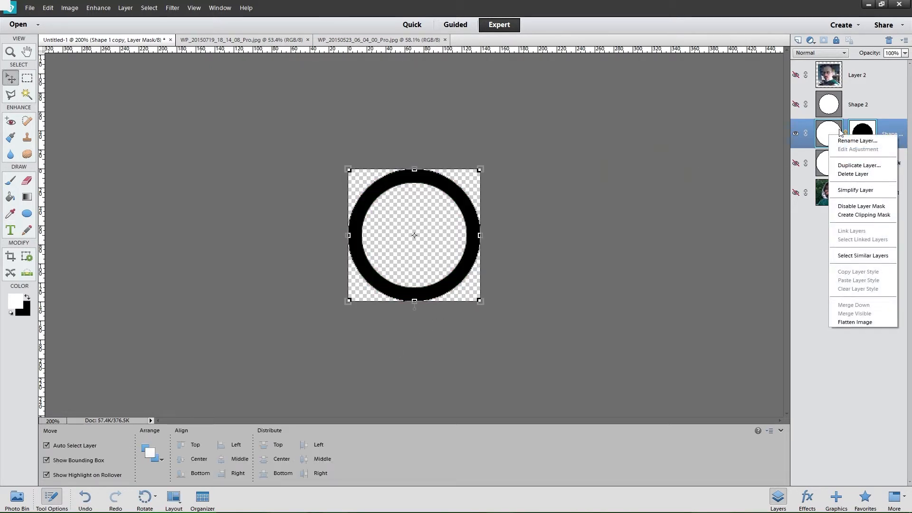
pyautogui.click(855, 190)
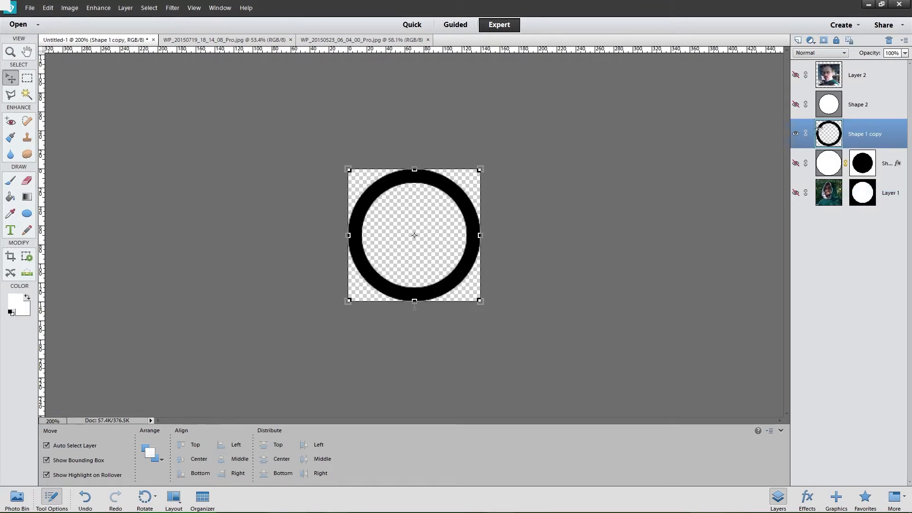
pyautogui.moveTo(513, 245)
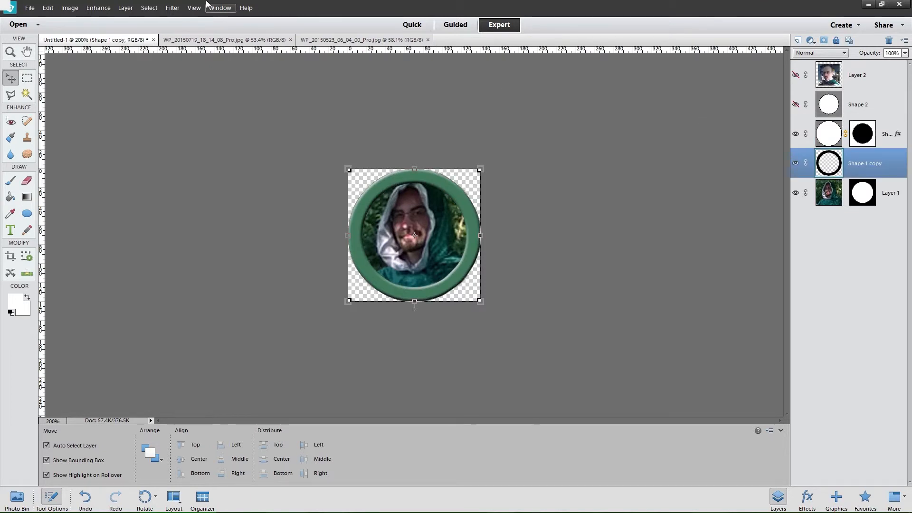
# Step: Soften the black ring copy with a Gaussian Blur of a few pixels as a shadow
pyautogui.click(172, 7)
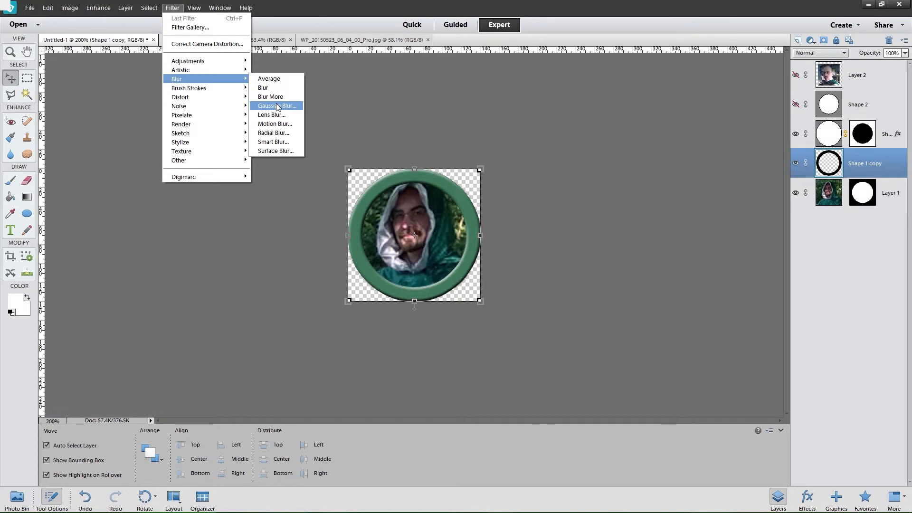
pyautogui.click(275, 105)
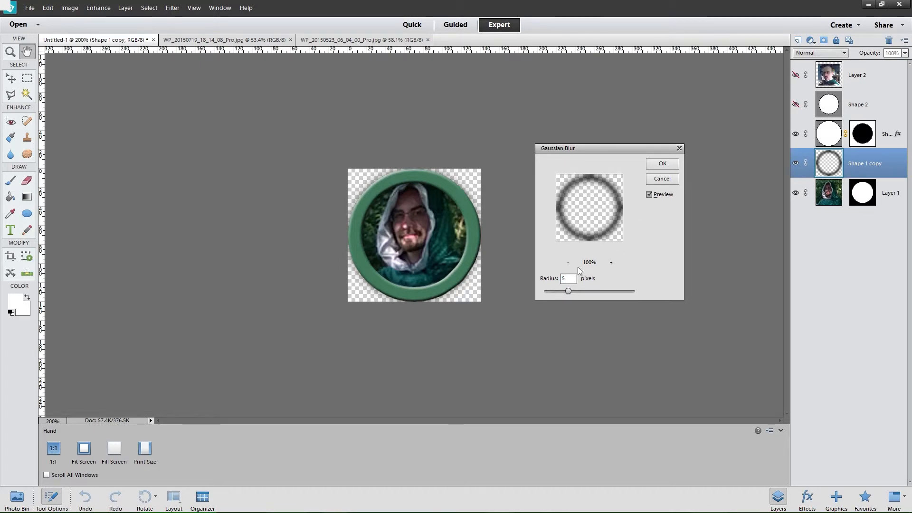
pyautogui.click(661, 163)
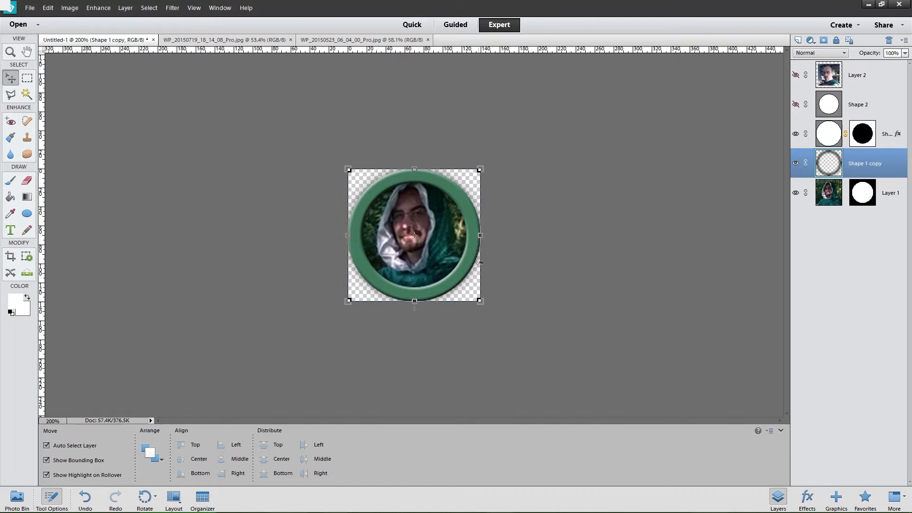
pyautogui.moveTo(431, 173)
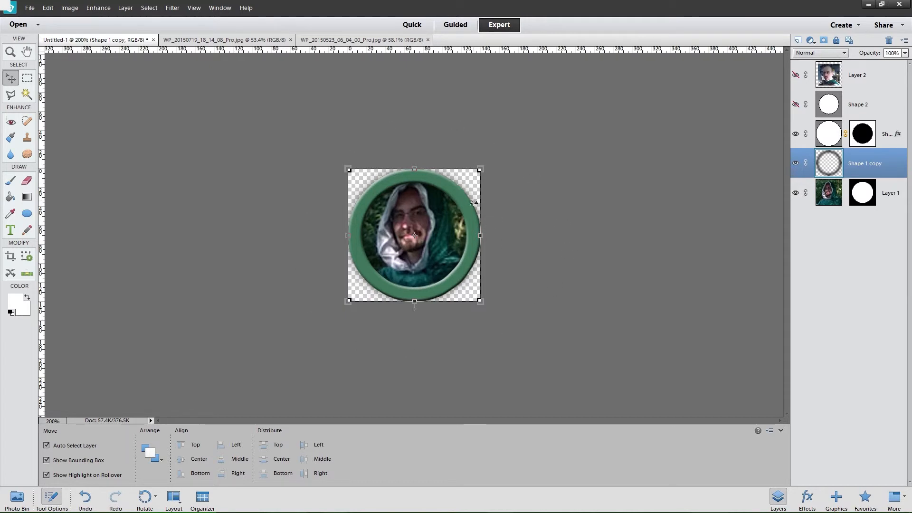
pyautogui.moveTo(444, 209)
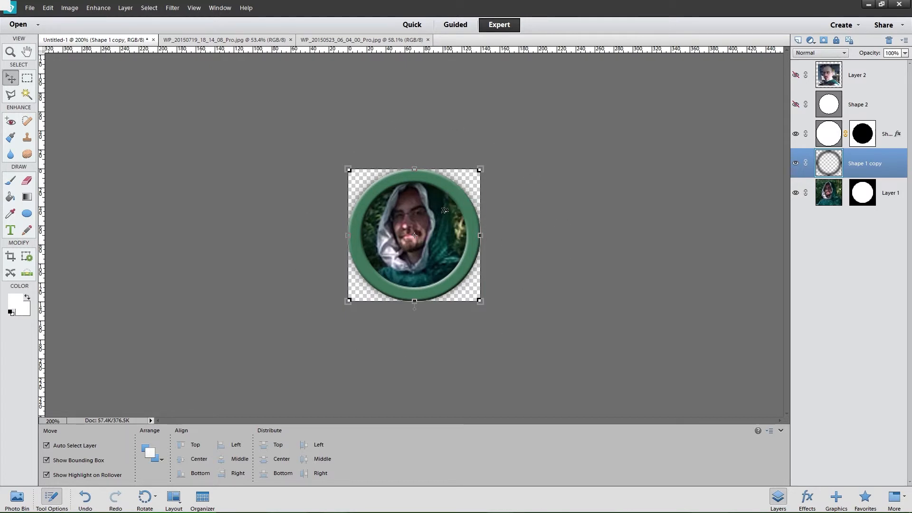
pyautogui.moveTo(459, 250)
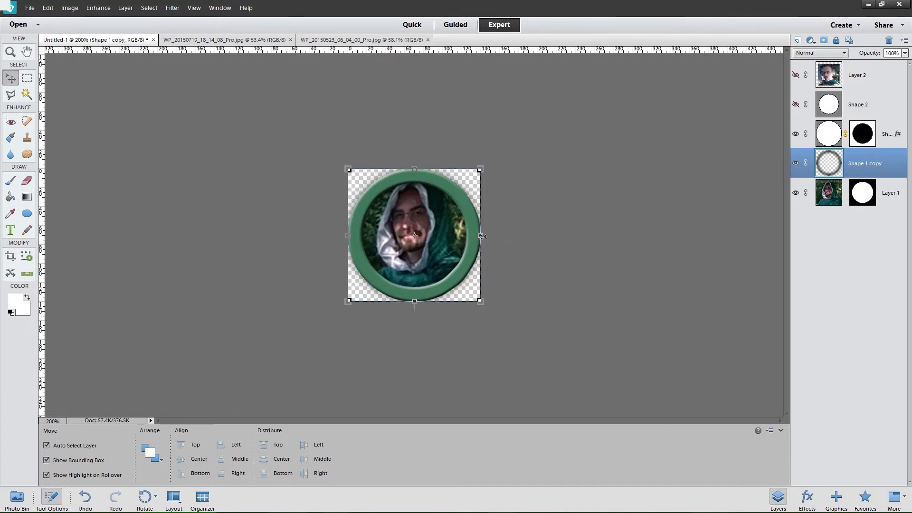
pyautogui.moveTo(611, 265)
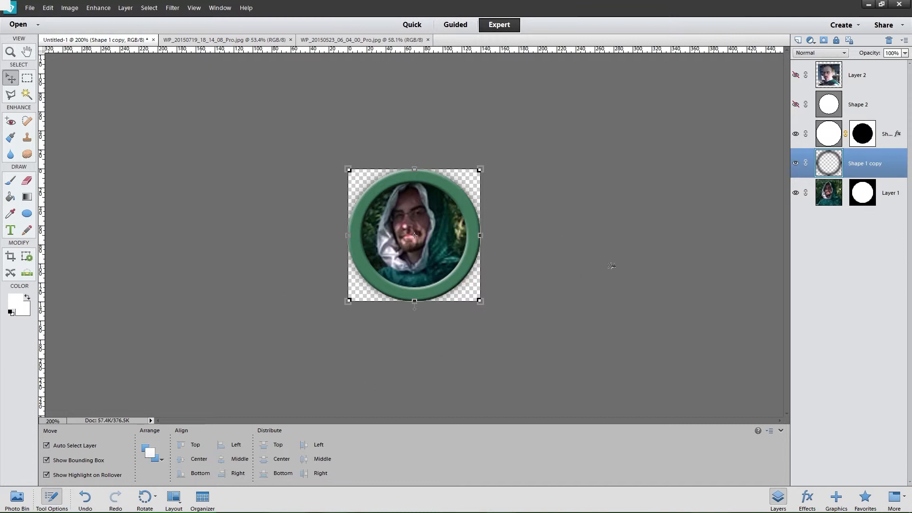
pyautogui.moveTo(698, 238)
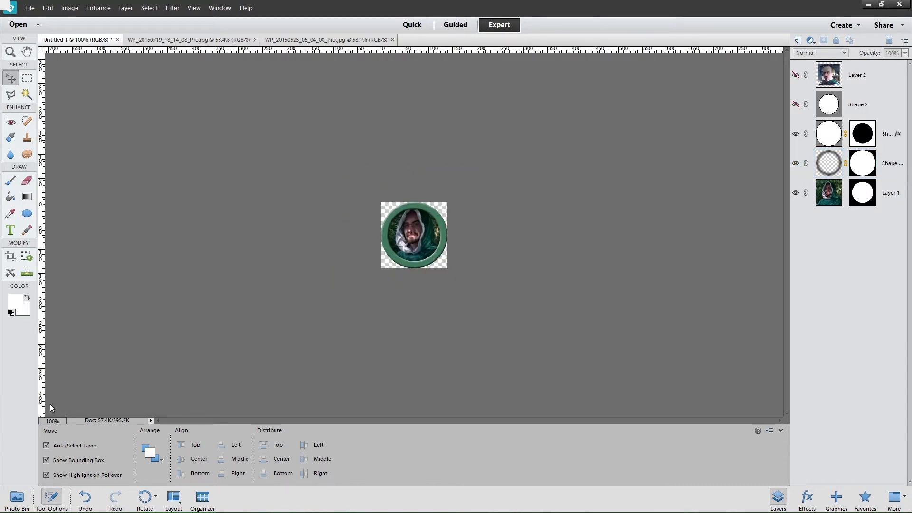
# Step: Toggle the shadow ring to compare, then place the second photo beneath the frame layers
pyautogui.click(796, 163)
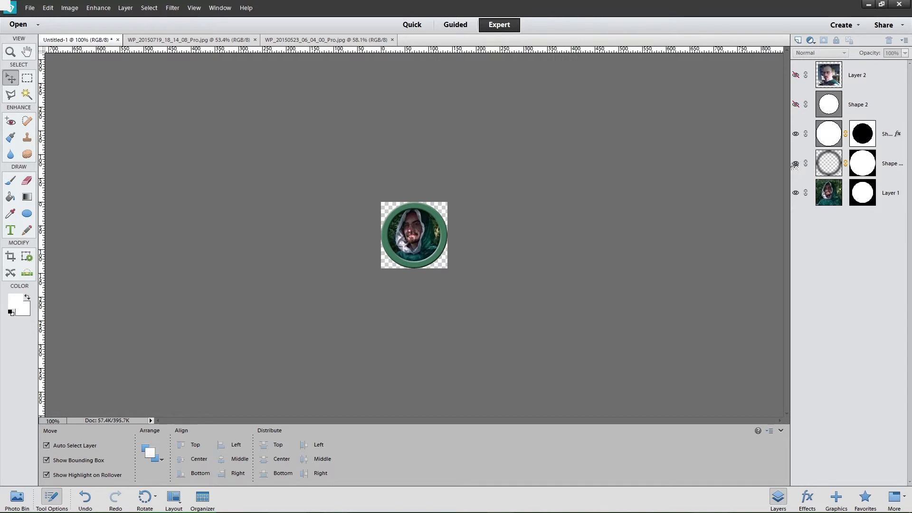
pyautogui.moveTo(796, 163)
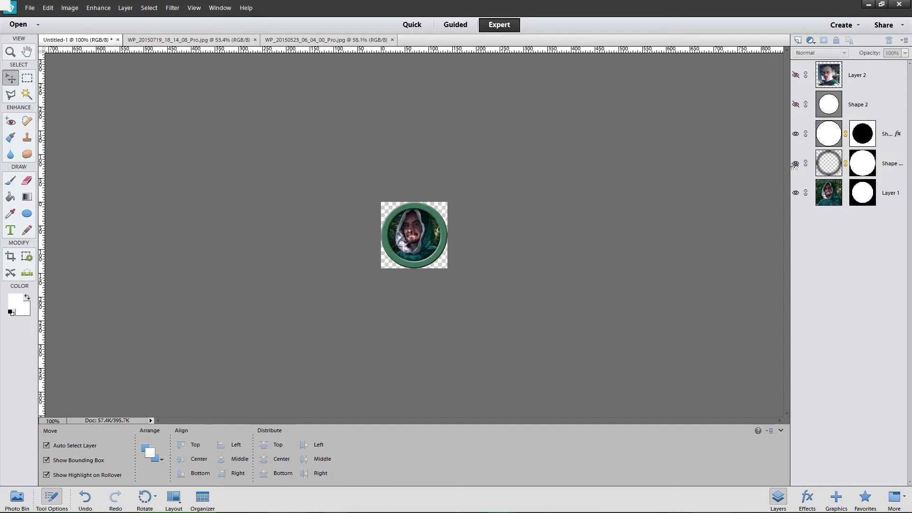
pyautogui.click(795, 164)
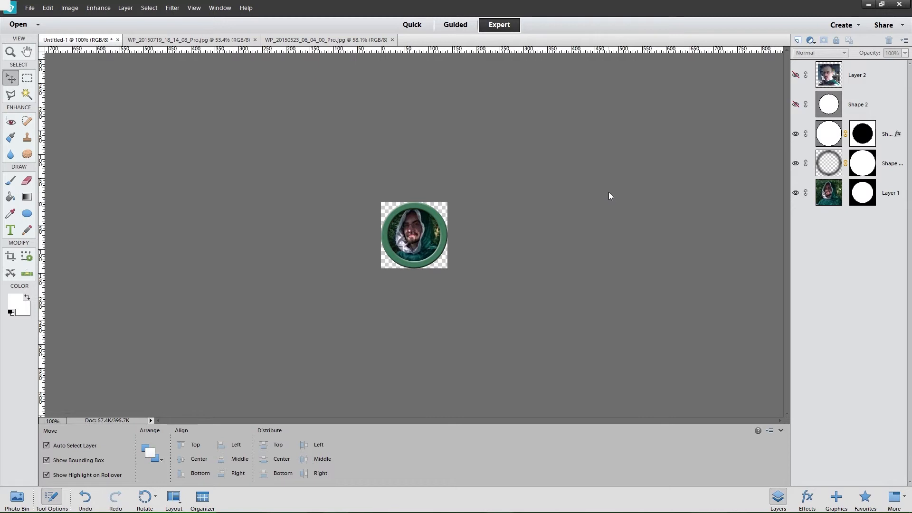
pyautogui.moveTo(346, 206)
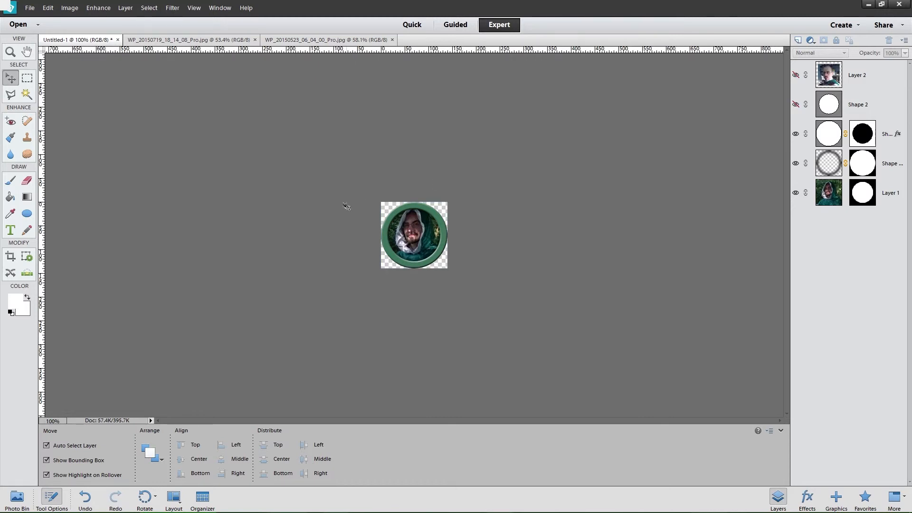
pyautogui.moveTo(597, 150)
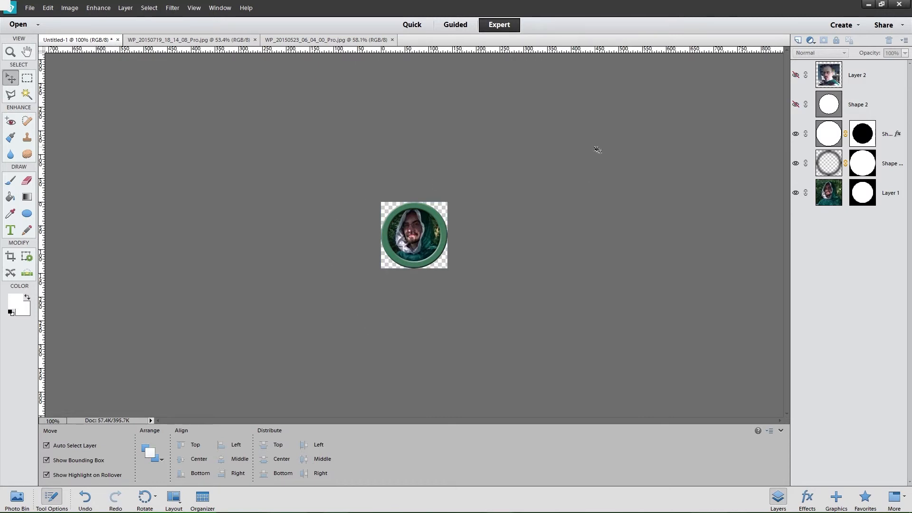
pyautogui.moveTo(571, 169)
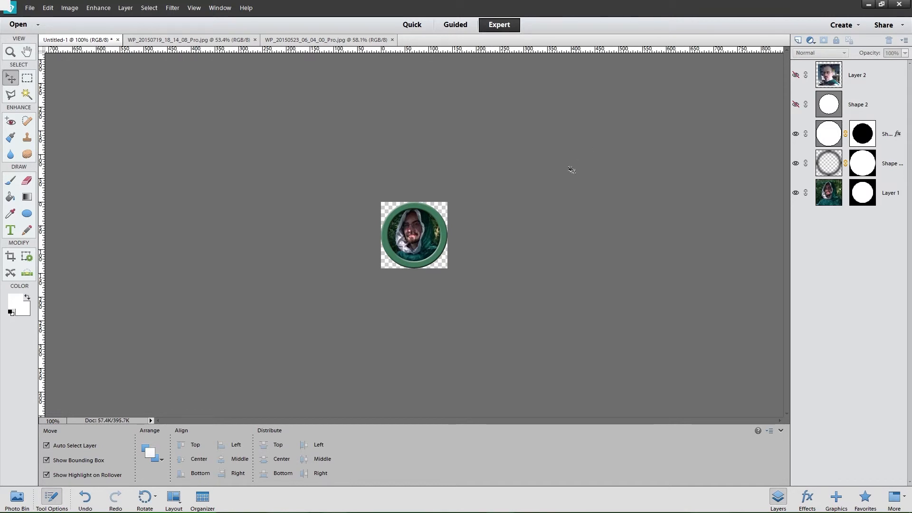
pyautogui.moveTo(508, 250)
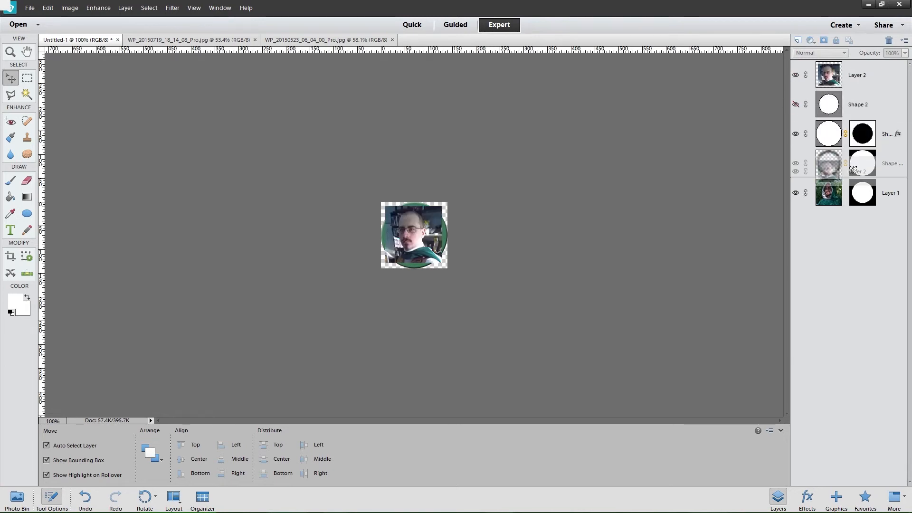
pyautogui.click(856, 163)
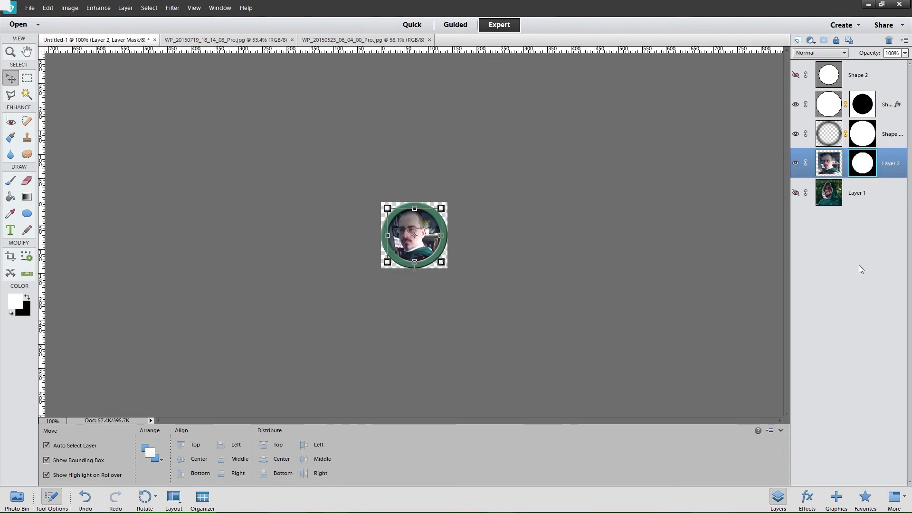
pyautogui.moveTo(562, 251)
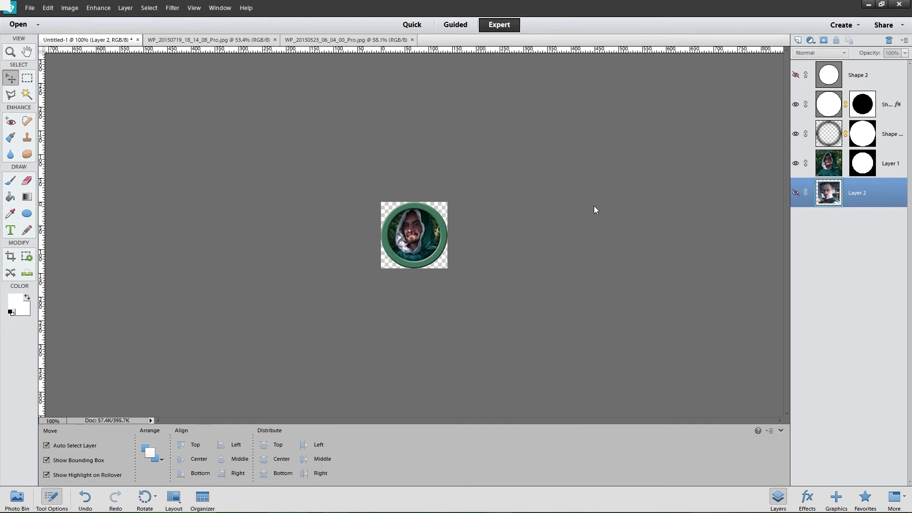
# Step: Set up Save for Web as PNG-24 with Transparency kept for the token
pyautogui.click(29, 8)
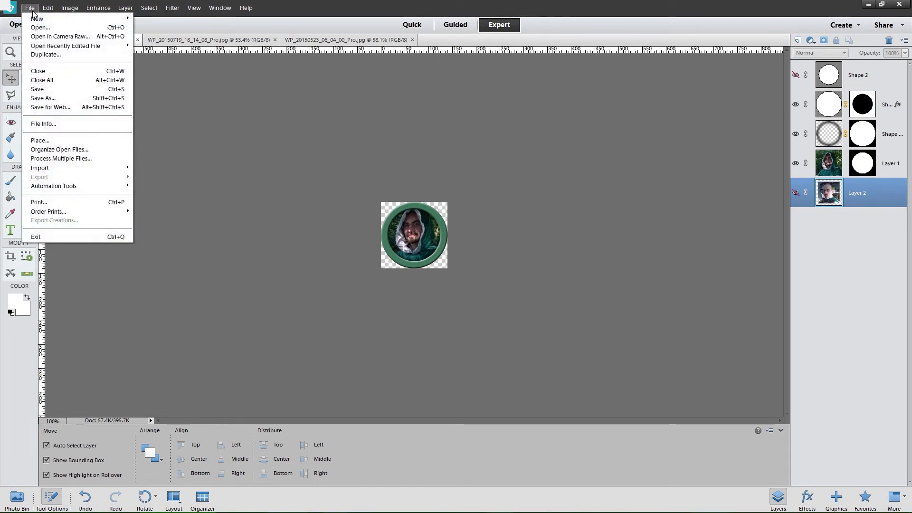
pyautogui.click(503, 159)
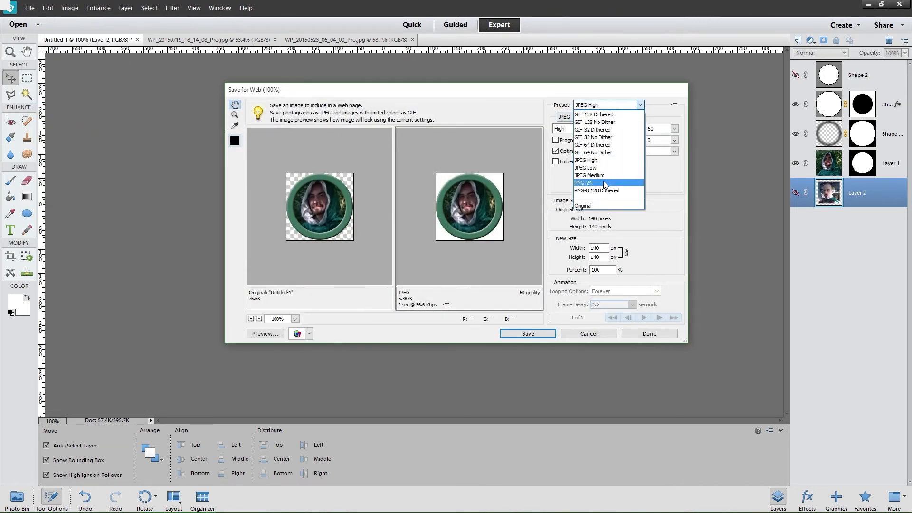
pyautogui.click(584, 182)
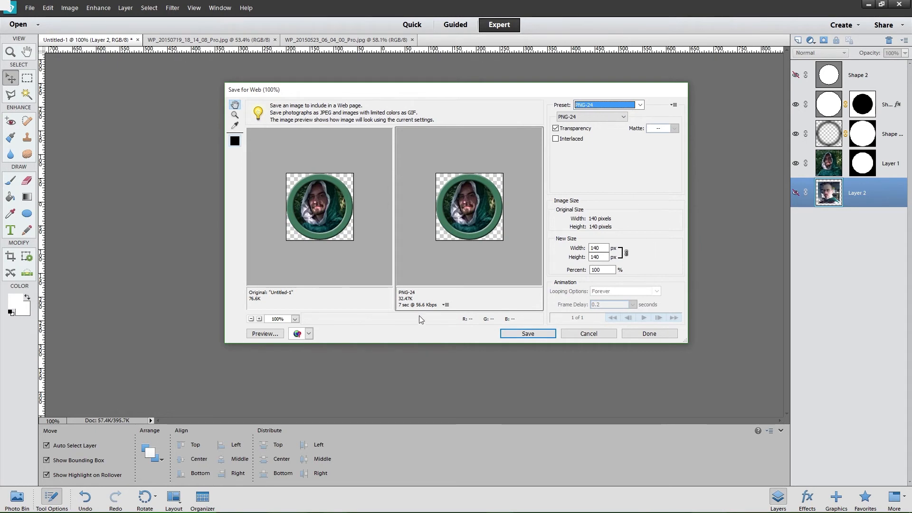
pyautogui.moveTo(407, 305)
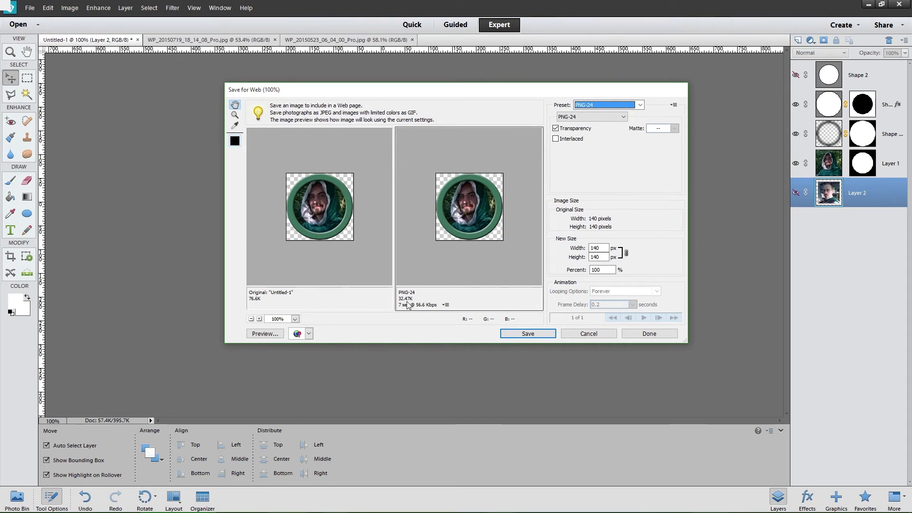
pyautogui.moveTo(415, 306)
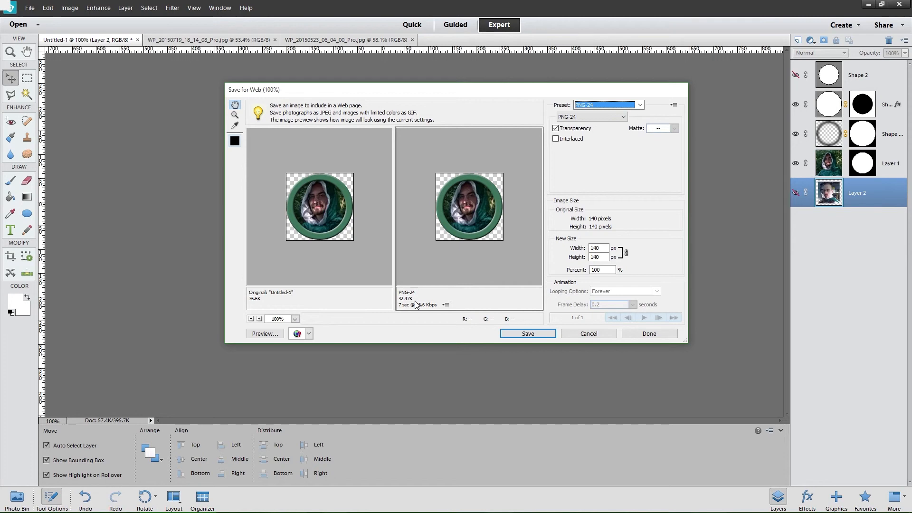
pyautogui.moveTo(572, 131)
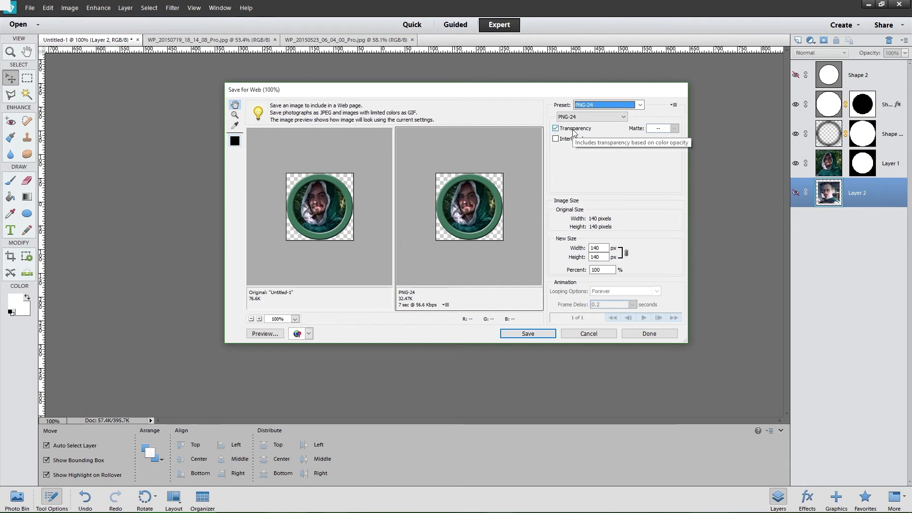
pyautogui.click(527, 333)
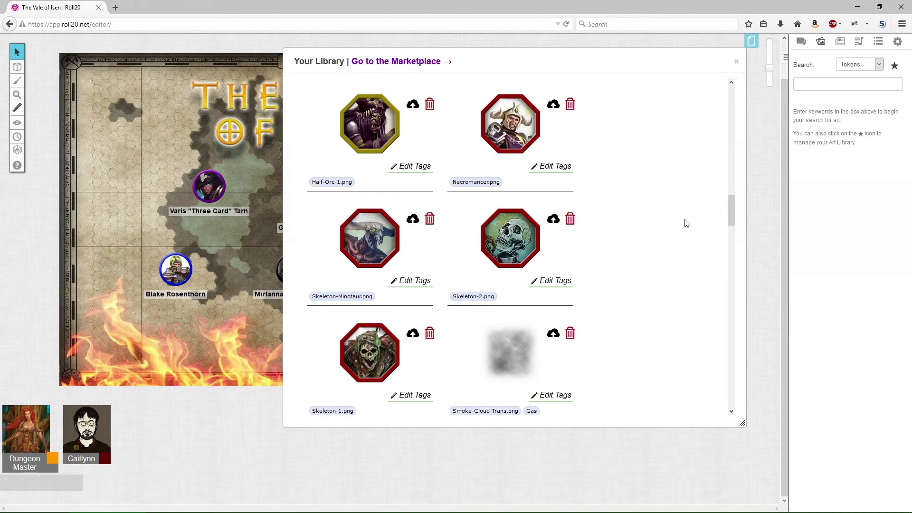
pyautogui.moveTo(501, 97)
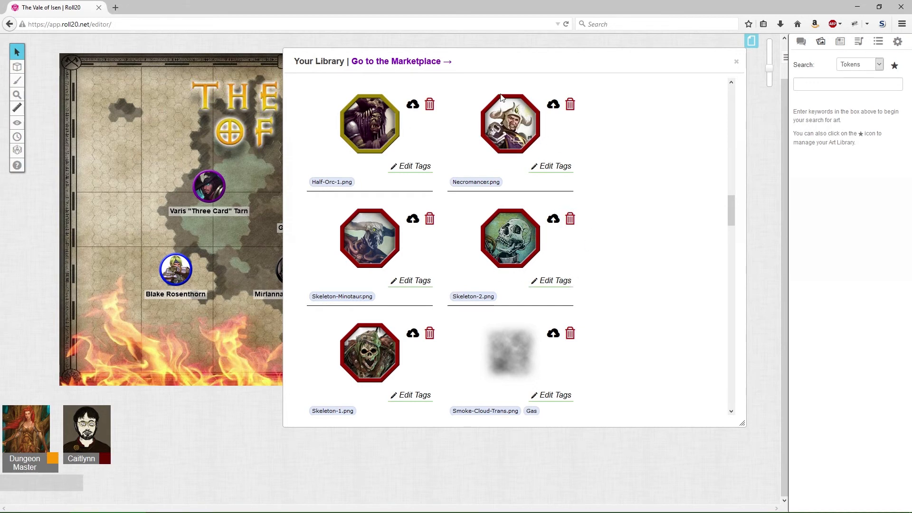
# Step: Scroll through the Roll20 art library to browse the finished tokens
pyautogui.scroll(-3)
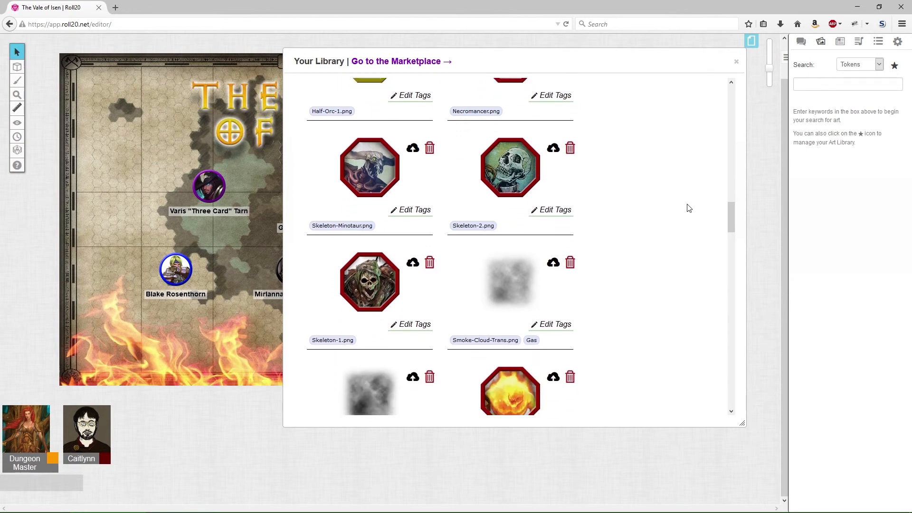
pyautogui.scroll(-3)
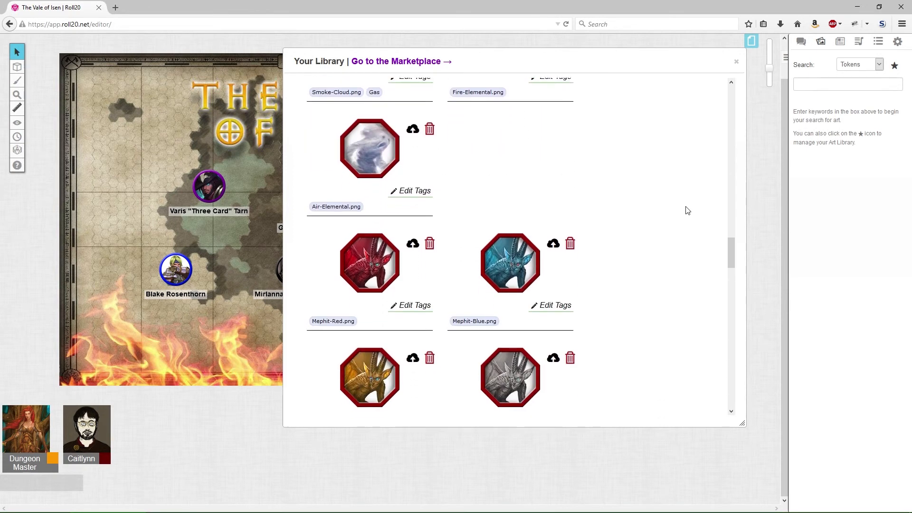
pyautogui.scroll(-3)
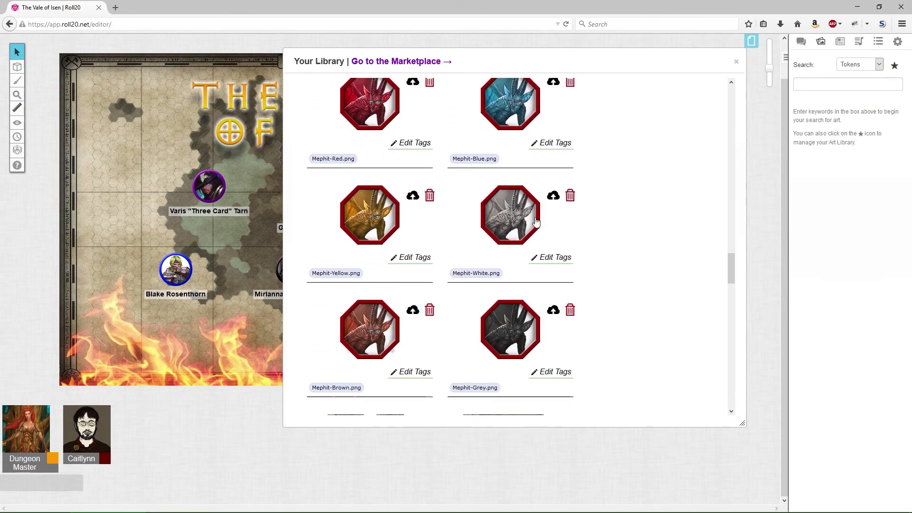
pyautogui.scroll(-3)
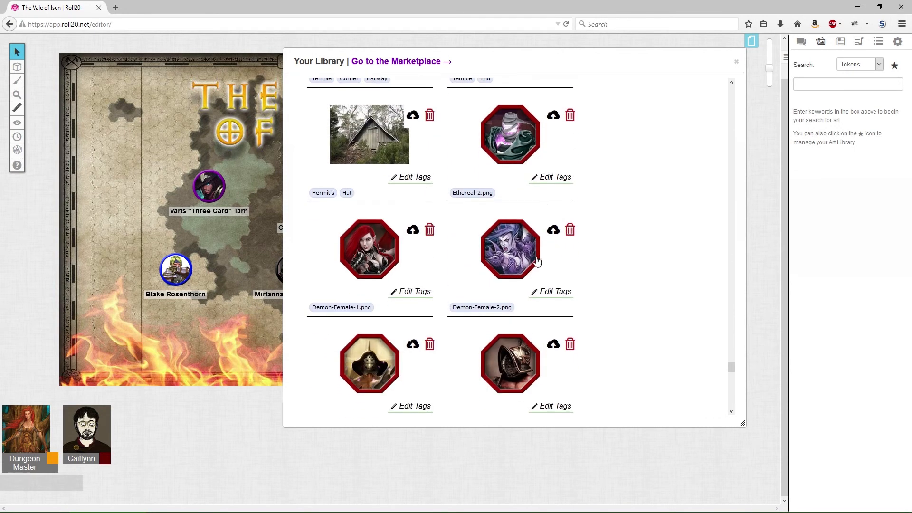
pyautogui.scroll(-3)
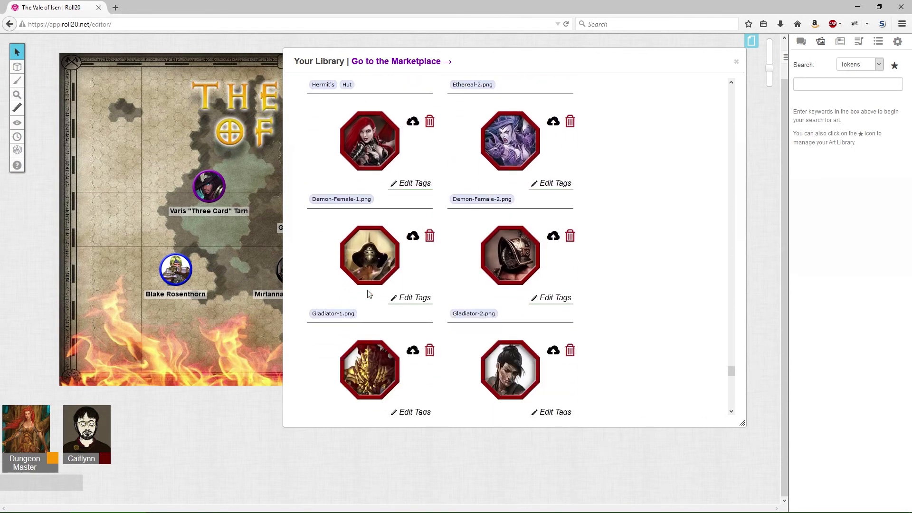
pyautogui.moveTo(644, 260)
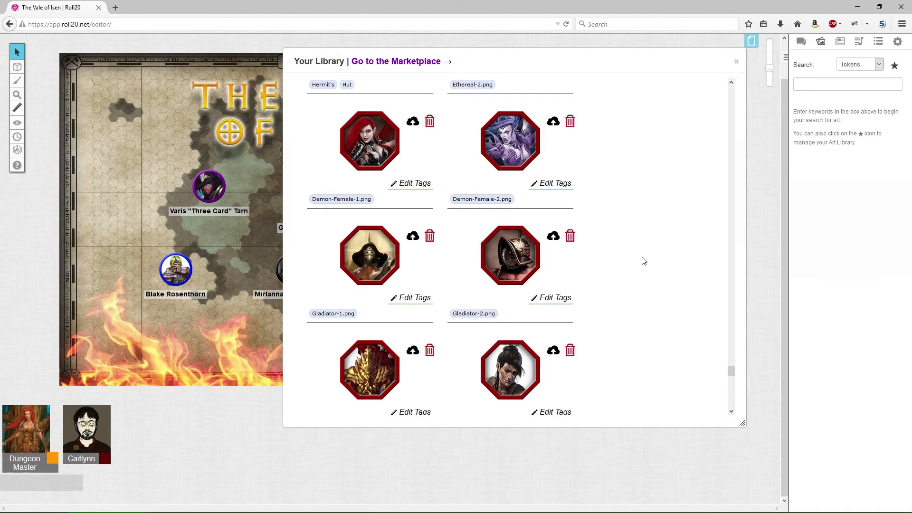
pyautogui.moveTo(614, 263)
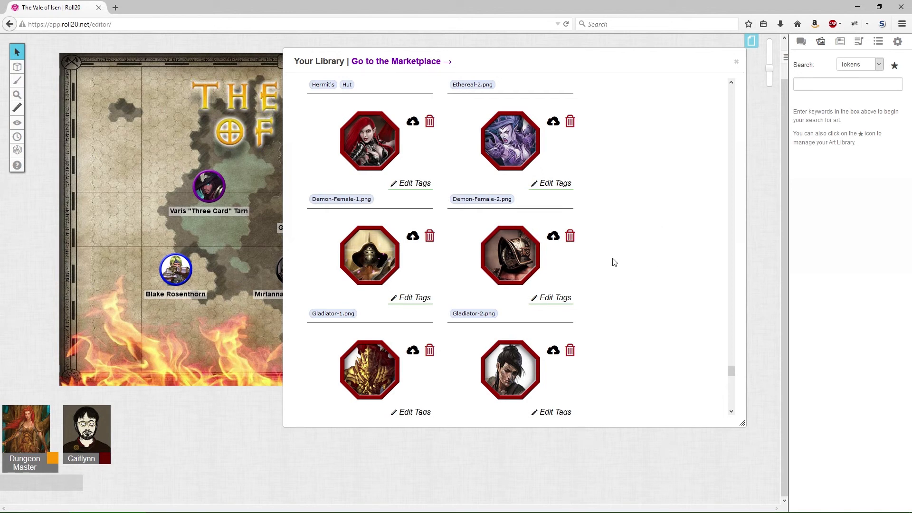
pyautogui.scroll(-3)
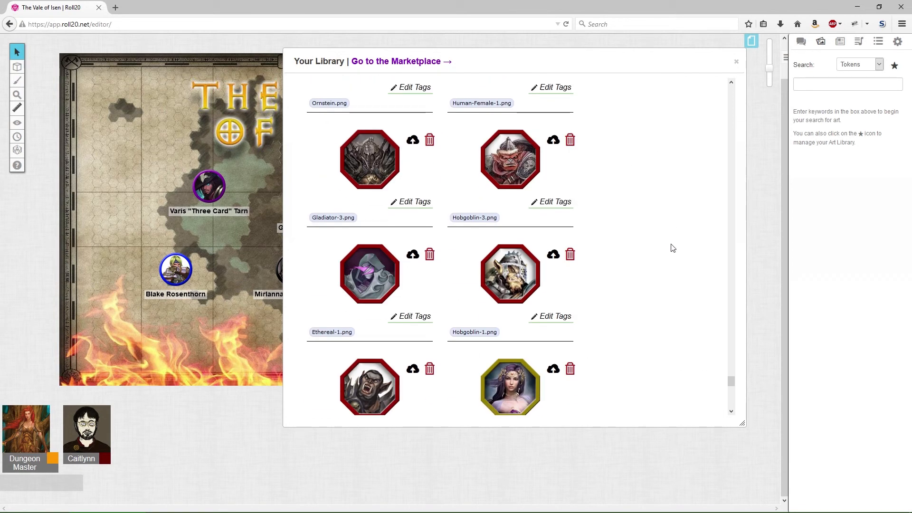
pyautogui.scroll(-3)
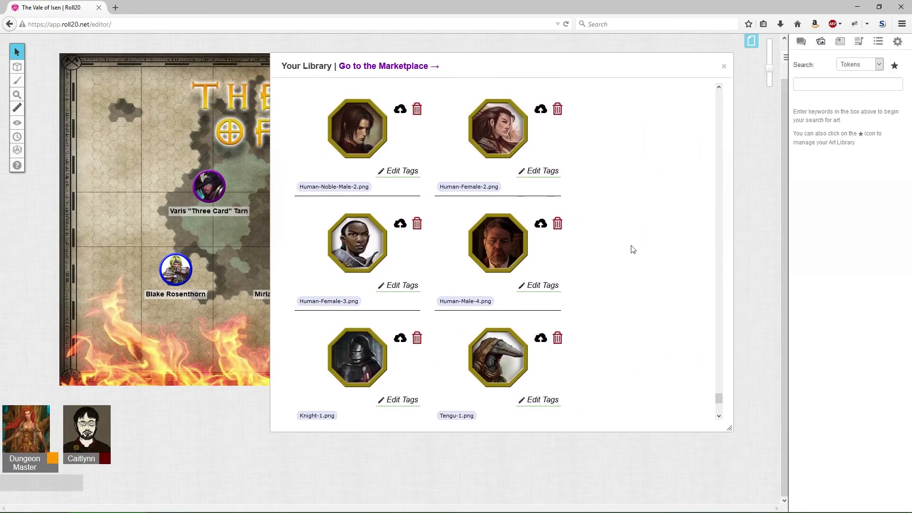
pyautogui.scroll(-3)
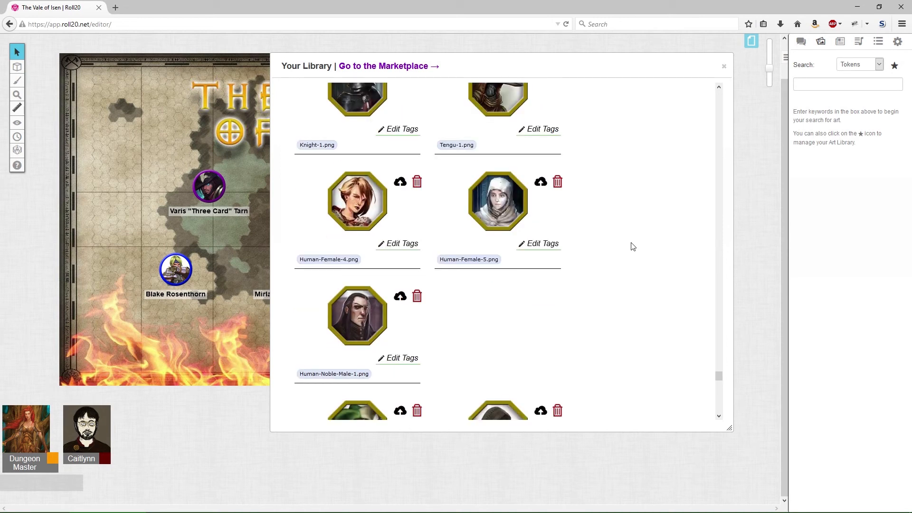
pyautogui.scroll(-3)
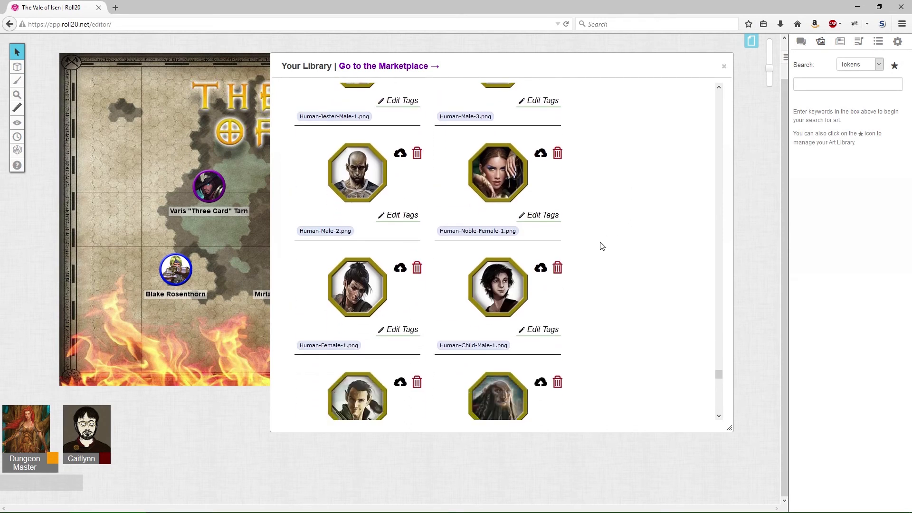
pyautogui.scroll(-3)
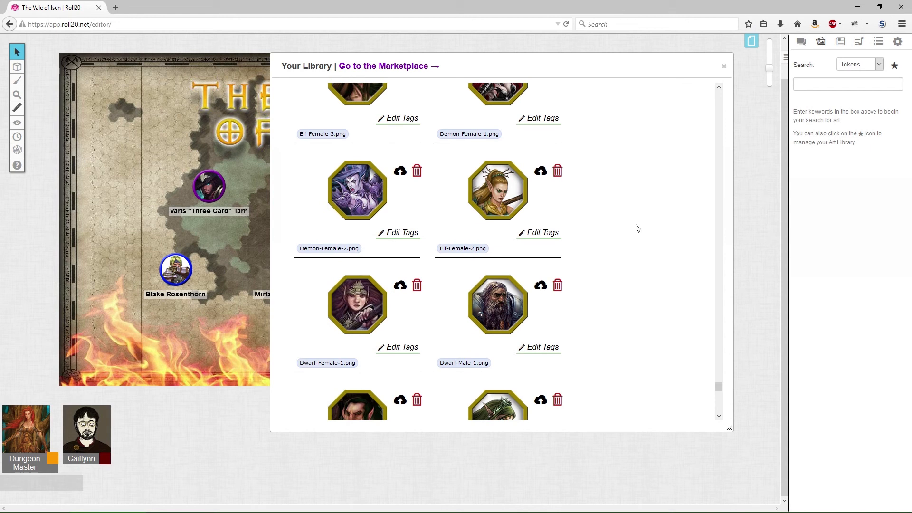
pyautogui.scroll(-3)
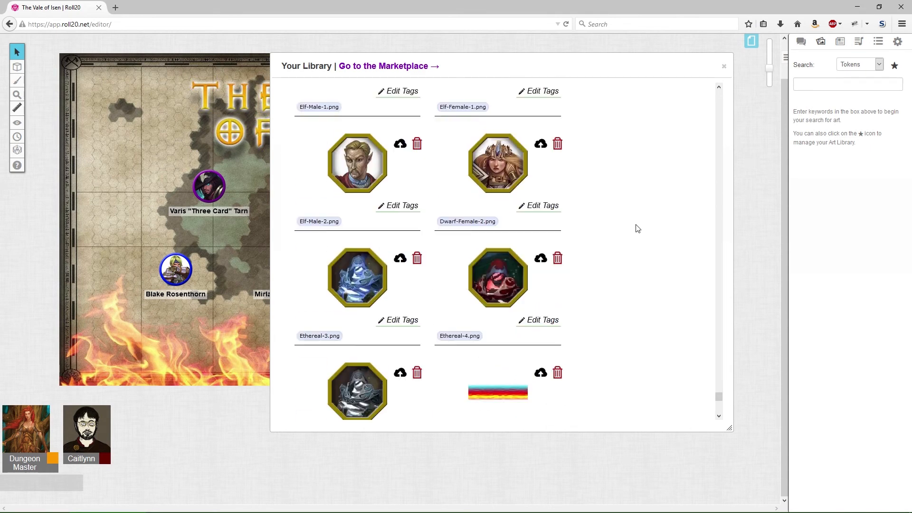
pyautogui.scroll(-3)
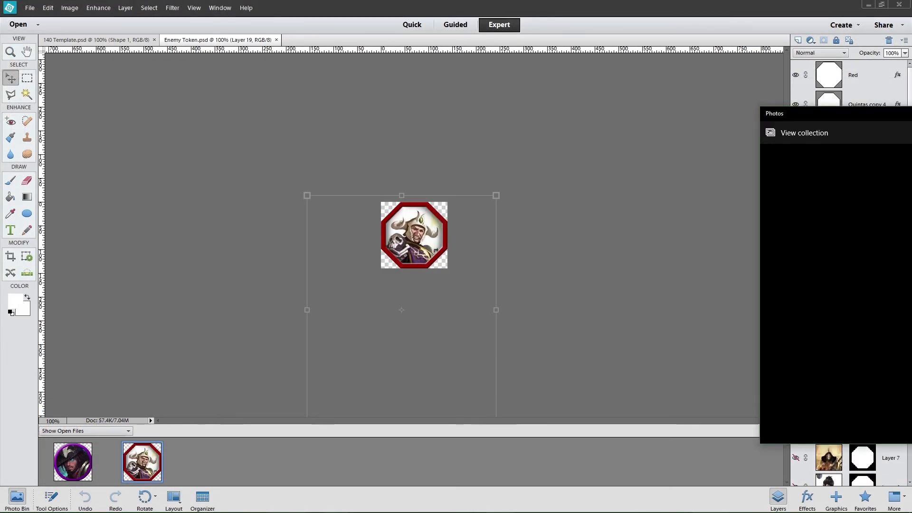
# Step: View the blue pill-shaped character token in Windows Photos
pyautogui.click(804, 133)
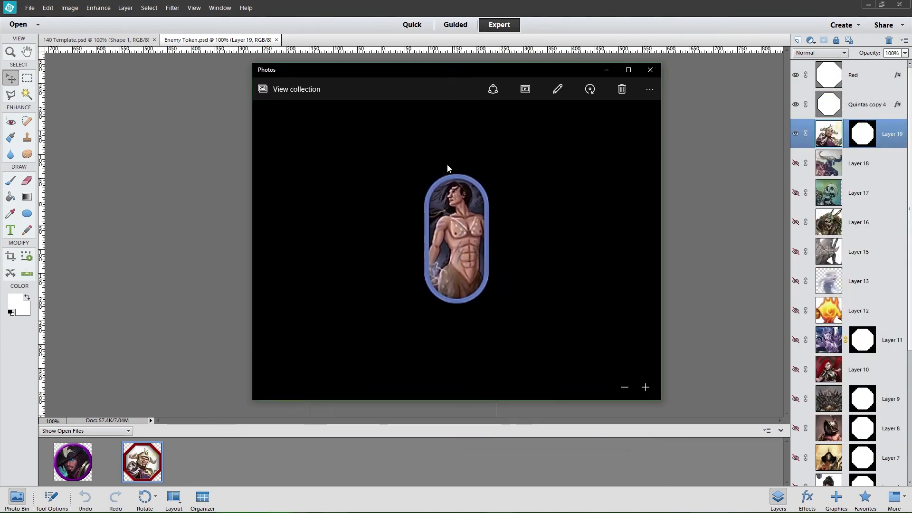
pyautogui.moveTo(426, 283)
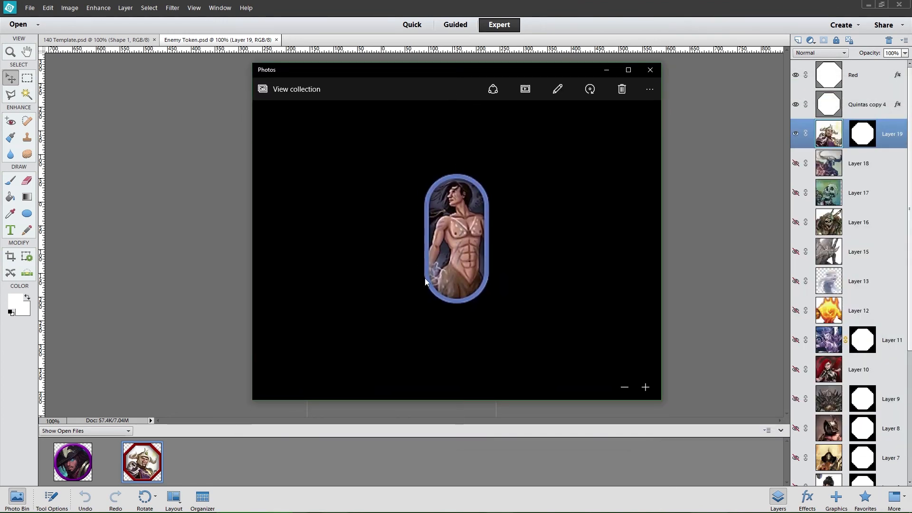
pyautogui.moveTo(501, 201)
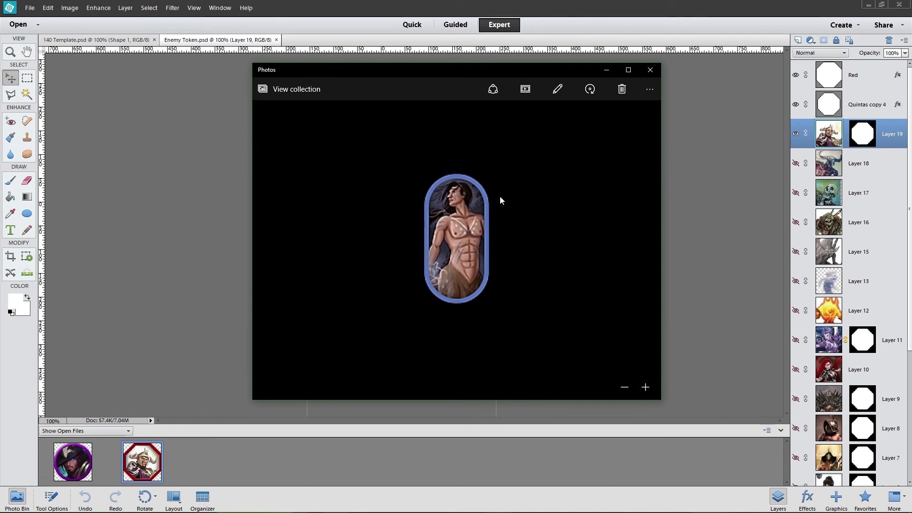
pyautogui.moveTo(502, 306)
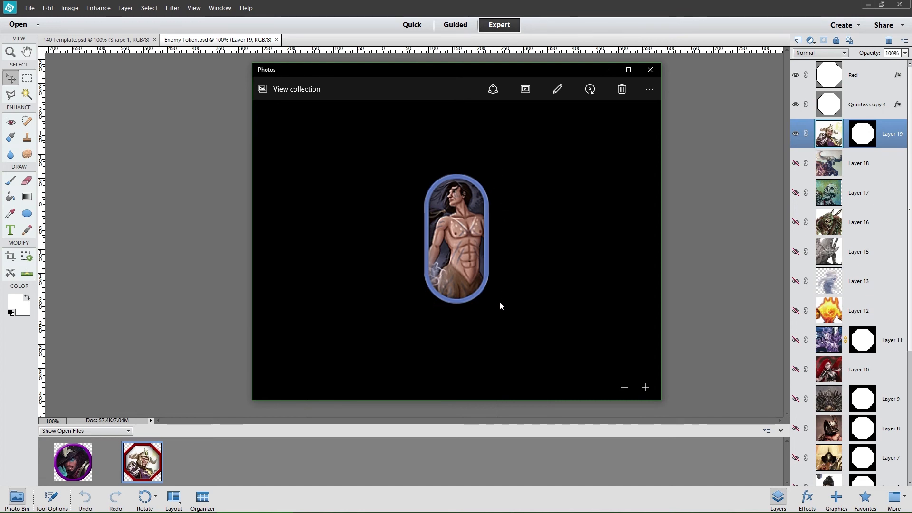
pyautogui.moveTo(487, 189)
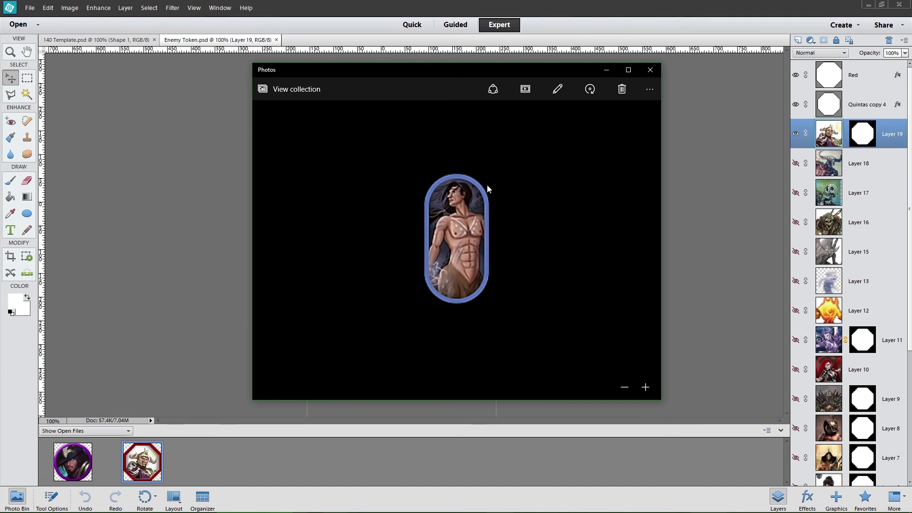
pyautogui.moveTo(486, 198)
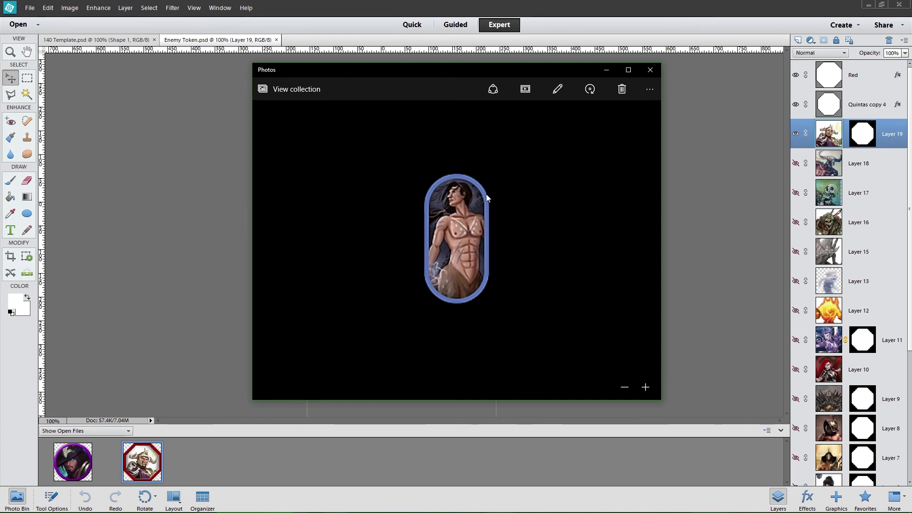
pyautogui.moveTo(462, 208)
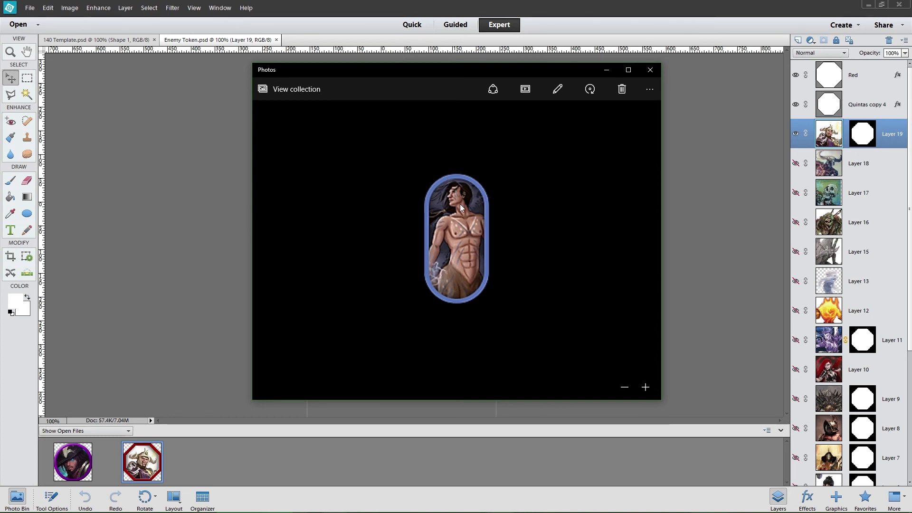
pyautogui.moveTo(672, 198)
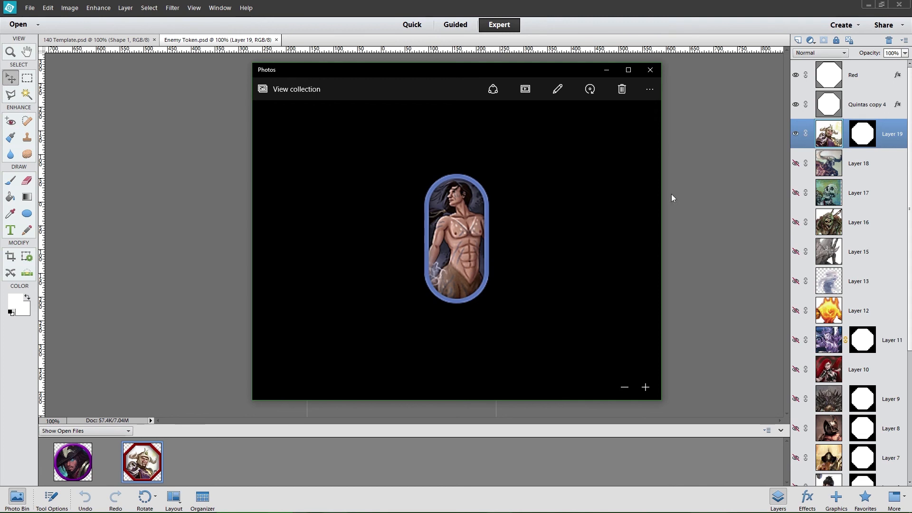
pyautogui.click(650, 69)
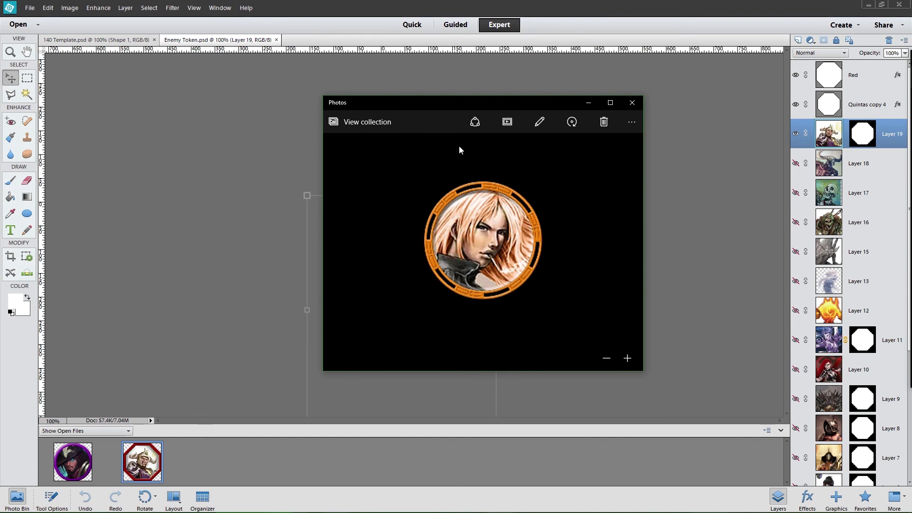
pyautogui.moveTo(474, 122)
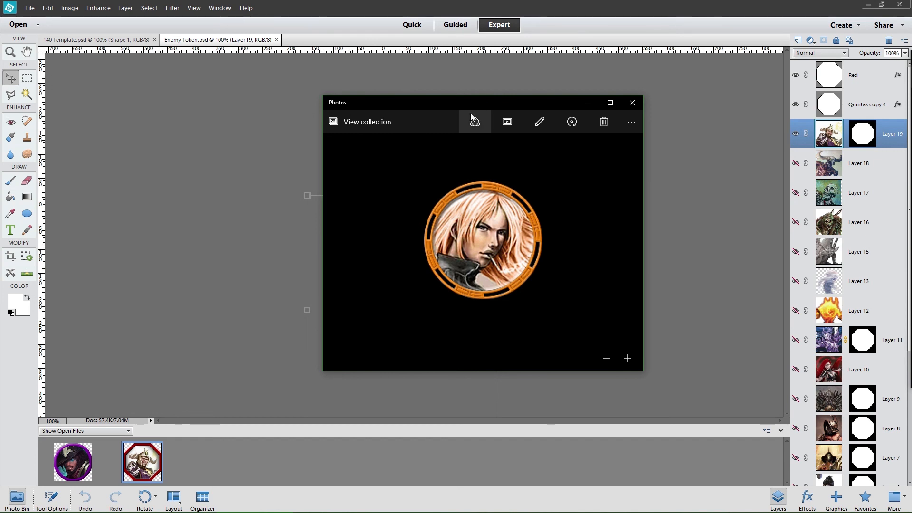
pyautogui.moveTo(471, 108)
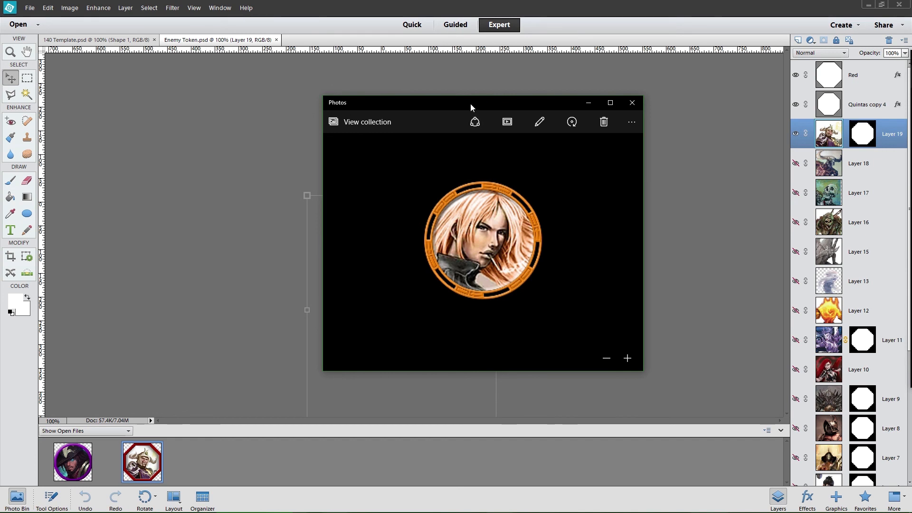
# Step: Close the photo viewer to return to the token document in Photoshop Elements
pyautogui.click(632, 103)
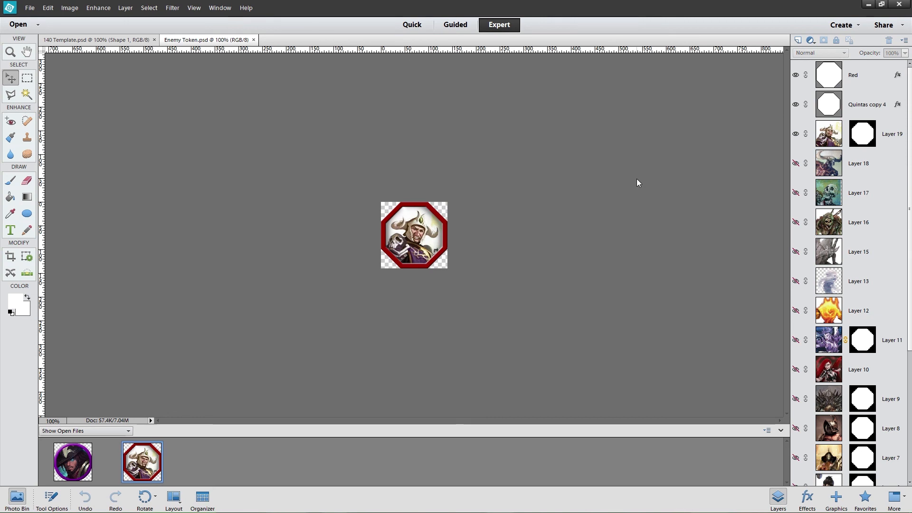